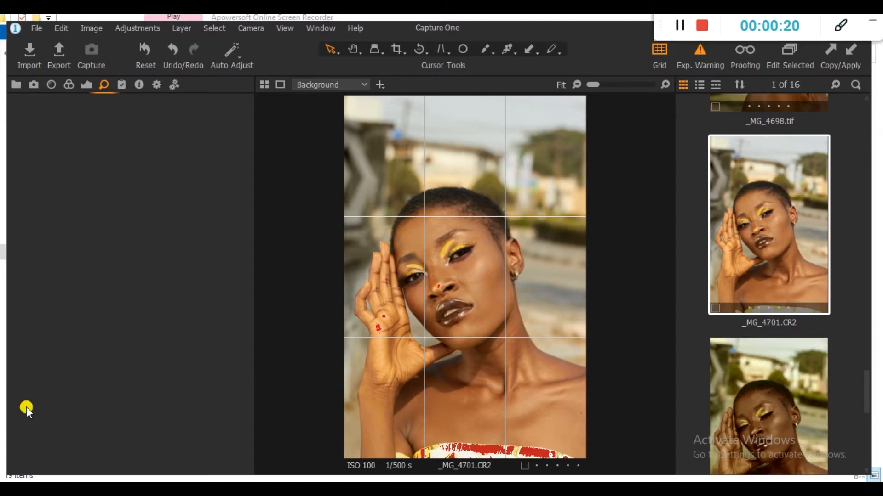
- Add the Base Characteristics, Exposure and Levels tools to the empty tool tab
left_click(105, 85)
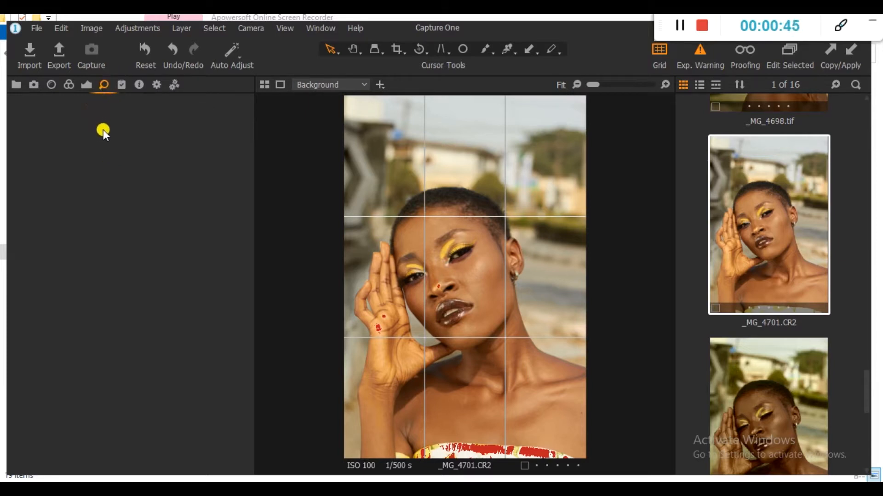
right_click(103, 130)
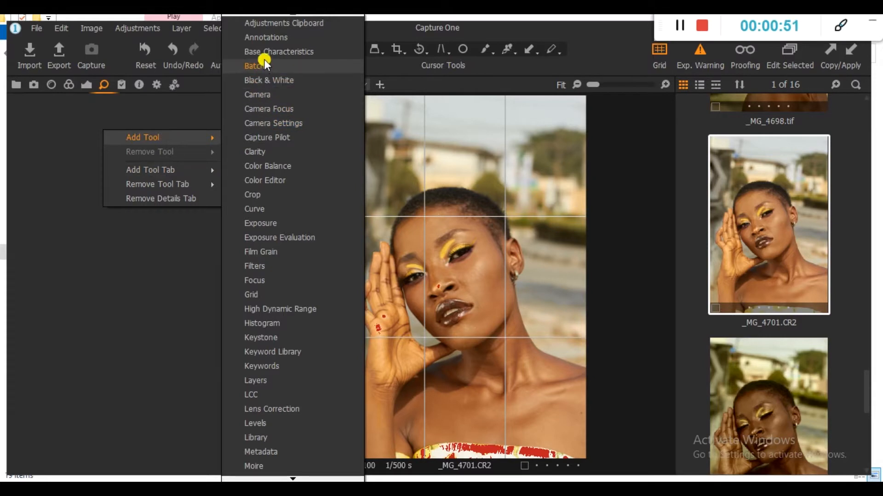
mouse_move(265, 52)
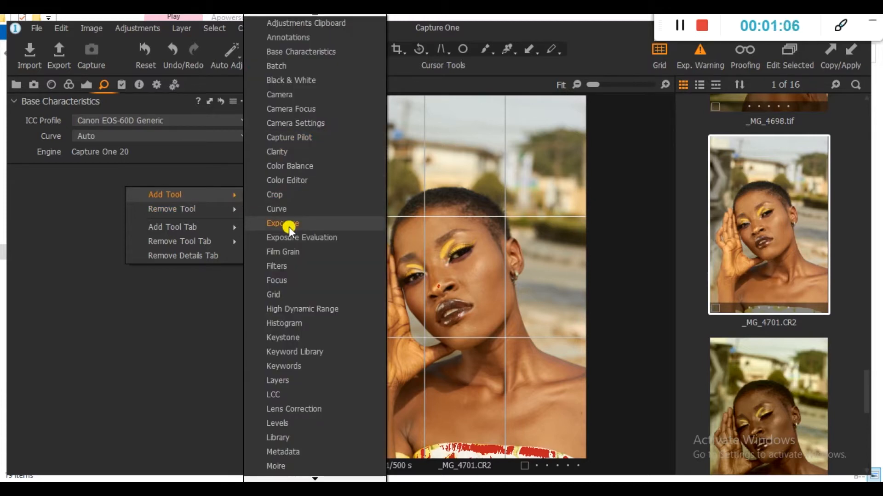
left_click(282, 223)
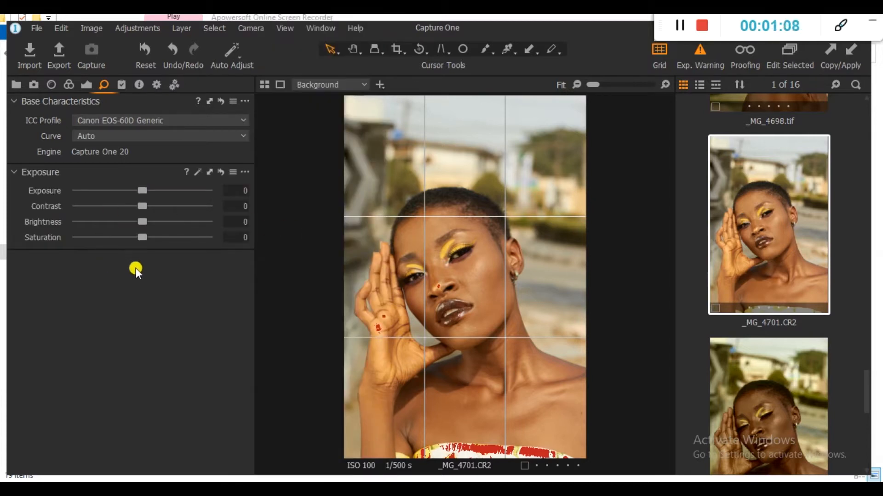
right_click(135, 268)
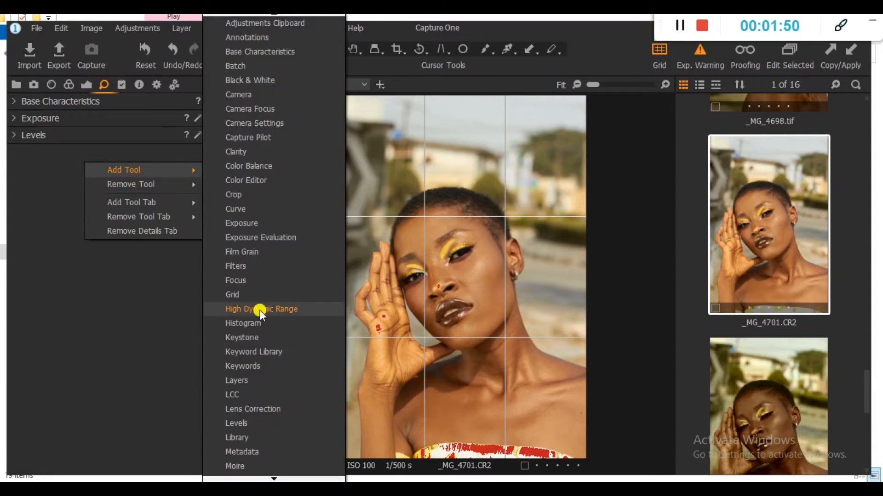
- Add the High Dynamic Range, Color Editor and Color Balance tools
left_click(261, 309)
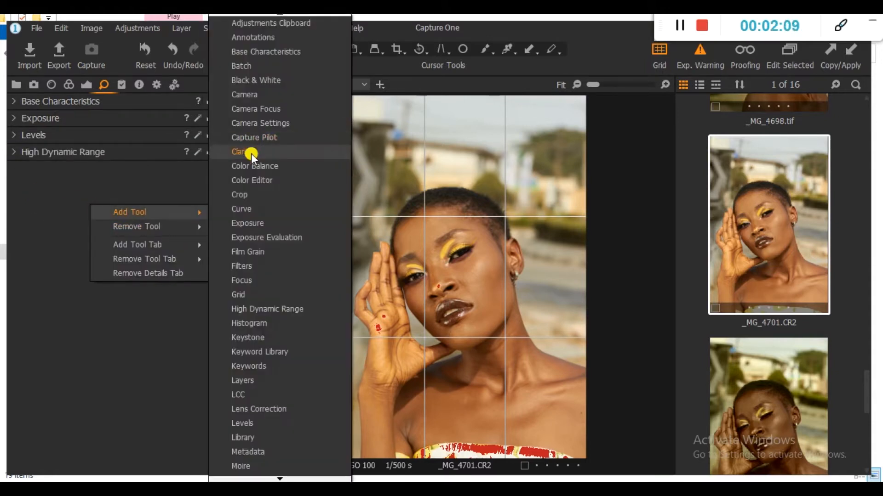
left_click(251, 180)
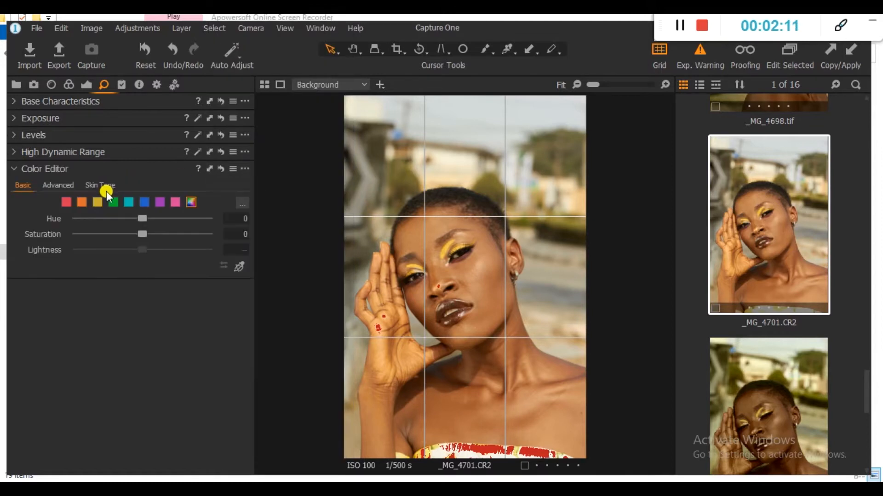
left_click(13, 168)
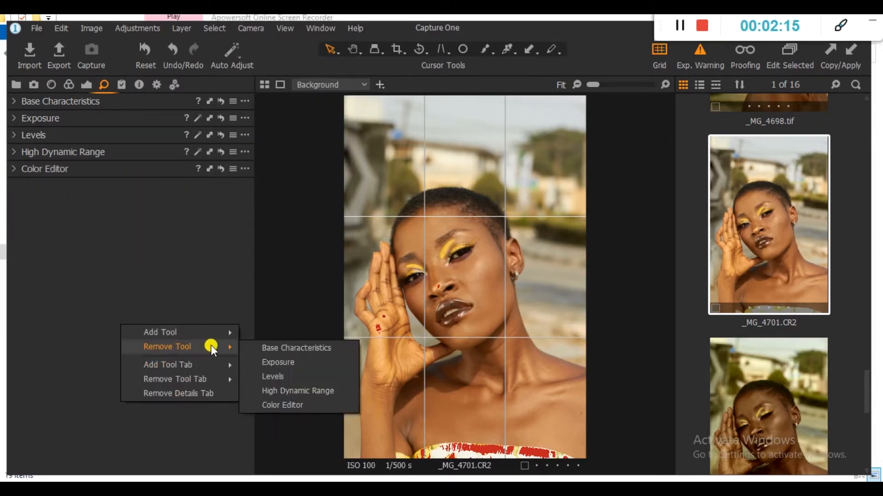
left_click(160, 332)
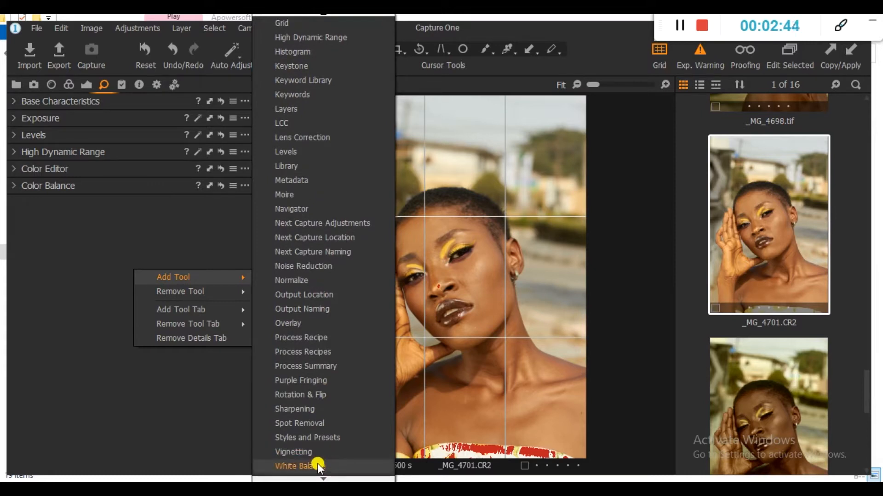
- Add White Balance, Vignetting, Film Grain, Styles and Presets, Layers; collapse White Balance and Film Grain
left_click(299, 466)
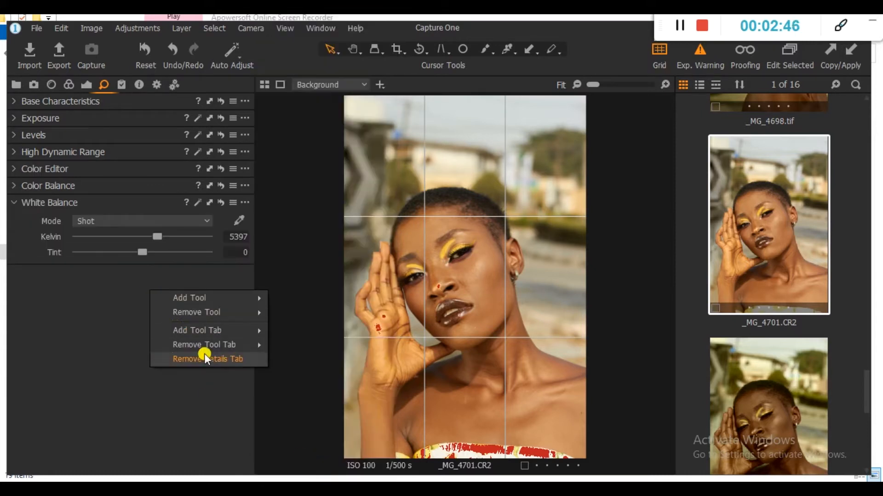
left_click(189, 298)
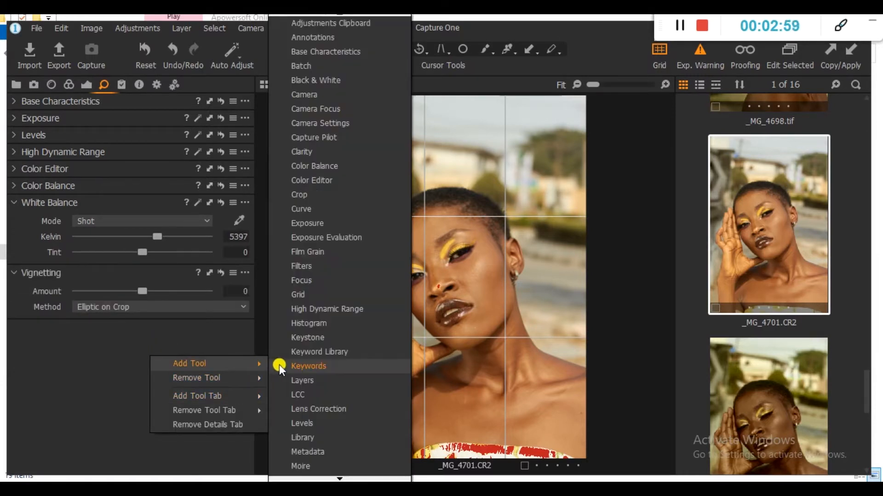
mouse_move(334, 169)
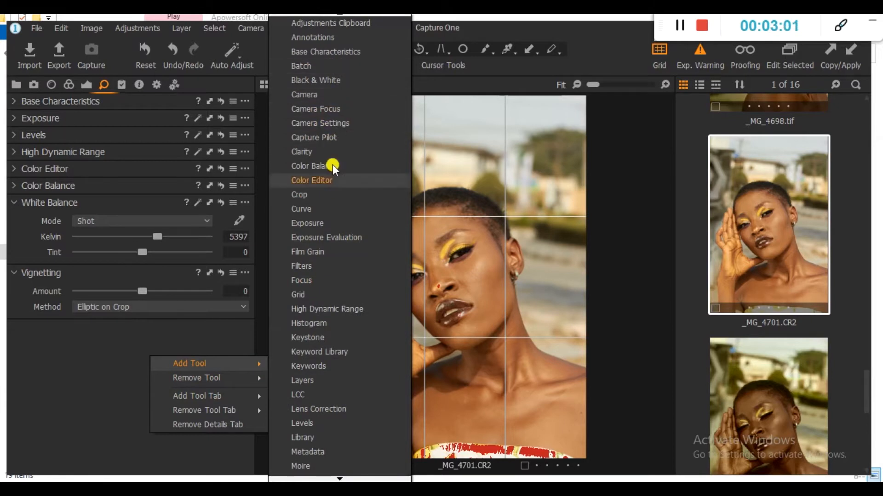
left_click(307, 252)
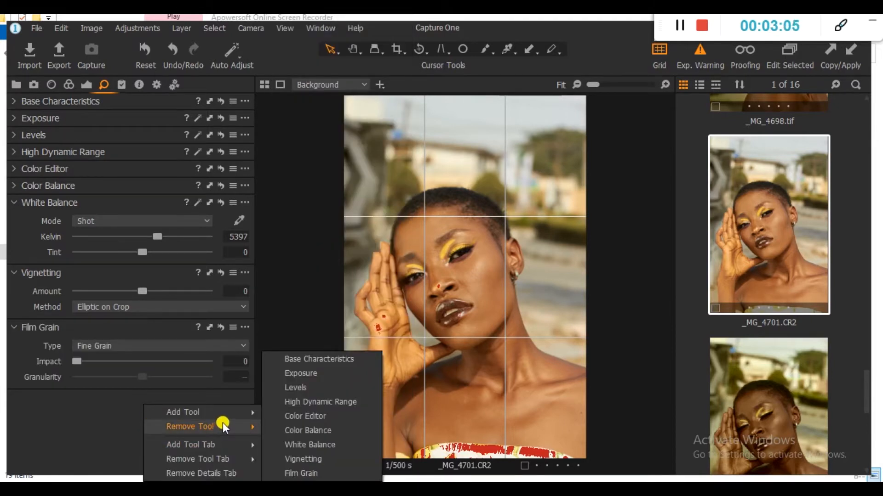
mouse_move(183, 412)
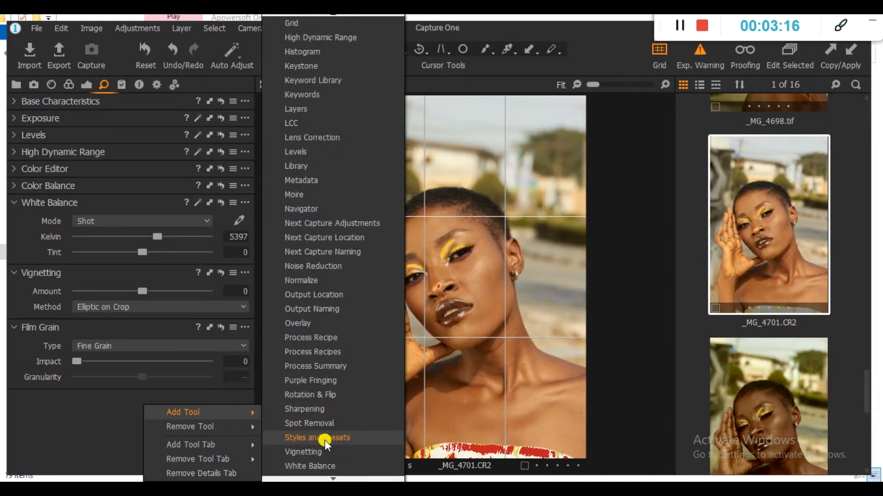
left_click(317, 437)
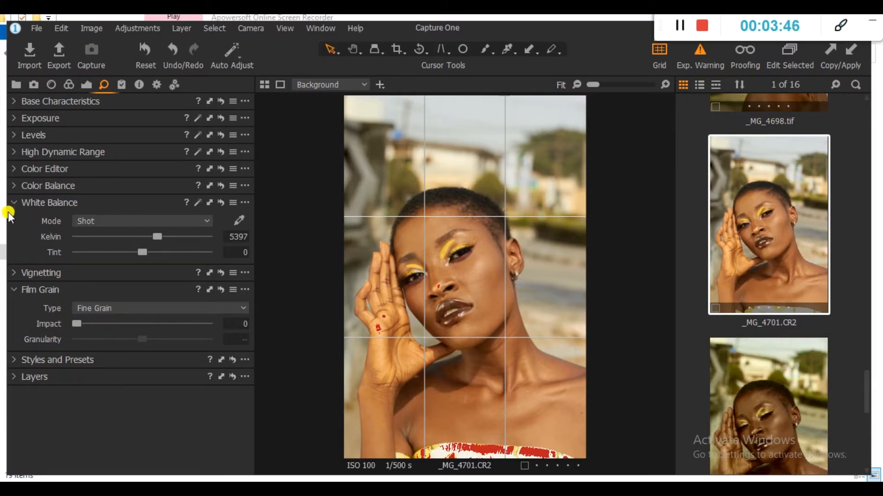
left_click(13, 202)
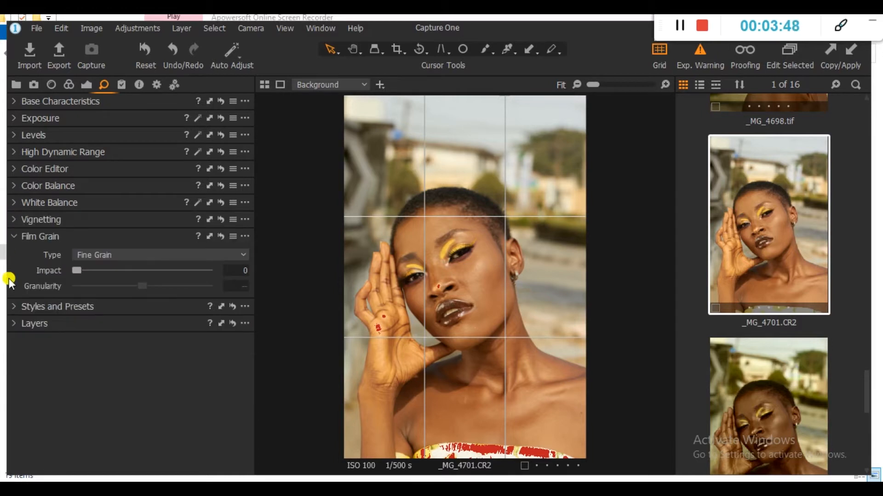
left_click(14, 237)
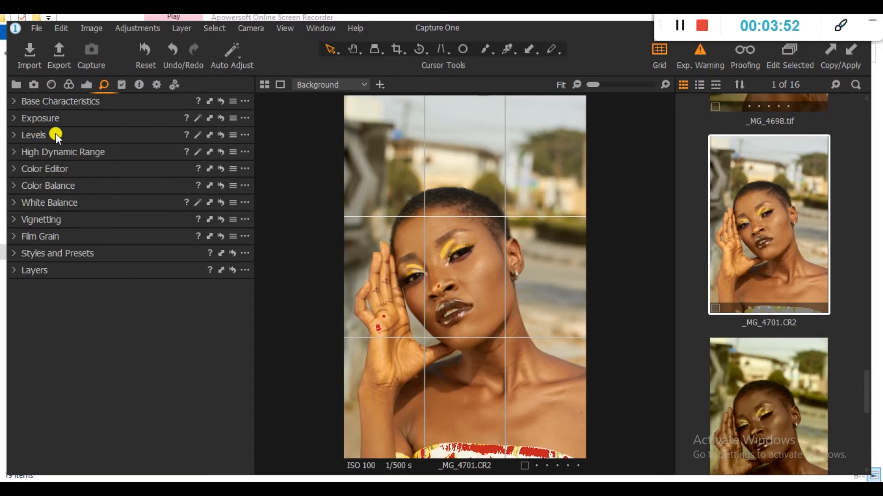
mouse_move(44, 198)
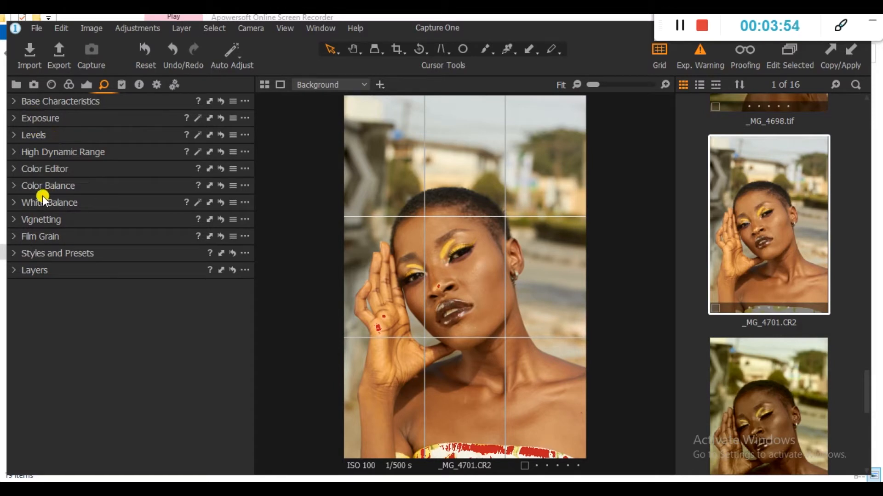
mouse_move(65, 236)
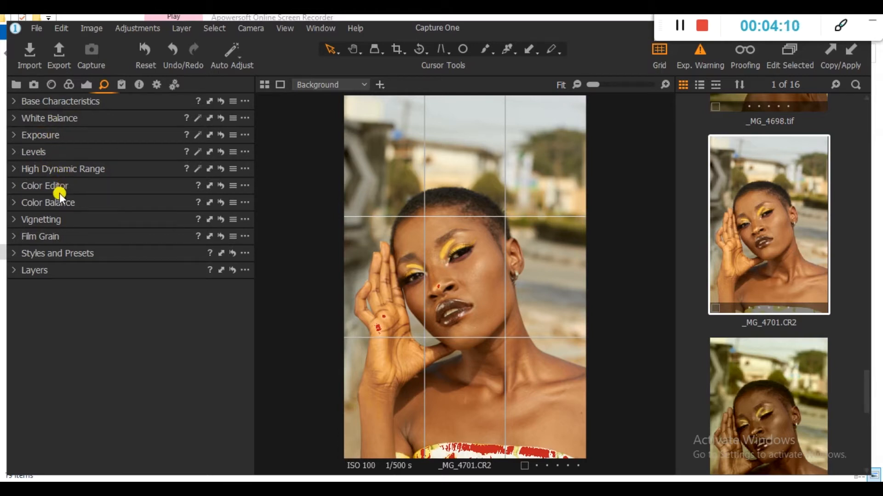
mouse_move(93, 233)
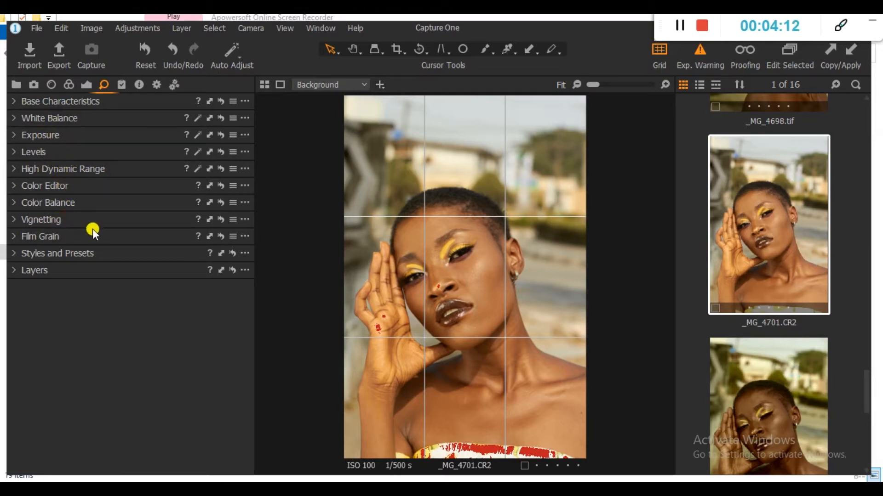
mouse_move(44, 274)
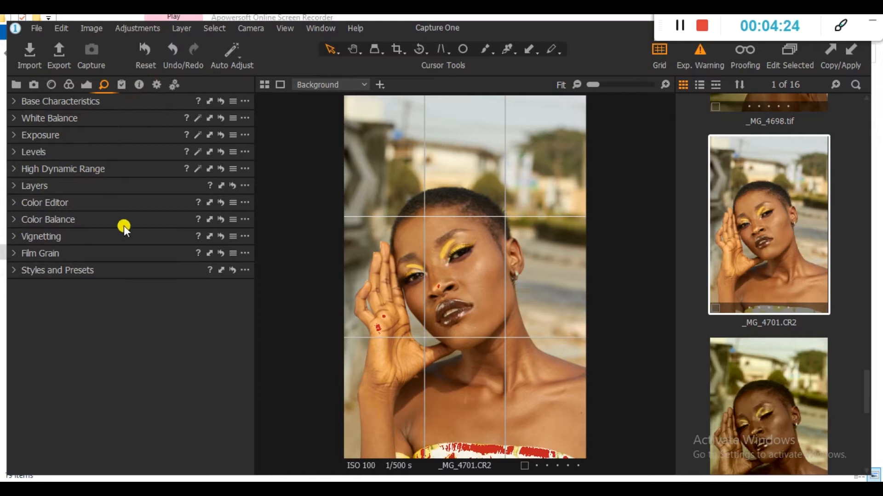
mouse_move(89, 120)
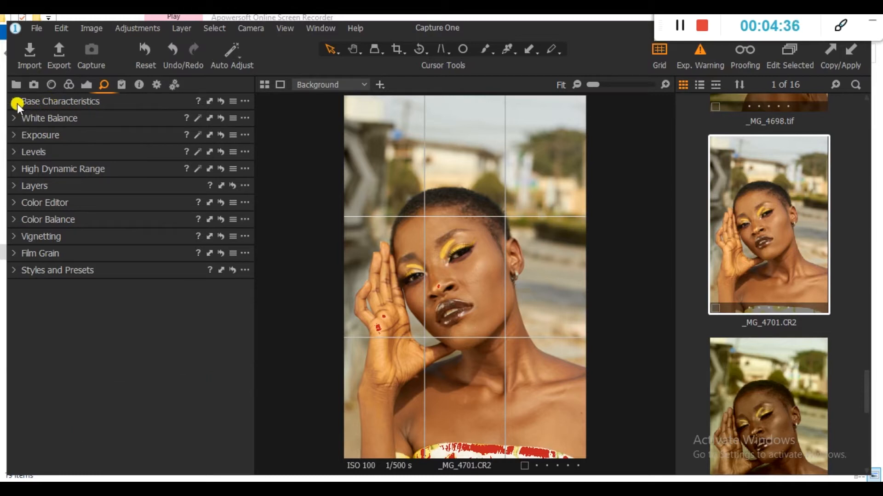
- Expand Base Characteristics and switch the ICC profile to Canon EOS 5DS R Generic
left_click(14, 101)
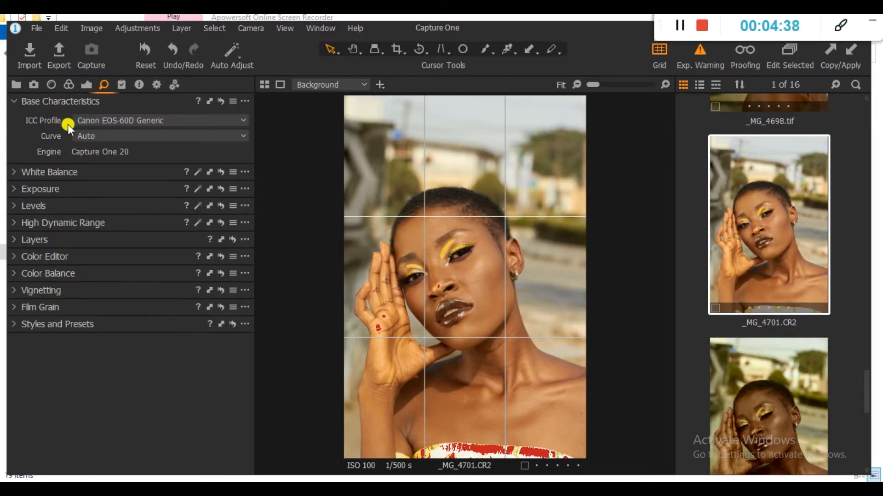
mouse_move(767, 322)
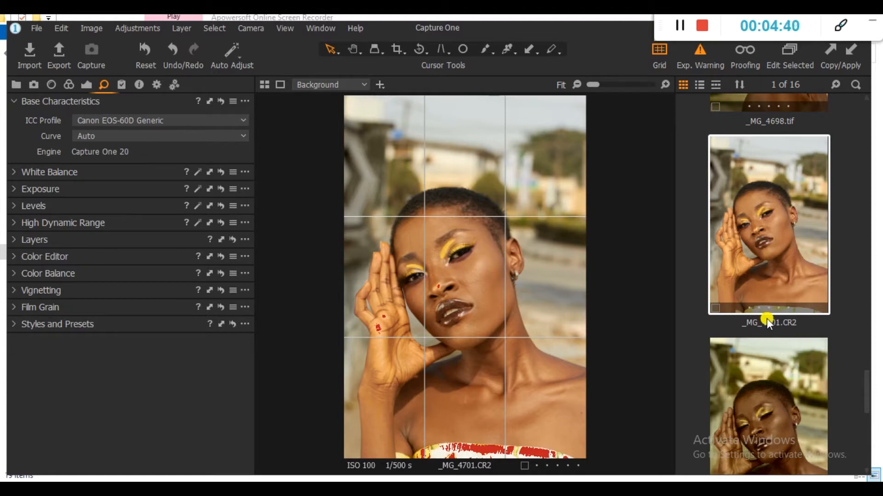
mouse_move(519, 328)
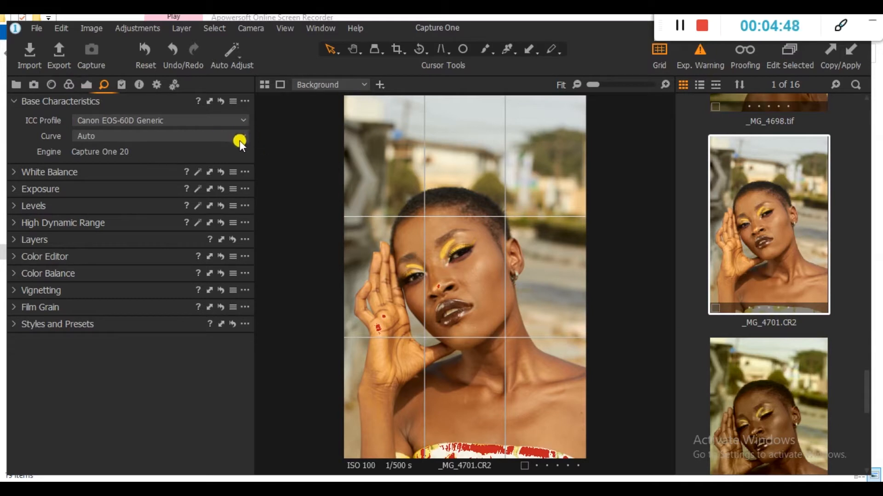
mouse_move(236, 121)
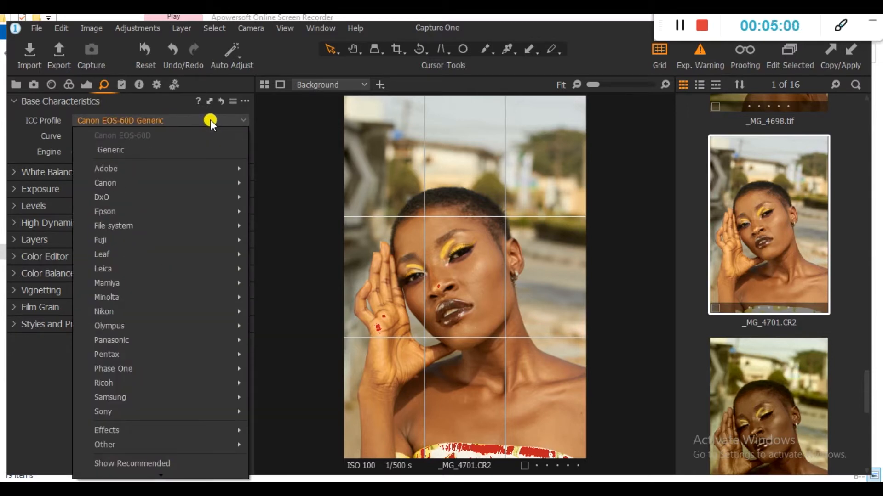
mouse_move(155, 198)
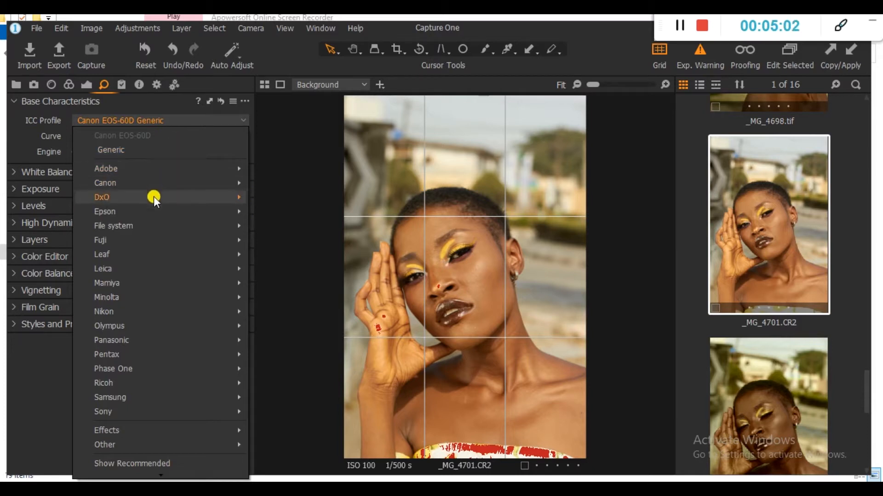
mouse_move(176, 140)
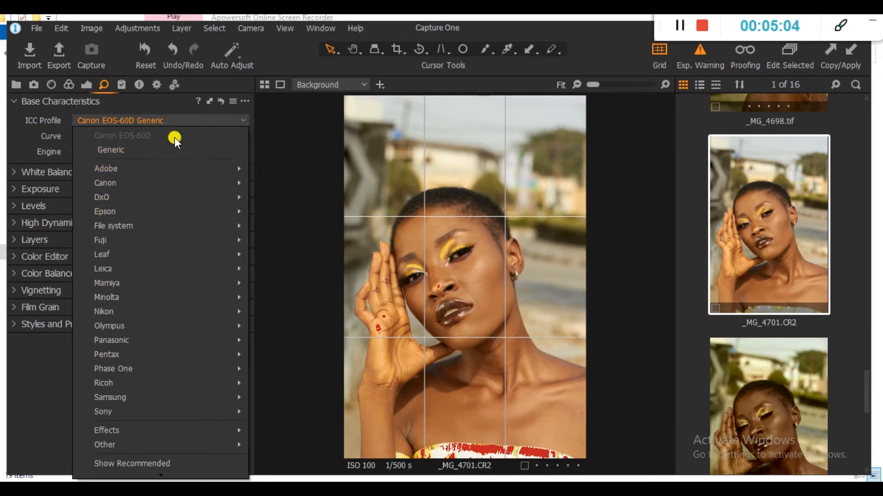
mouse_move(105, 168)
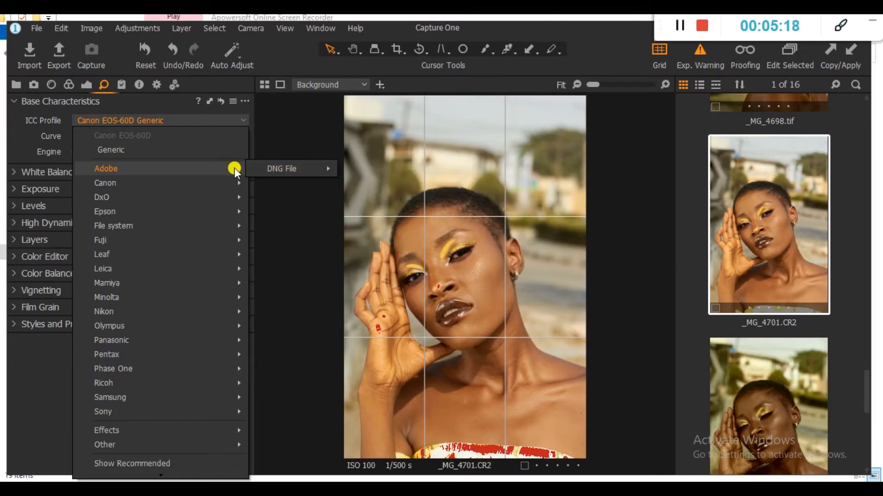
mouse_move(105, 183)
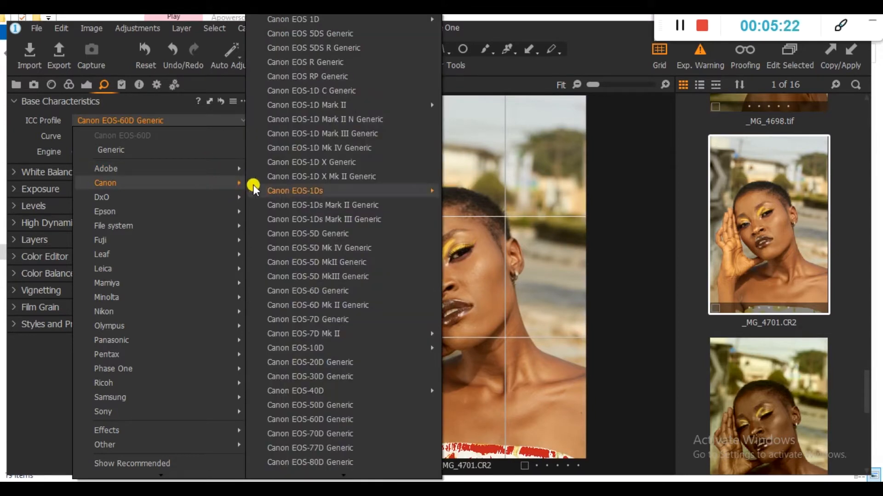
left_click(305, 62)
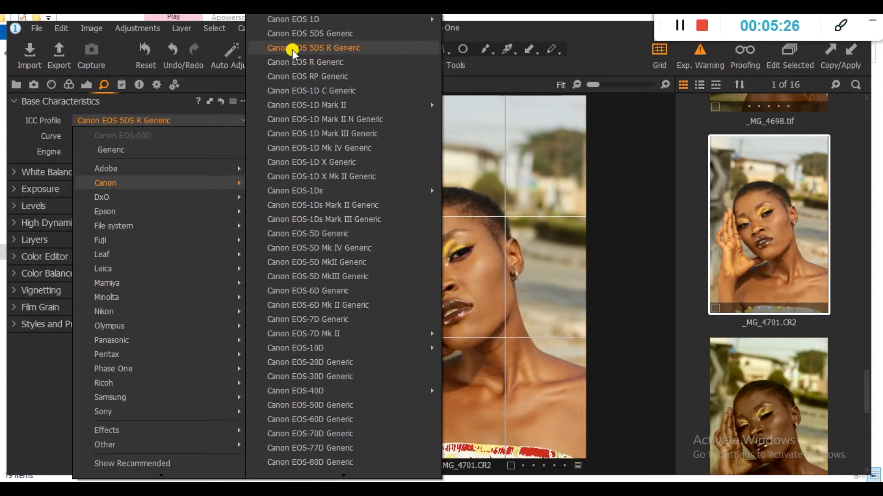
mouse_move(343, 53)
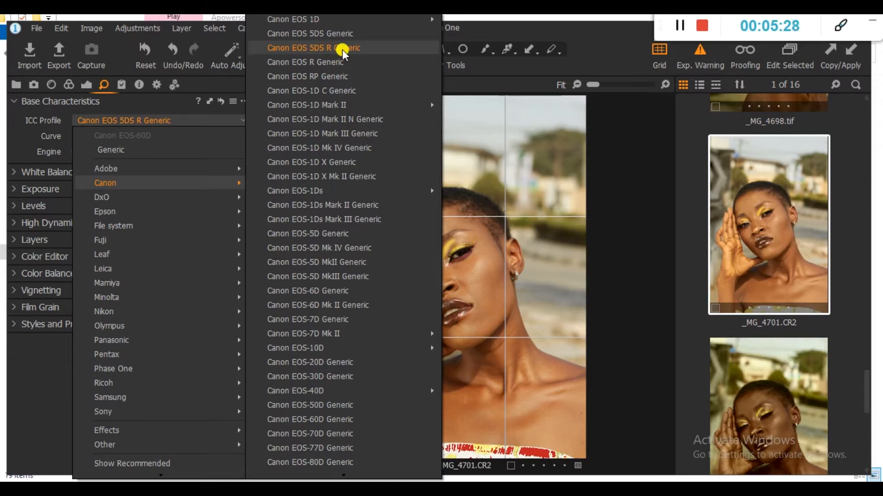
left_click(312, 48)
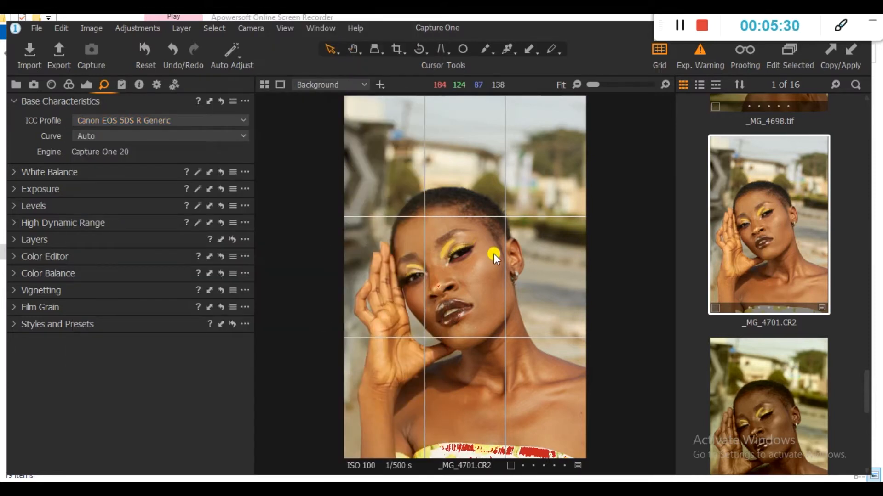
mouse_move(37, 189)
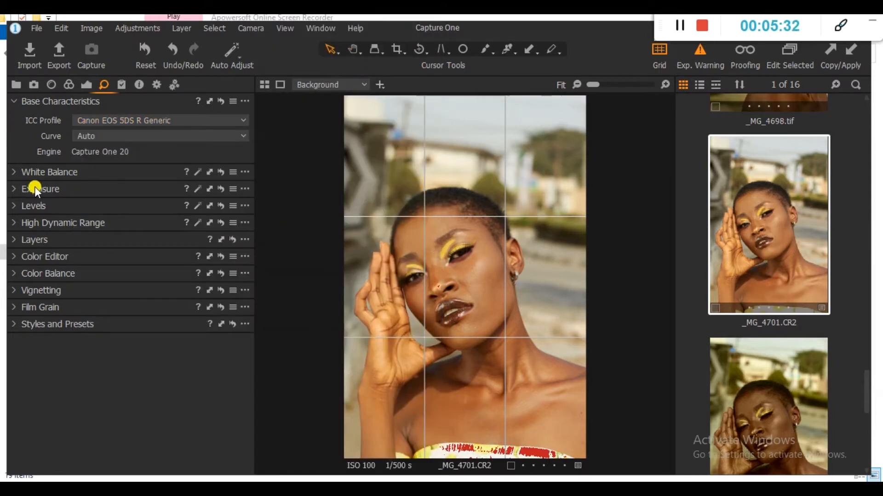
mouse_move(92, 172)
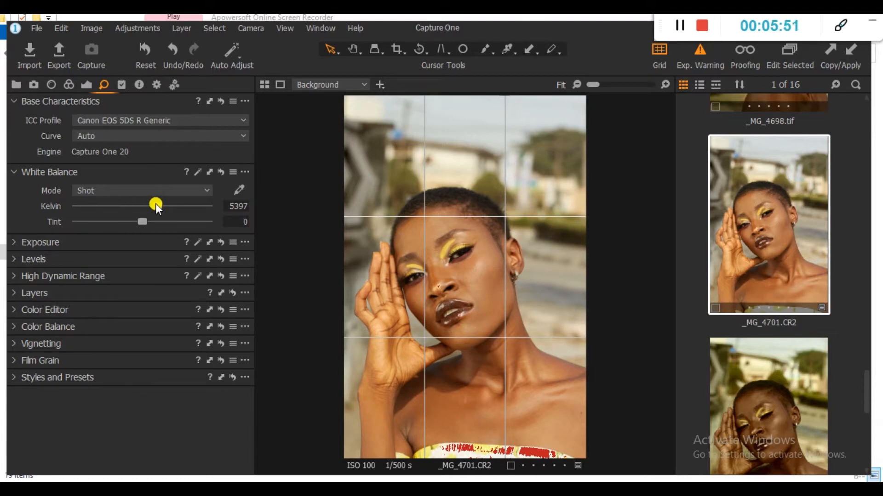
- Set a Custom white balance of 5140 K with tint -0.5
left_click_drag(156, 205, 201, 205)
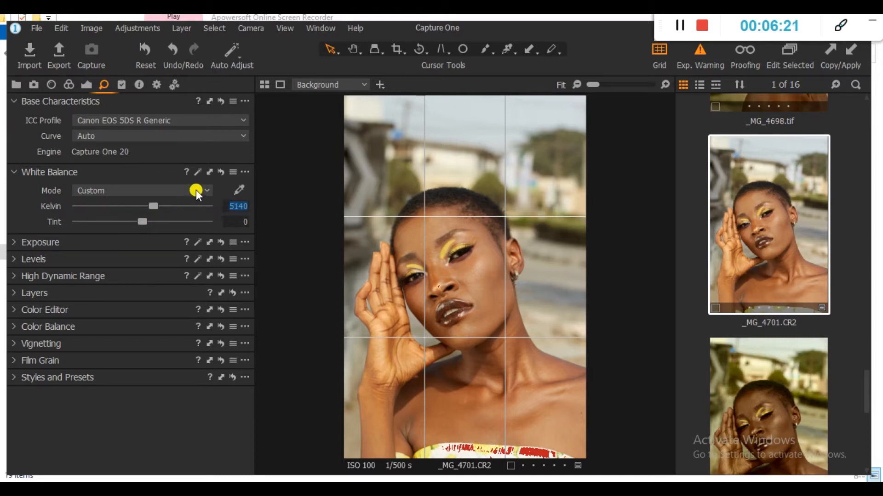
left_click(206, 190)
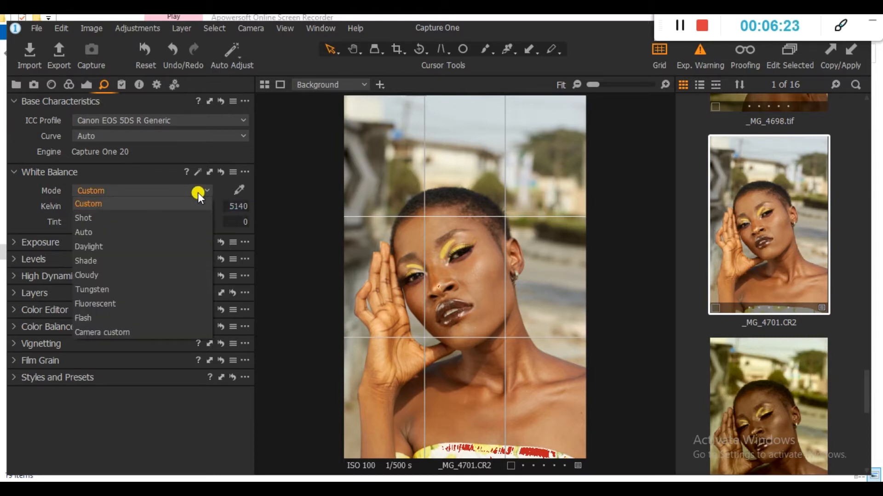
mouse_move(93, 247)
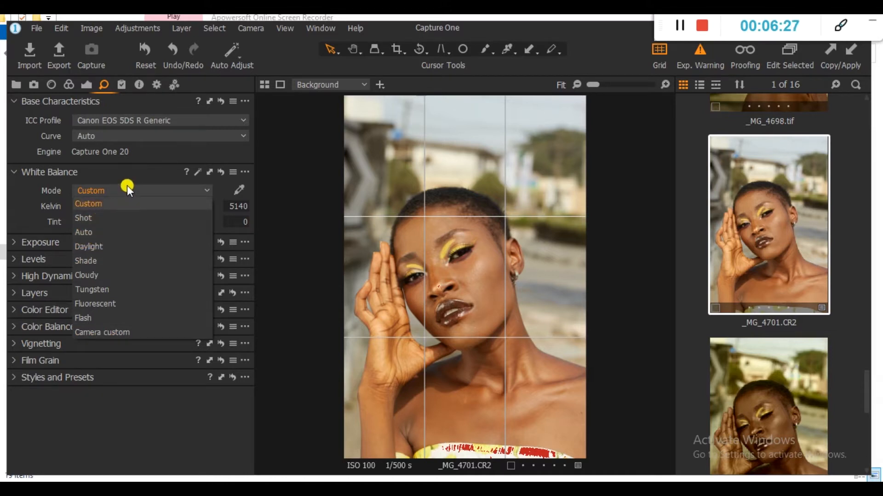
mouse_move(96, 180)
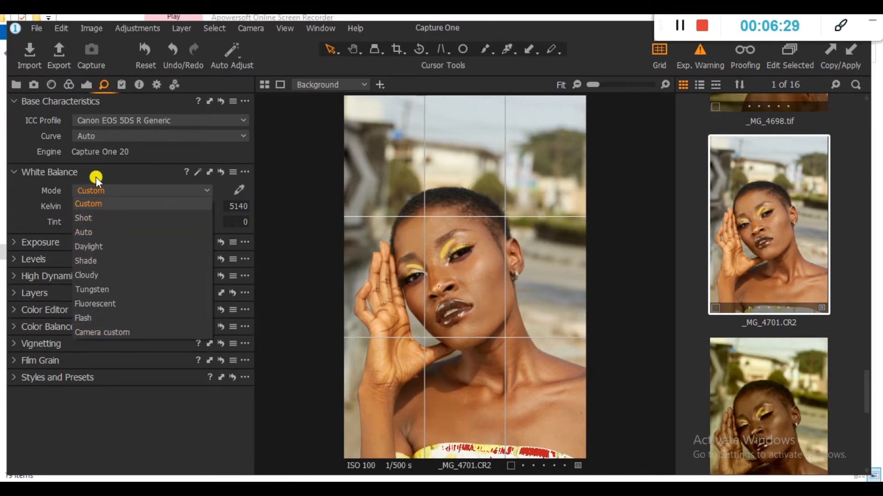
mouse_move(100, 343)
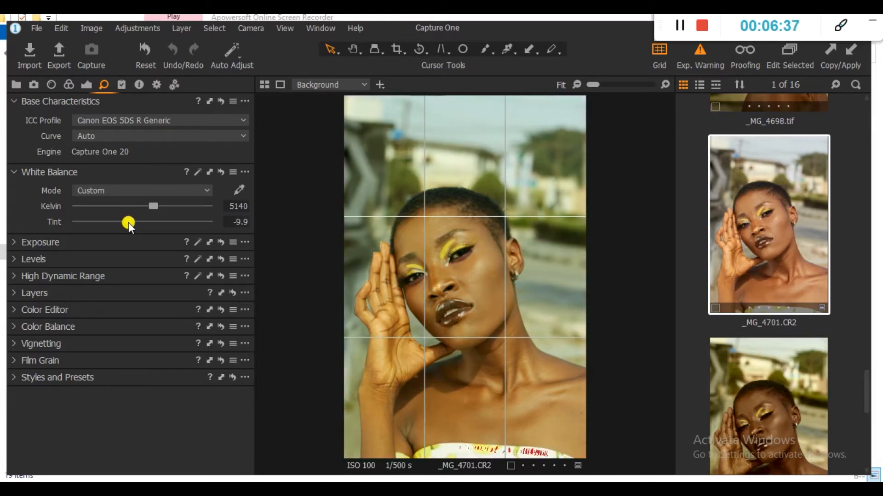
left_click_drag(128, 223, 141, 223)
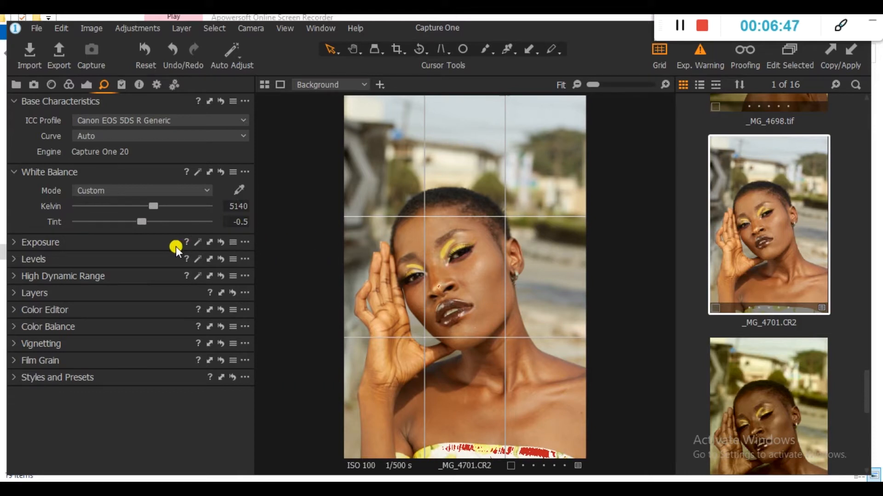
- Expand the Exposure tool, showing exposure, contrast, brightness and saturation at zero
left_click(13, 242)
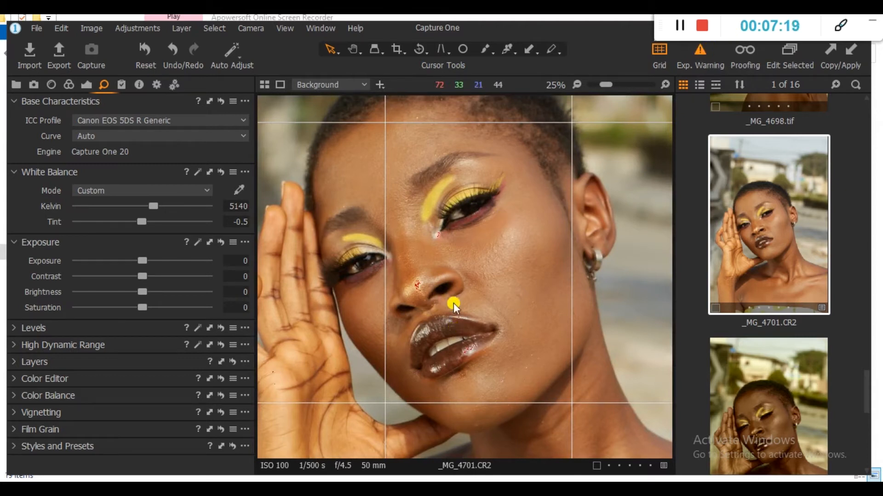
mouse_move(394, 316)
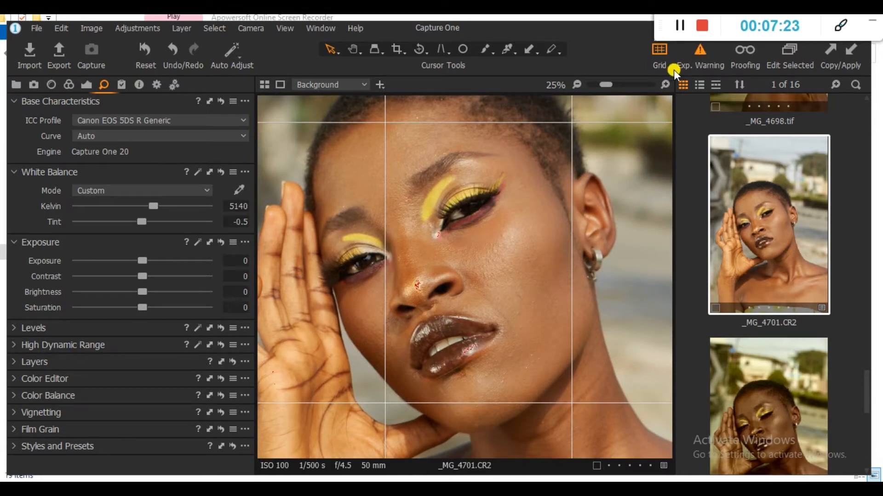
mouse_move(699, 54)
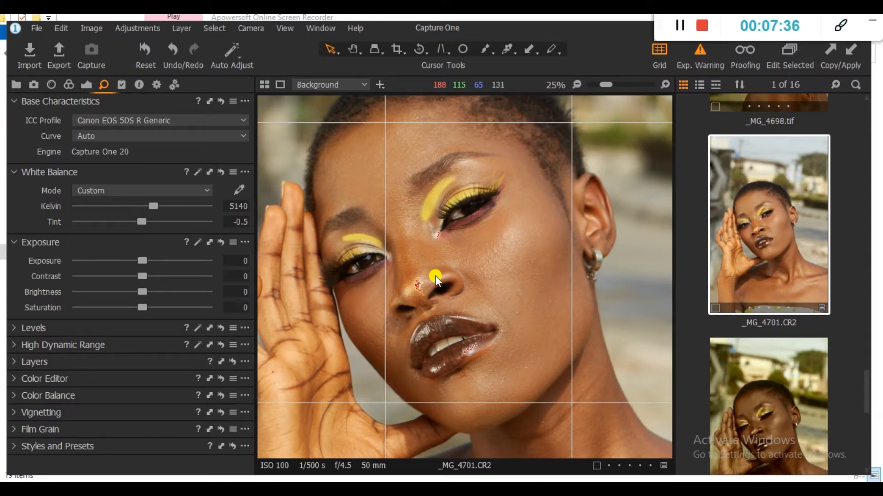
mouse_move(312, 298)
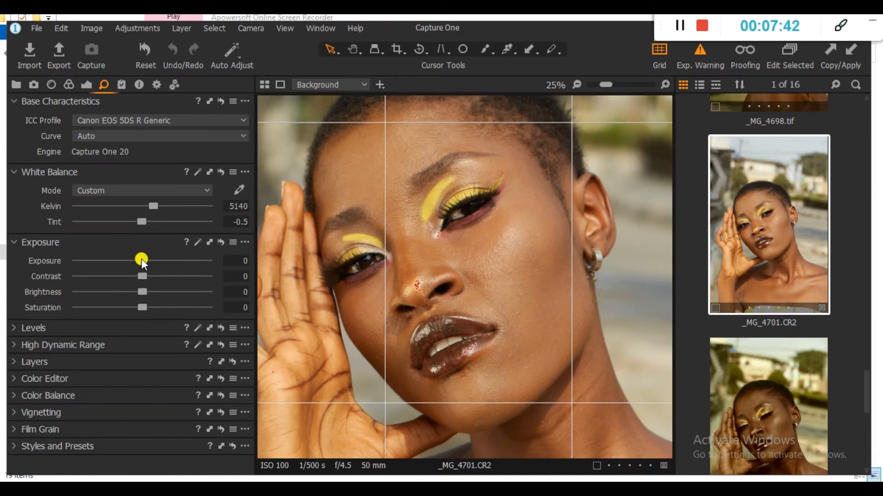
- Lower exposure to -0.16, briefly trying contrast at -17 before returning it to 0
left_click_drag(142, 261, 139, 260)
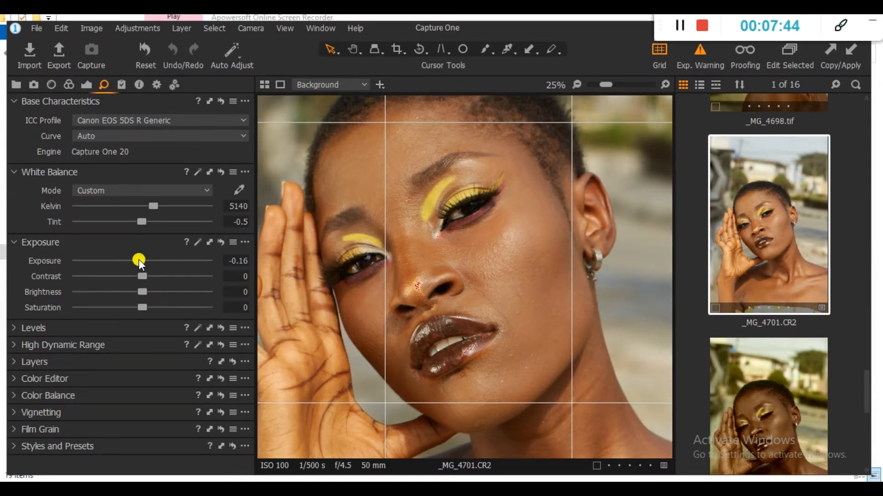
left_click_drag(140, 260, 137, 260)
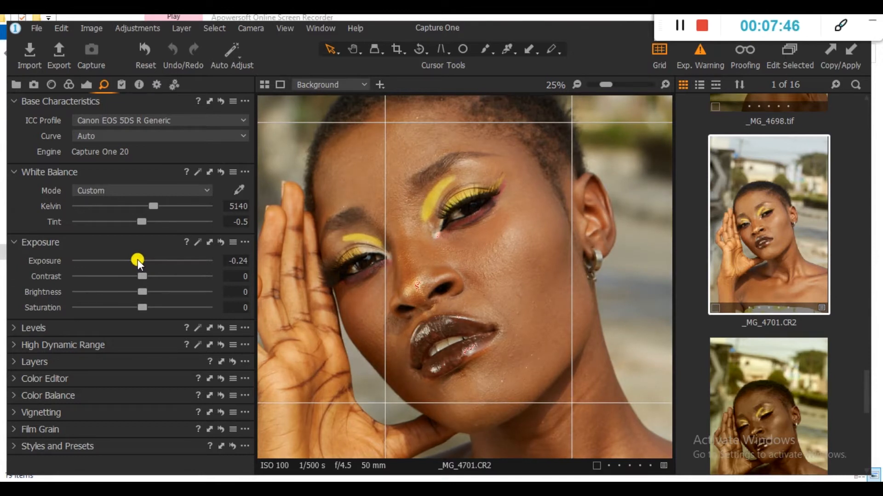
left_click_drag(138, 260, 137, 261)
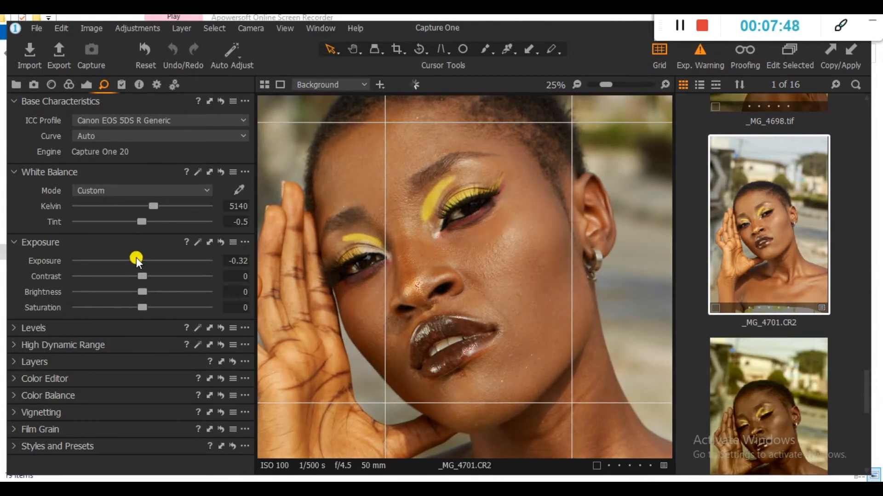
left_click_drag(136, 260, 140, 261)
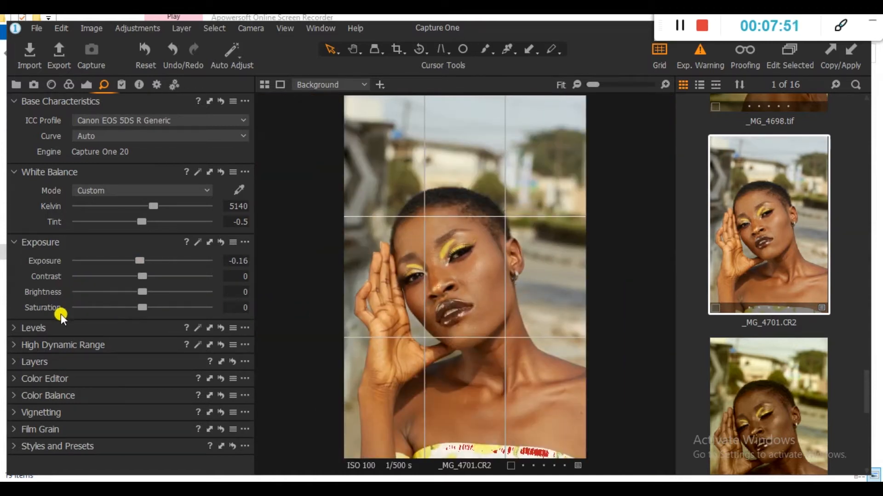
left_click_drag(141, 276, 118, 276)
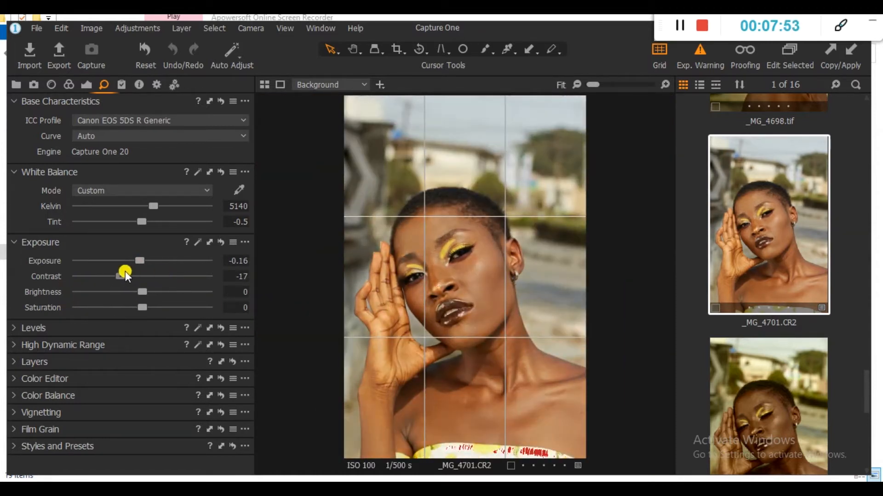
left_click_drag(118, 275, 145, 276)
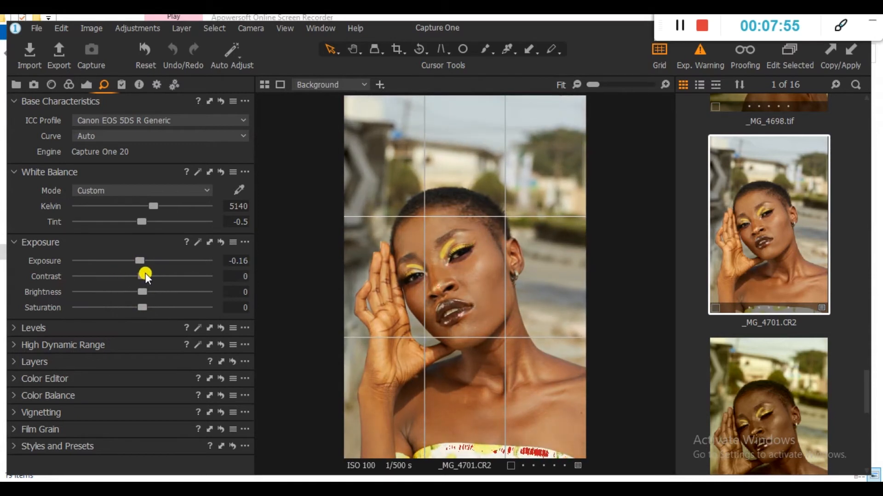
left_click_drag(142, 276, 156, 277)
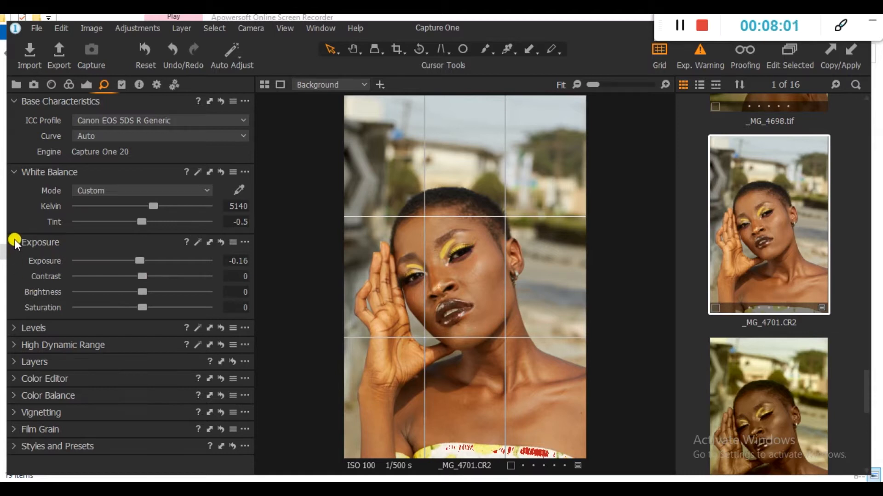
- Collapse Exposure and set Levels to black input 7, midtones -0.03, output white 251
left_click(15, 242)
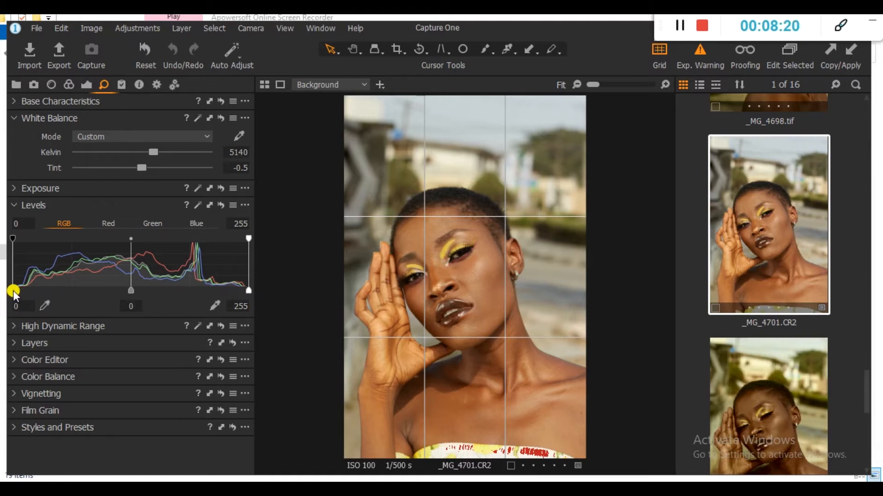
left_click_drag(12, 290, 19, 290)
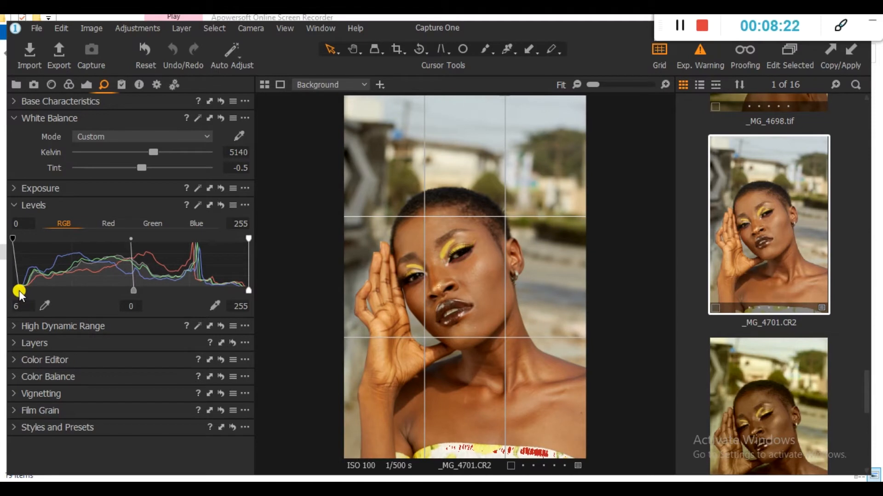
left_click_drag(18, 290, 20, 291)
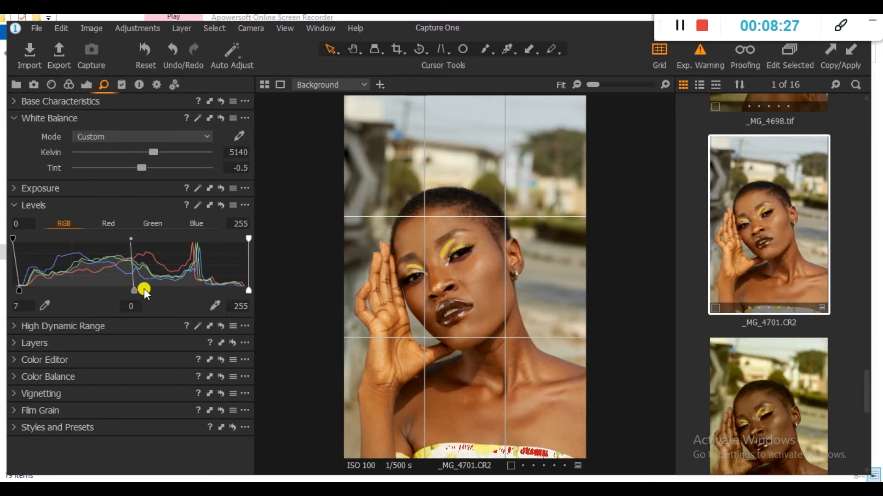
left_click_drag(134, 291, 137, 293)
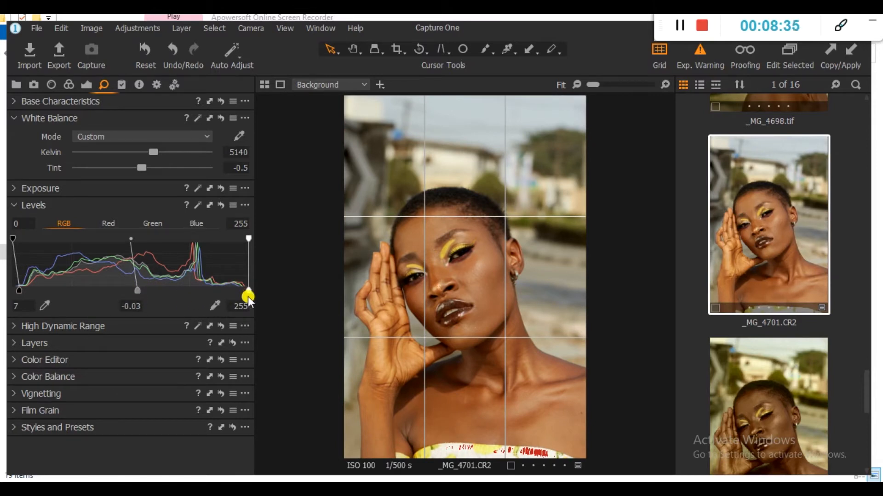
left_click_drag(248, 296, 248, 237)
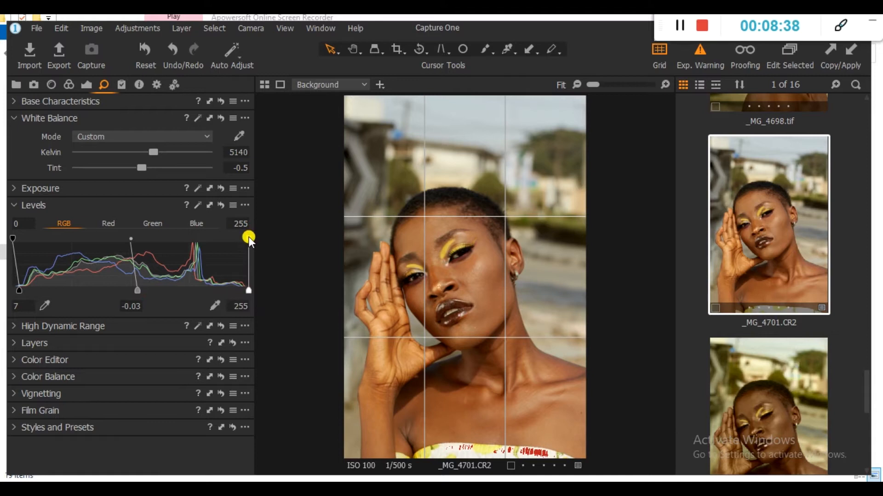
left_click_drag(248, 238, 246, 239)
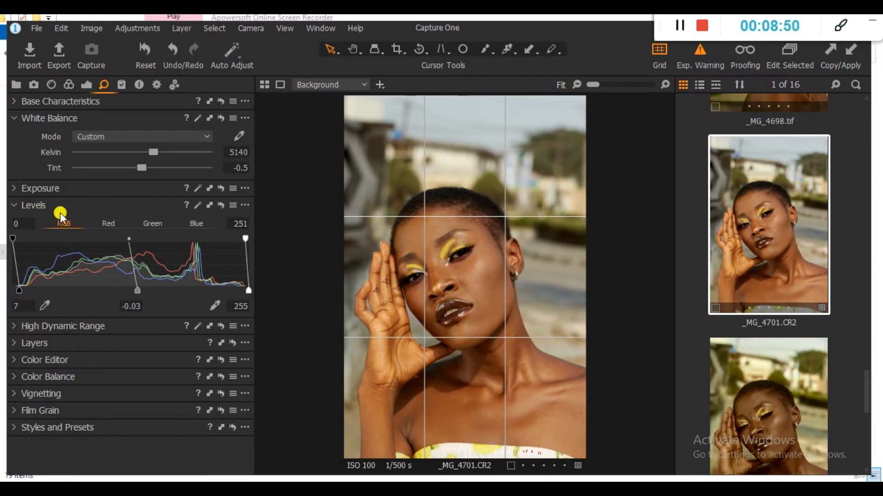
mouse_move(221, 205)
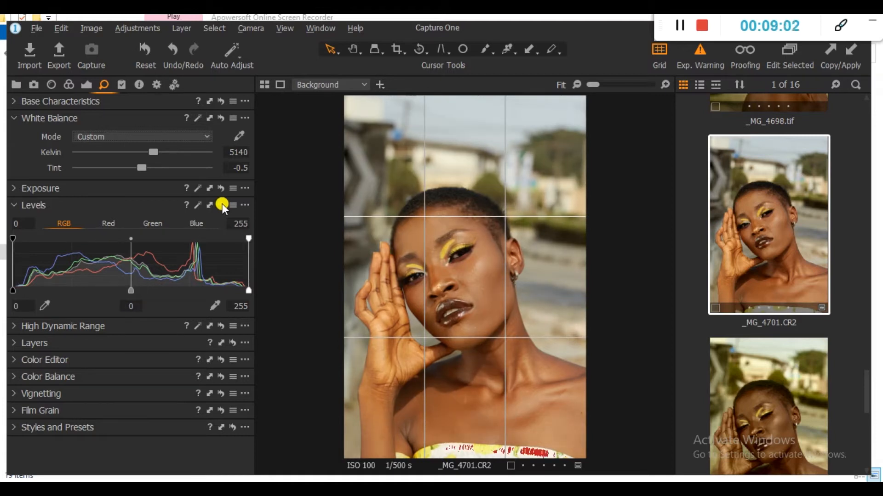
left_click_drag(131, 239, 166, 256)
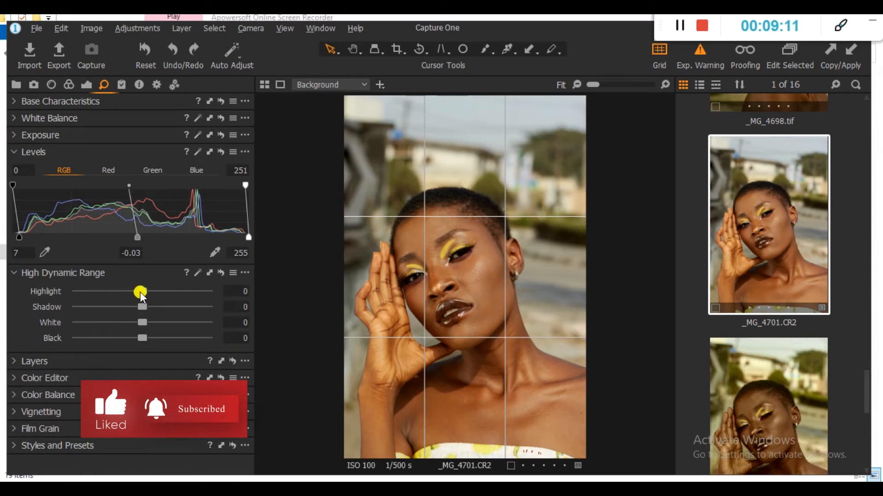
- Reduce the HDR Highlight slider to 38
left_click_drag(140, 291, 172, 291)
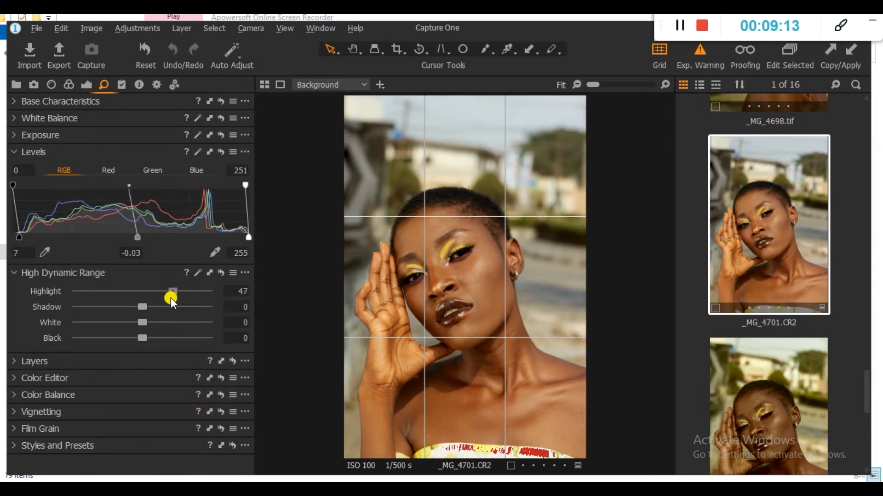
left_click_drag(172, 297, 176, 298)
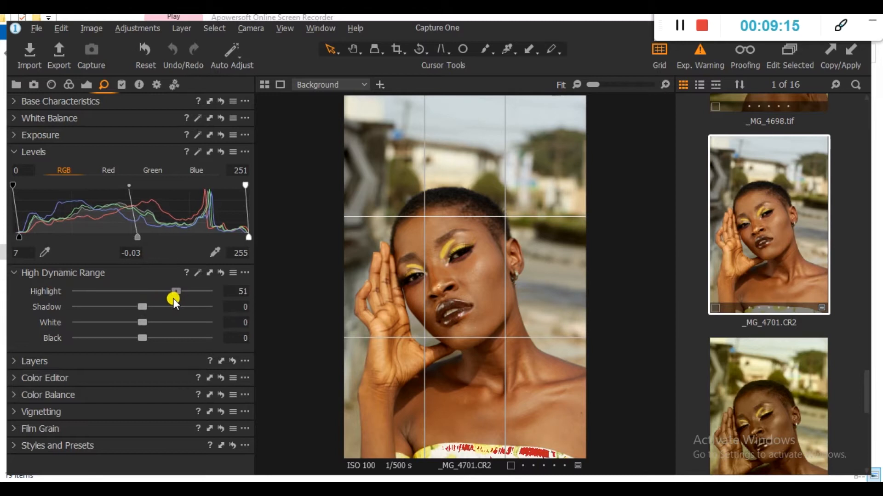
left_click_drag(176, 291, 174, 291)
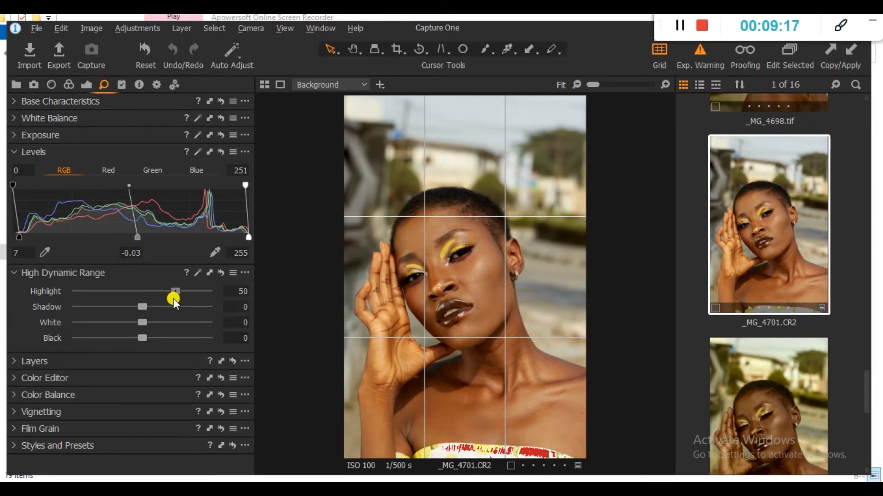
left_click_drag(175, 291, 166, 291)
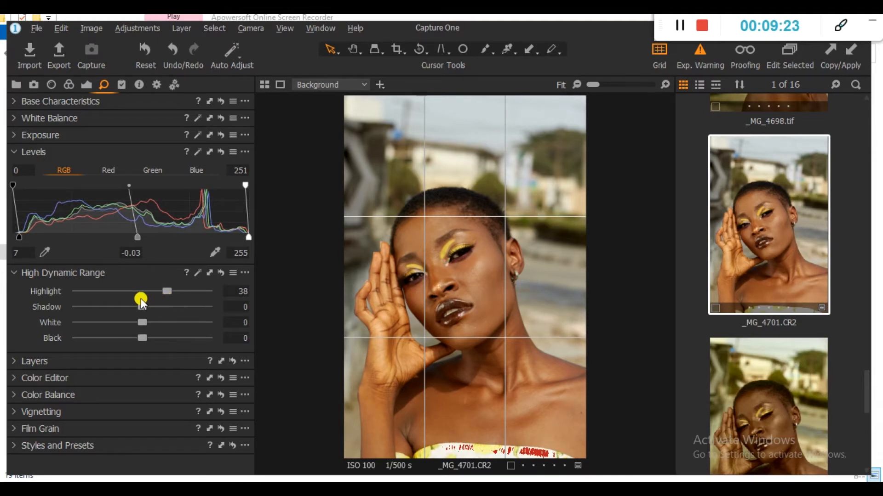
- Set HDR Shadow to -25 and pull White down to -82
left_click_drag(140, 299, 149, 293)
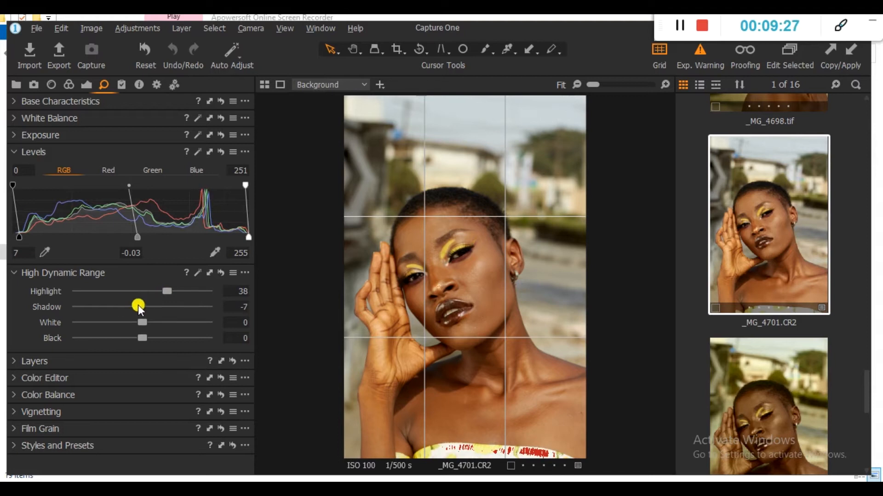
left_click_drag(138, 304, 124, 304)
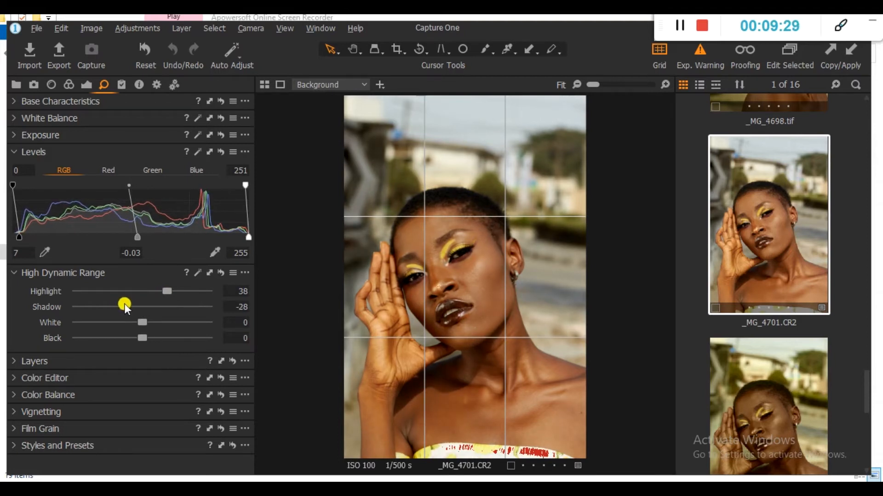
left_click_drag(124, 305, 128, 305)
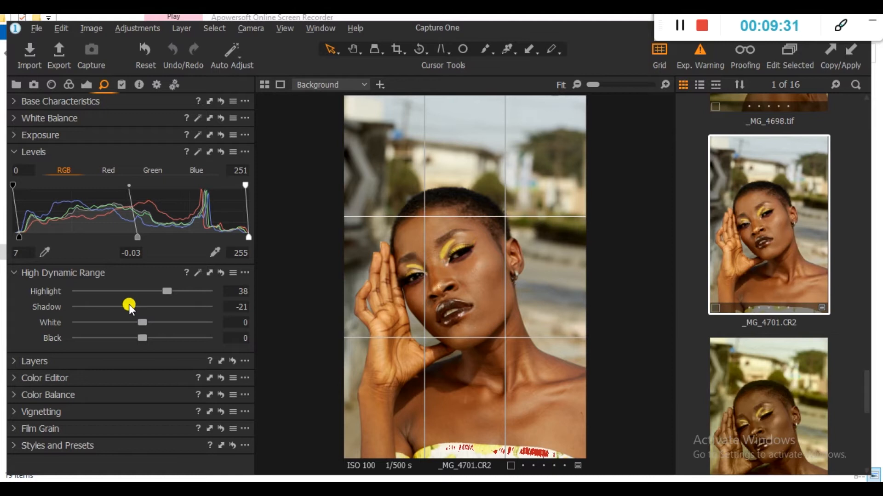
left_click_drag(128, 306, 124, 306)
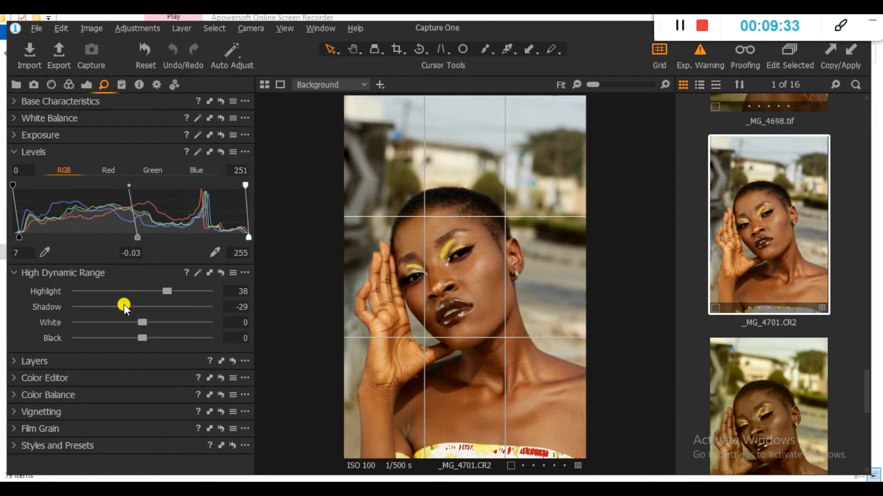
left_click_drag(123, 306, 126, 306)
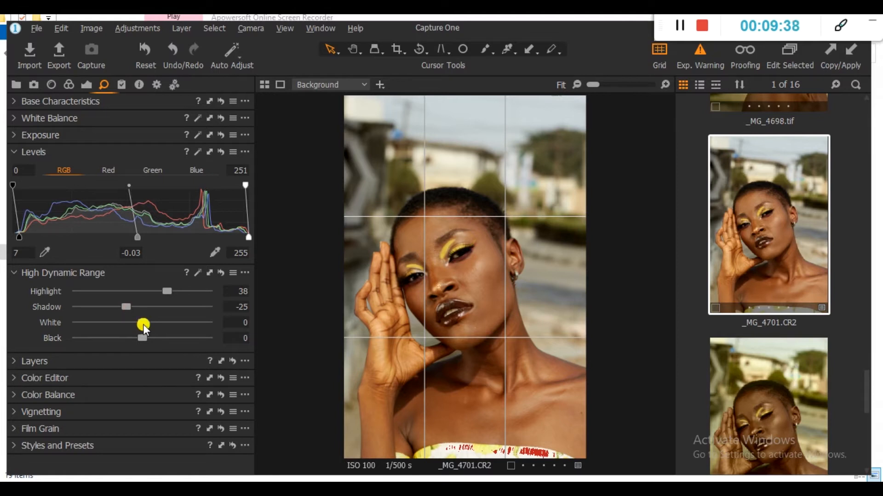
left_click_drag(143, 323, 90, 323)
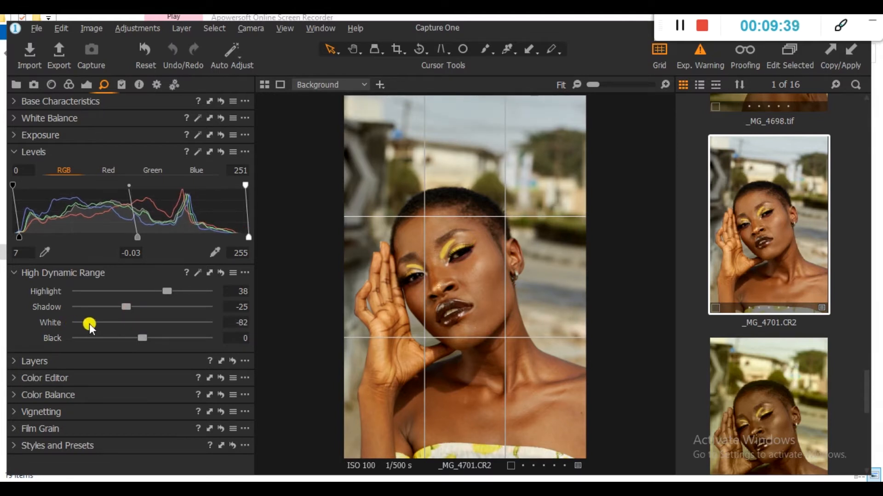
- Check clipping, then bring HDR White down to -60
left_click_drag(89, 325, 188, 325)
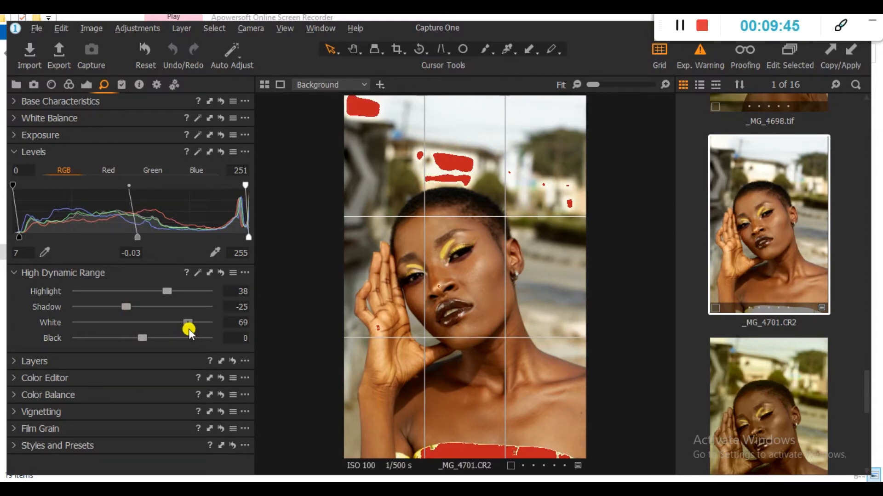
left_click_drag(189, 328, 107, 328)
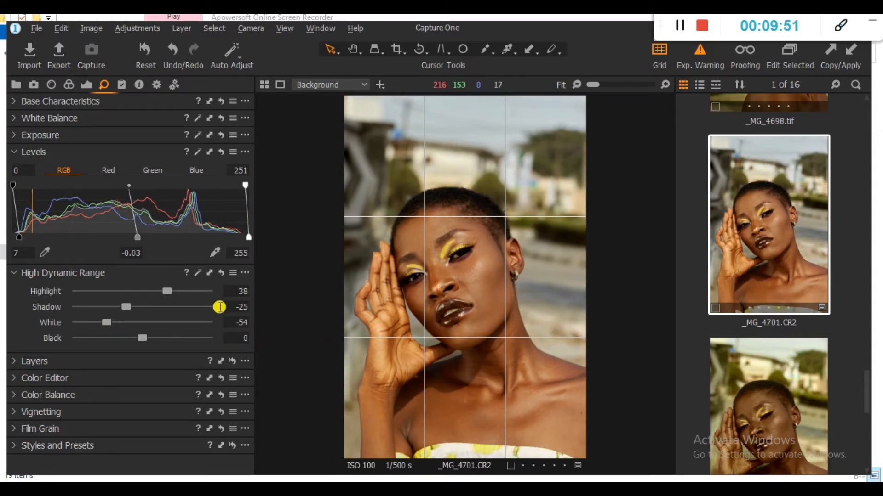
left_click_drag(106, 322, 101, 322)
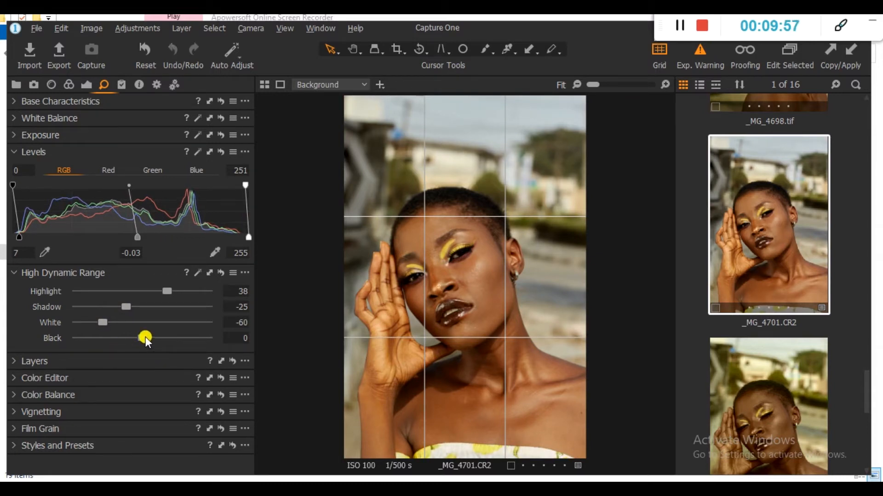
- Set HDR Black to -9 and Shadow to -13, comparing against the unadjusted preview
left_click_drag(145, 338, 209, 339)
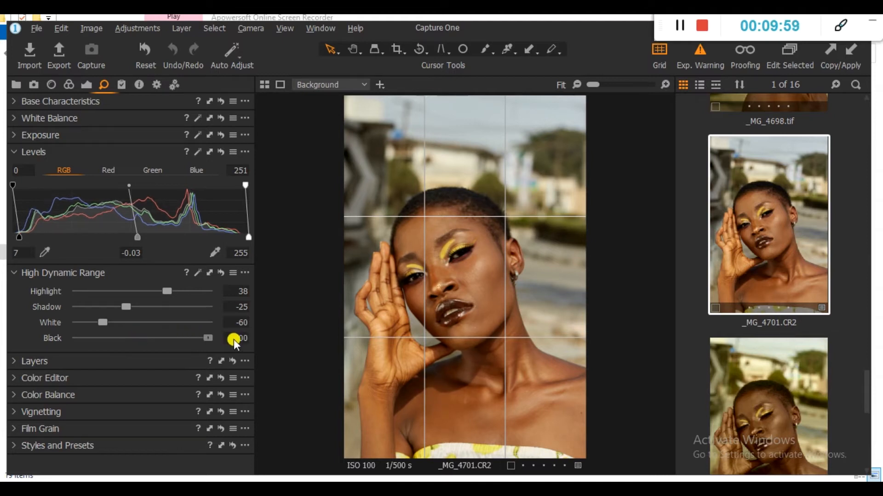
left_click_drag(208, 342, 127, 341)
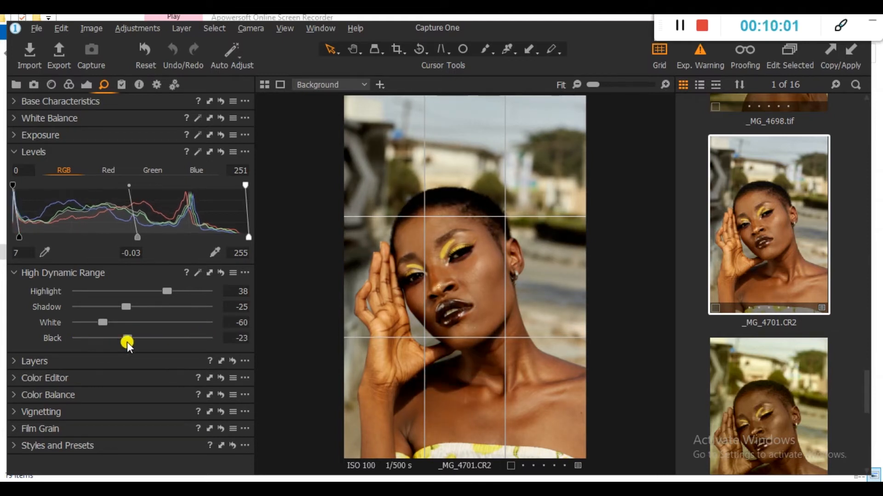
left_click_drag(123, 342, 141, 338)
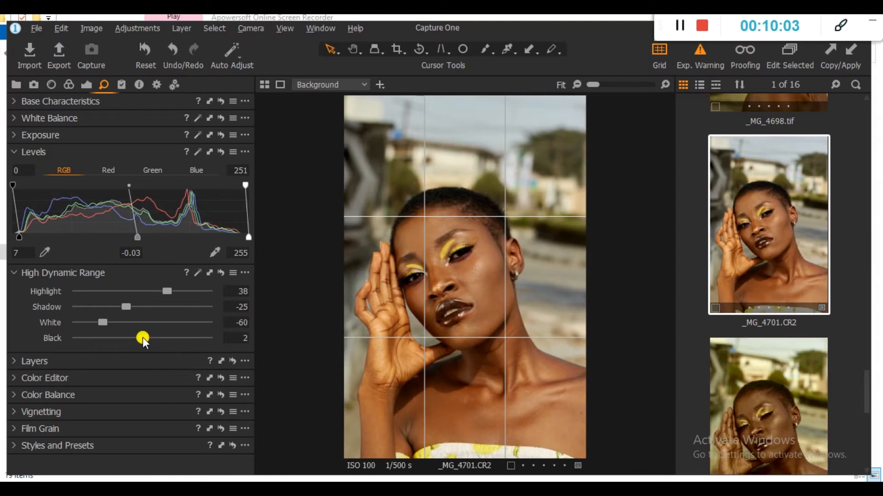
left_click_drag(142, 339, 133, 339)
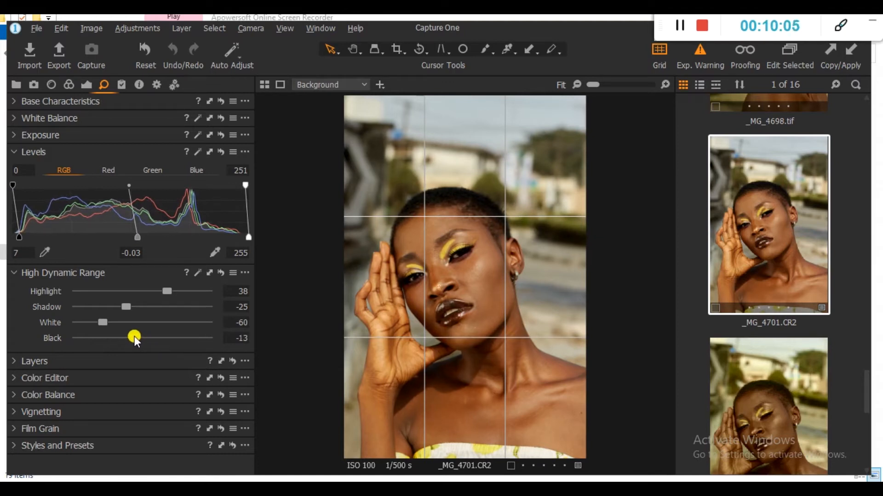
left_click_drag(135, 338, 133, 337)
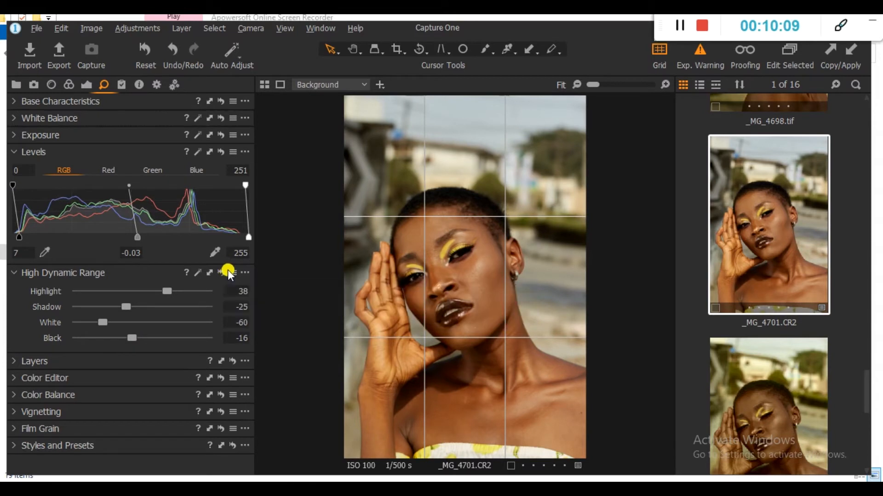
left_click(220, 273)
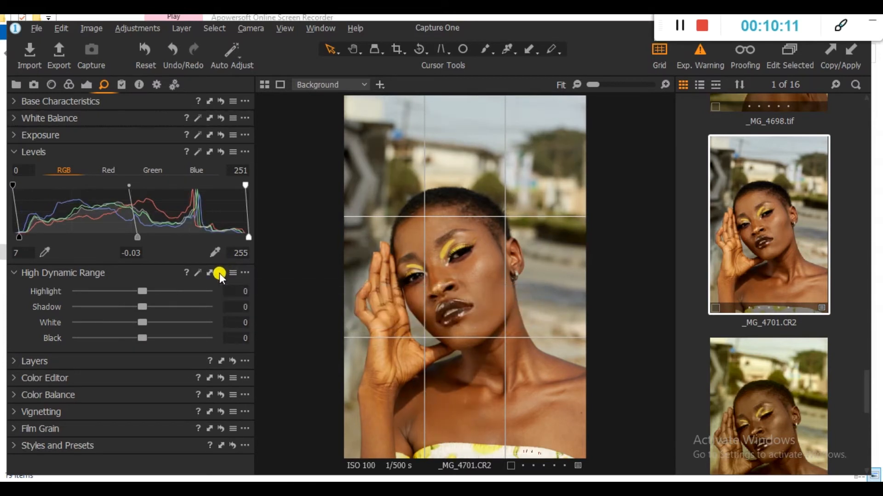
left_click_drag(141, 337, 138, 338)
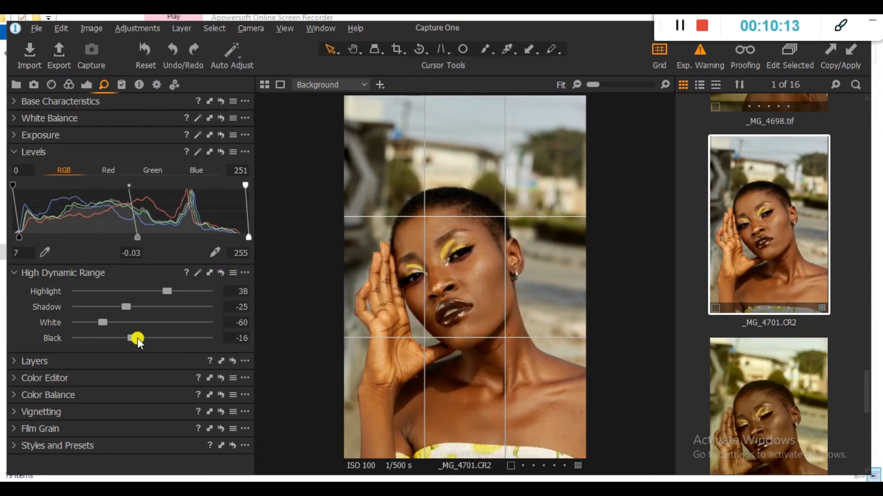
left_click_drag(138, 338, 140, 338)
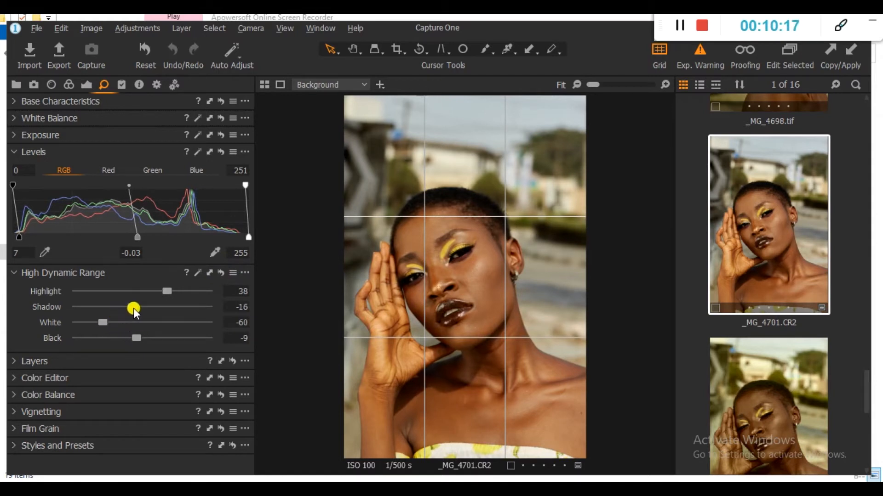
left_click_drag(133, 307, 138, 307)
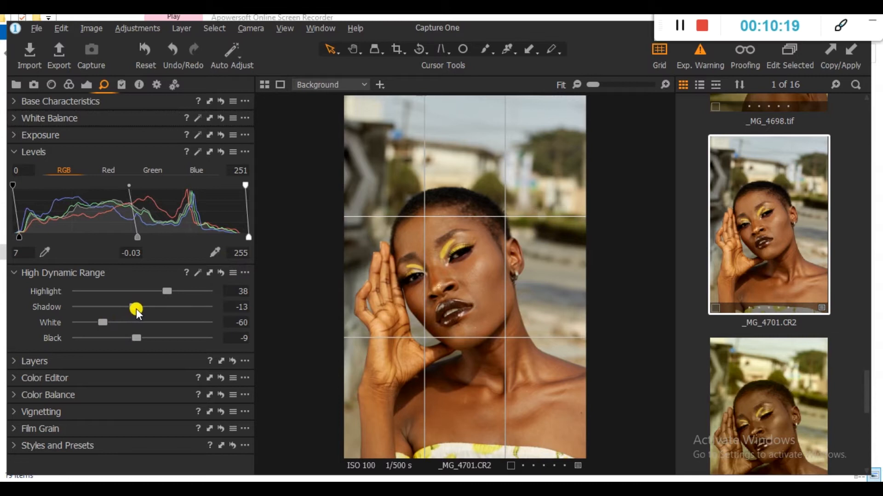
mouse_move(355, 326)
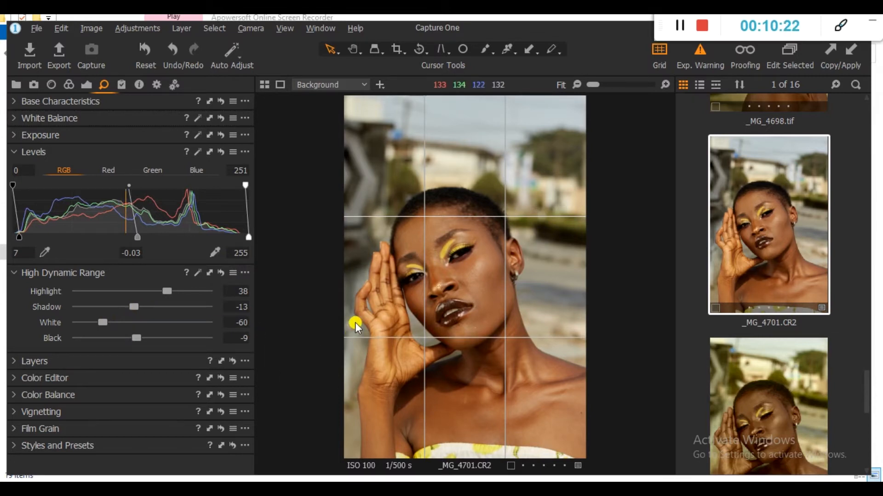
mouse_move(476, 329)
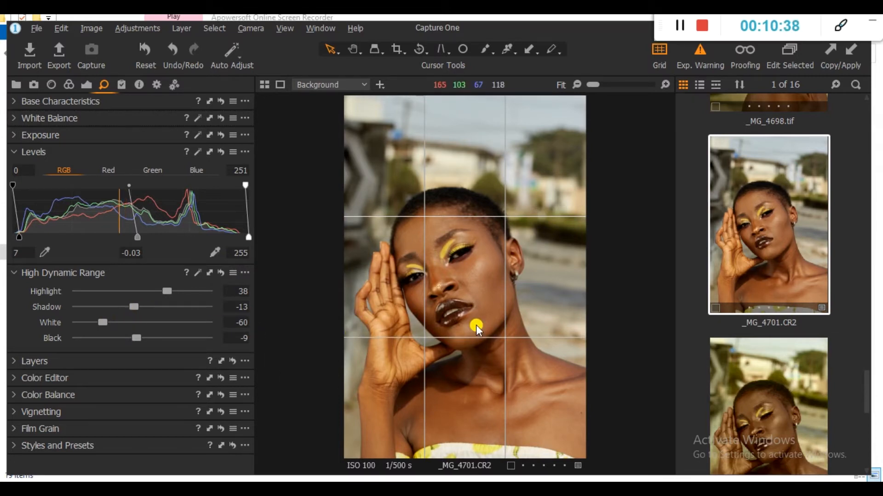
mouse_move(35, 370)
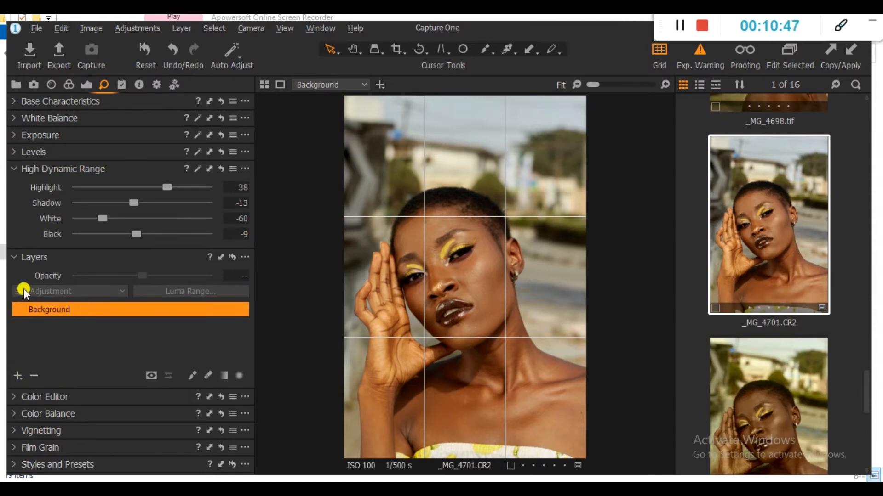
- Add adjustment Layer 1 above Background and show its Color Editor settings
left_click(14, 152)
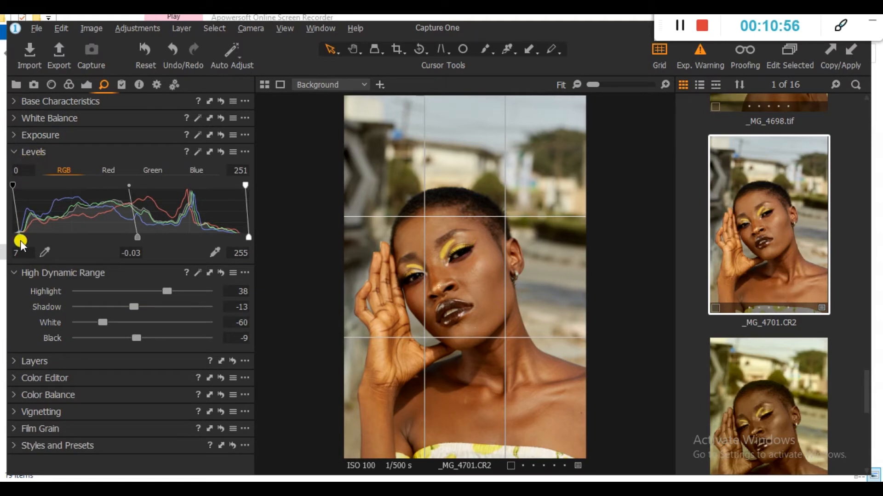
mouse_move(40, 363)
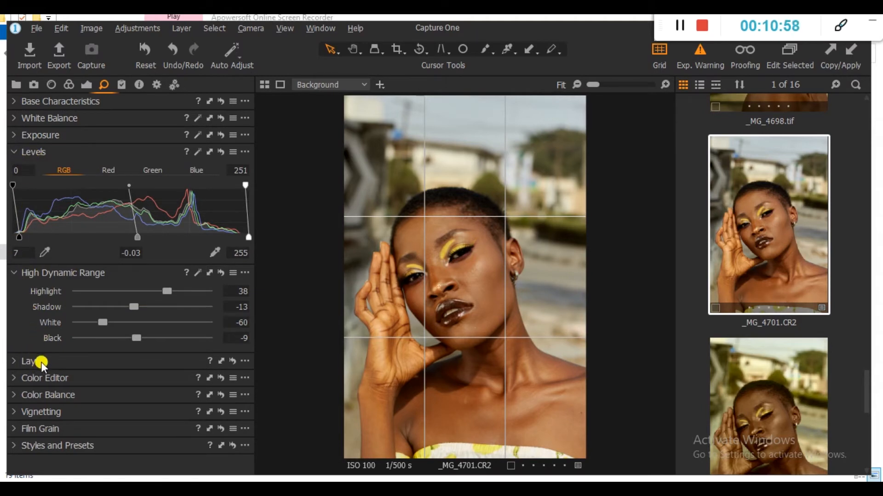
left_click(30, 361)
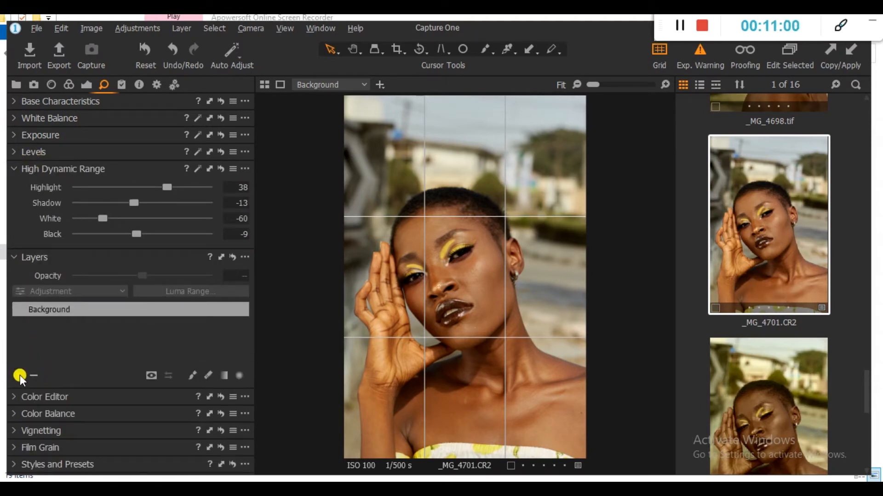
left_click(19, 375)
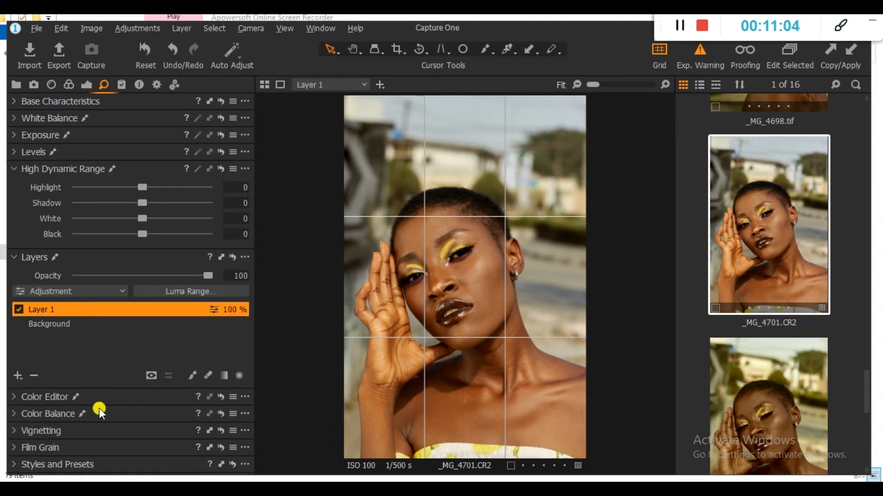
left_click(44, 397)
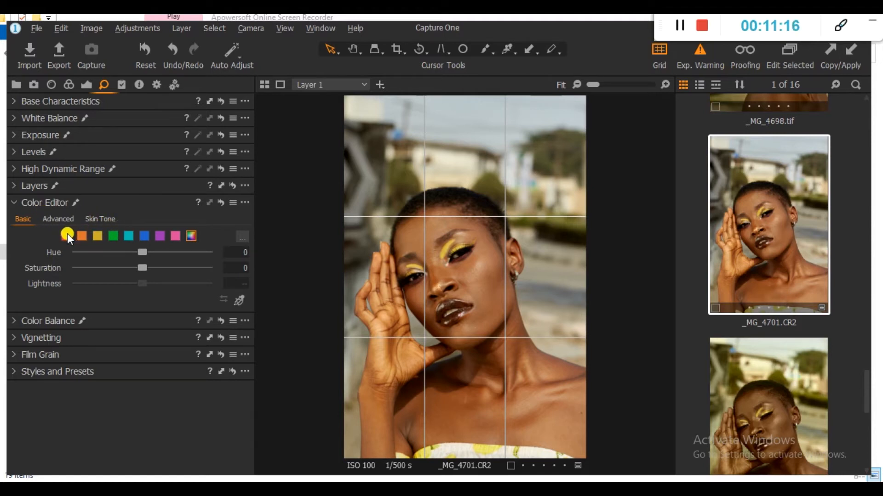
- Select the red colour range, try hue shifts, and return red hue to 0
left_click(239, 235)
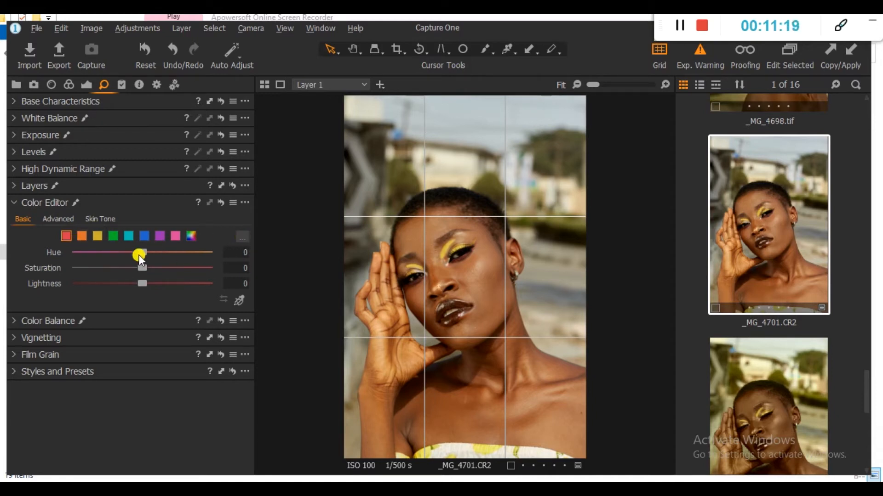
left_click_drag(142, 268, 76, 268)
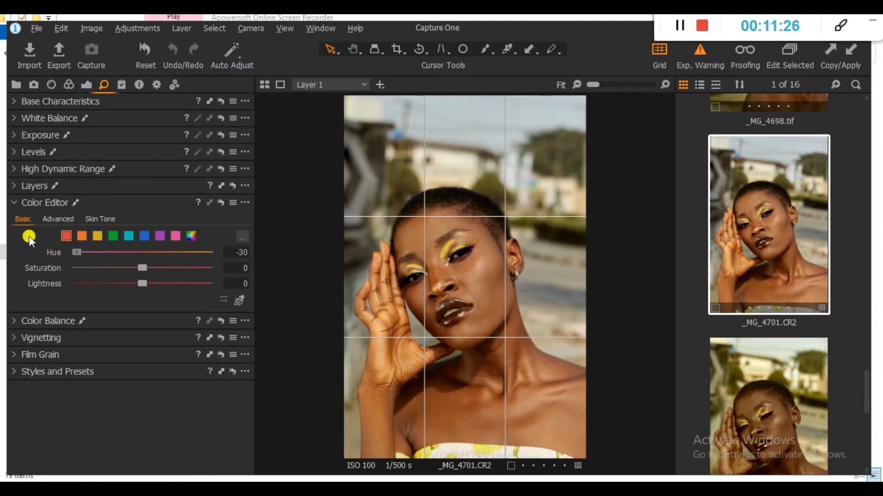
left_click_drag(76, 253, 143, 252)
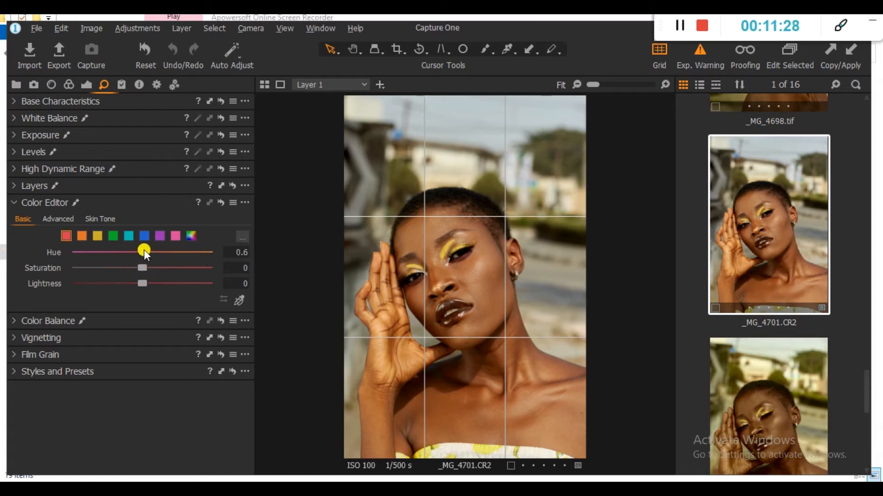
left_click_drag(144, 253, 158, 252)
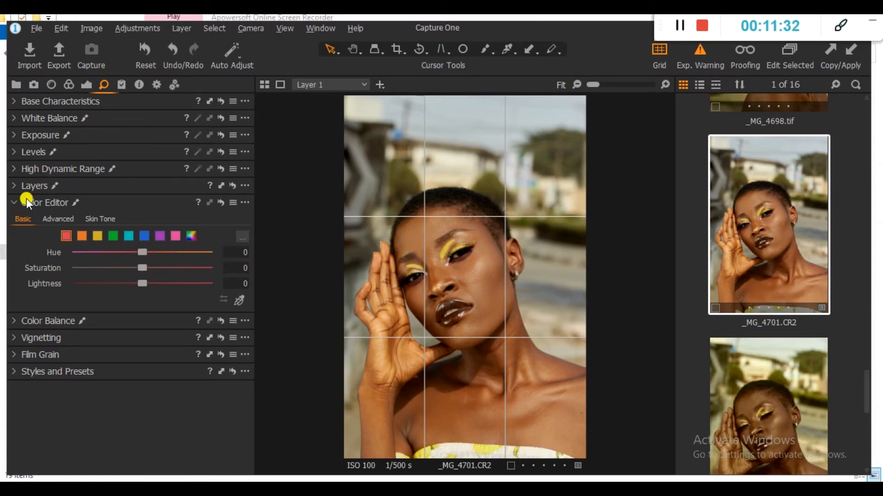
- Expand Layers, invert Layer 1's mask from its context menu, and select Layer 1
left_click(34, 186)
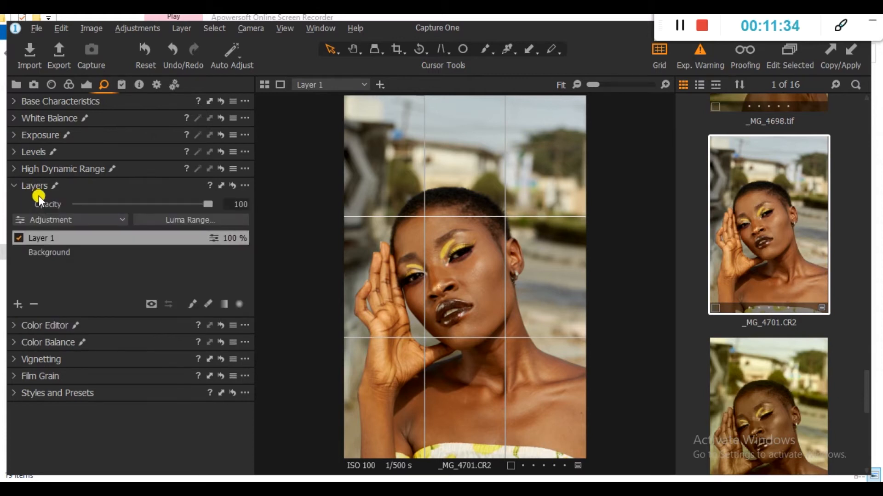
right_click(40, 238)
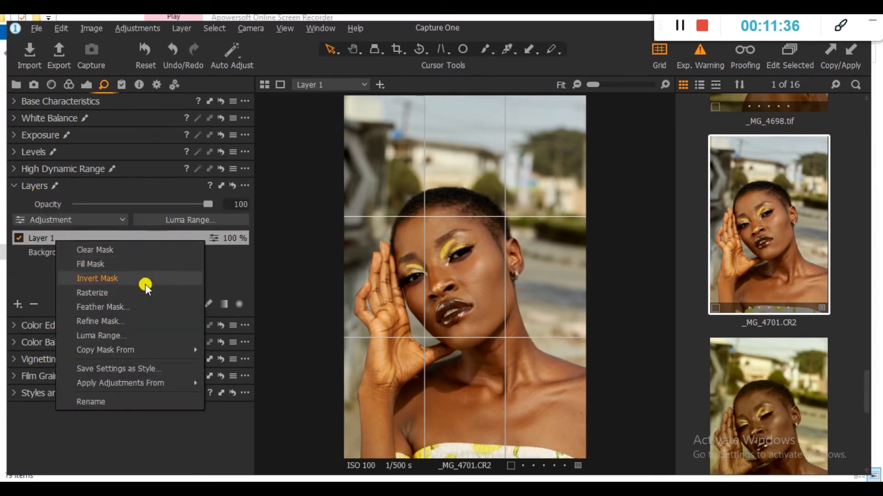
left_click(97, 278)
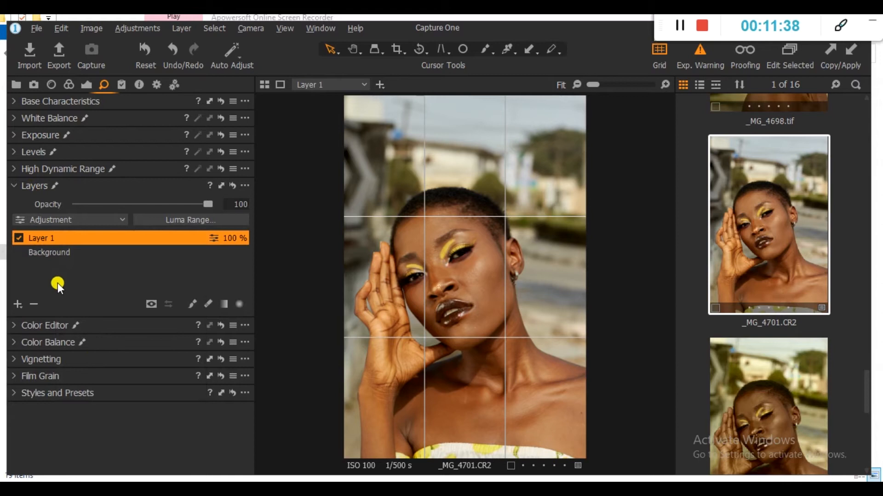
left_click(17, 304)
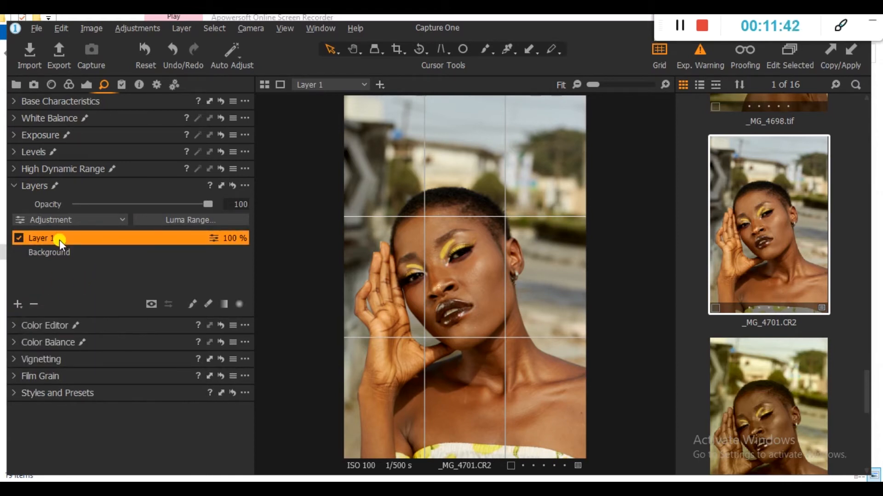
mouse_move(73, 286)
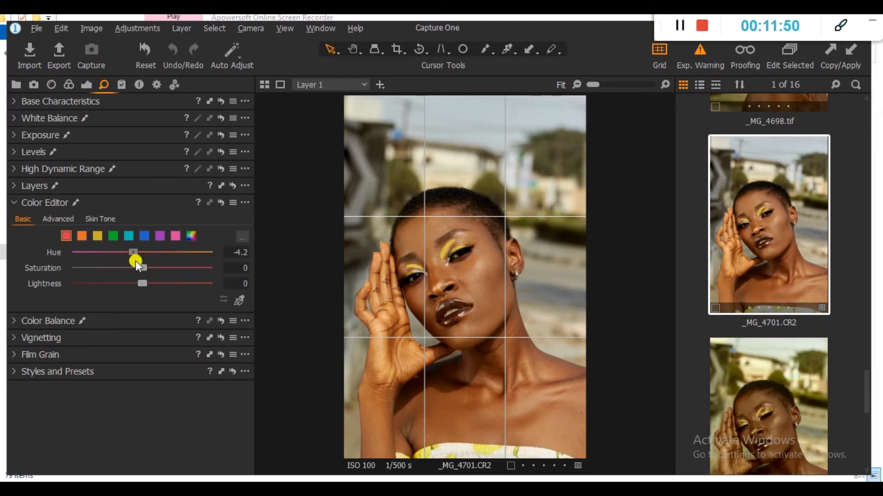
left_click_drag(133, 252, 177, 252)
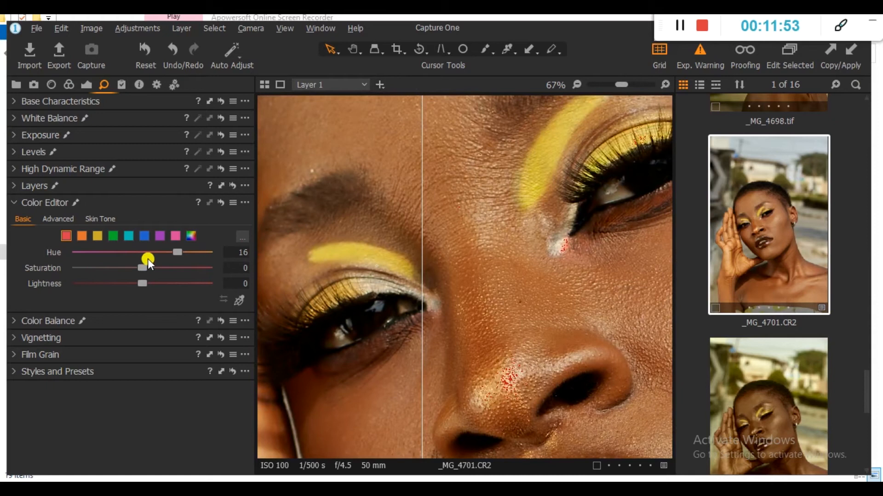
left_click_drag(148, 252, 76, 252)
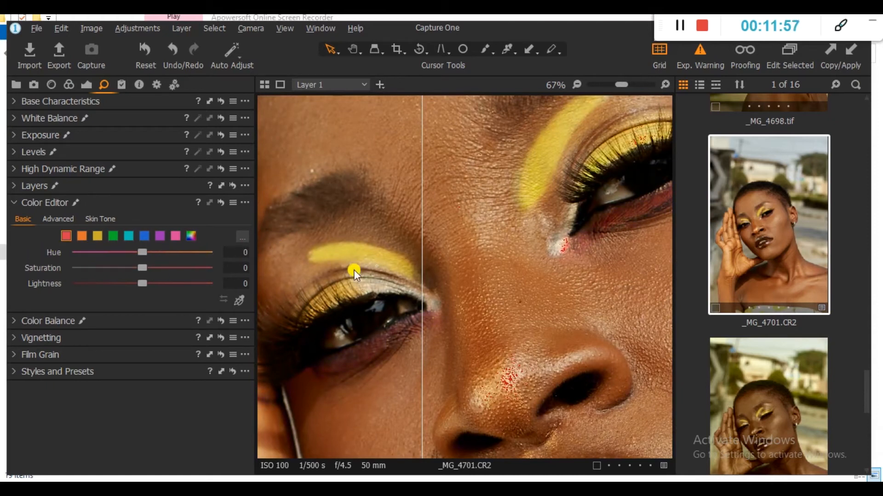
left_click_drag(142, 268, 73, 268)
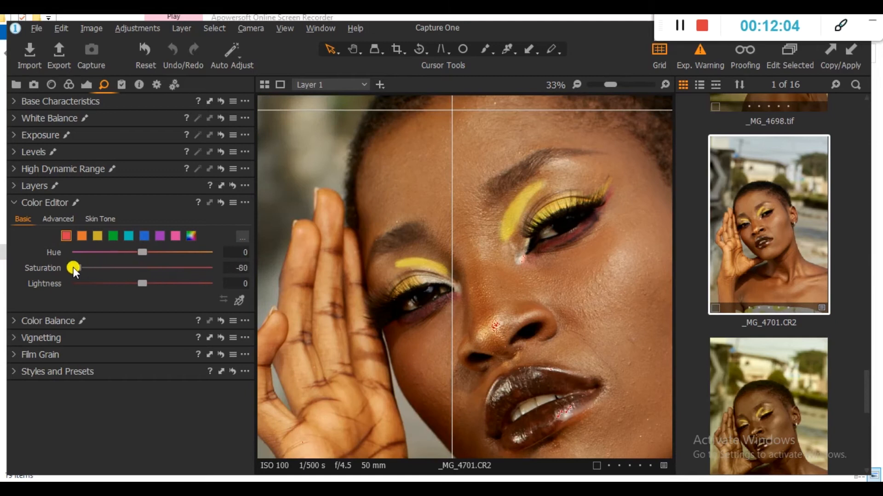
left_click_drag(73, 268, 208, 268)
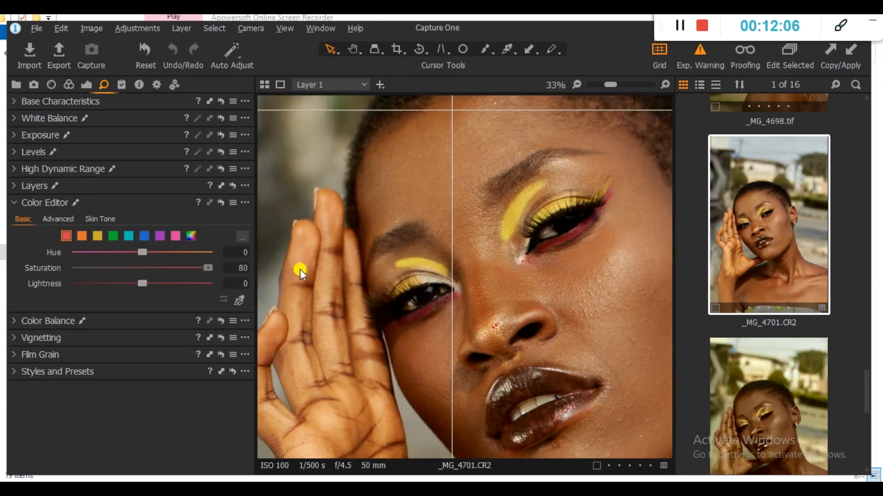
left_click_drag(207, 268, 73, 268)
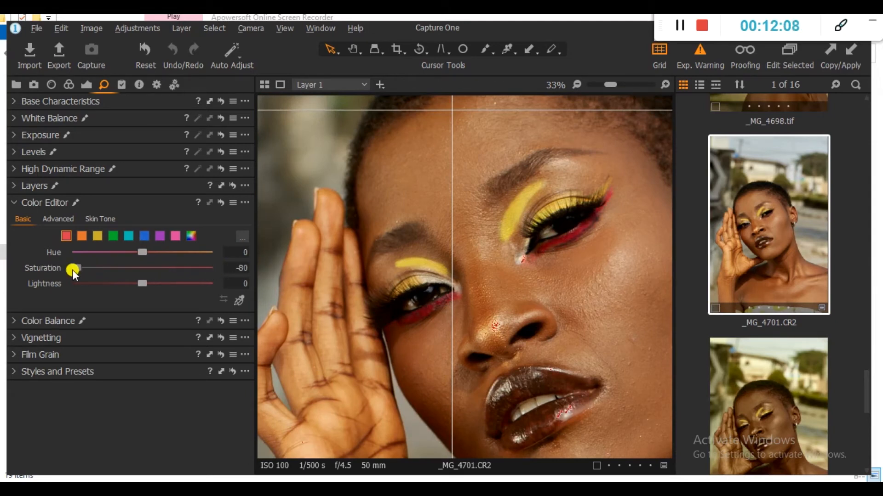
left_click_drag(75, 269, 191, 271)
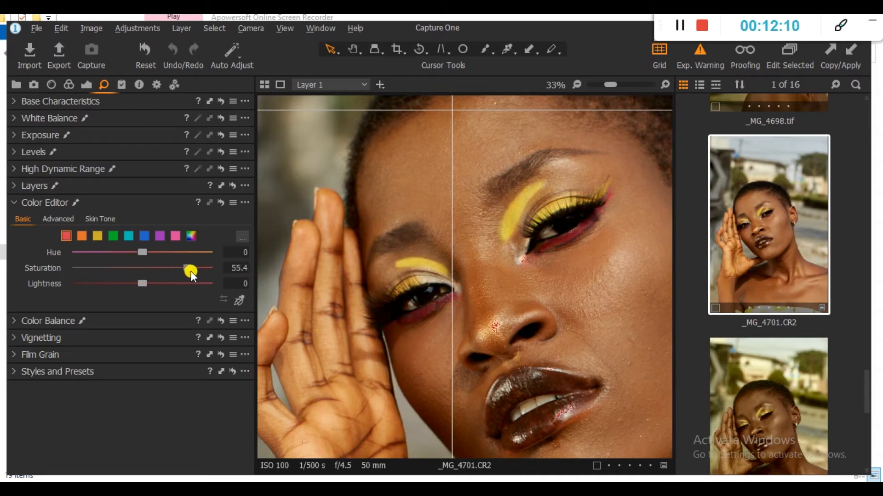
left_click_drag(191, 271, 194, 271)
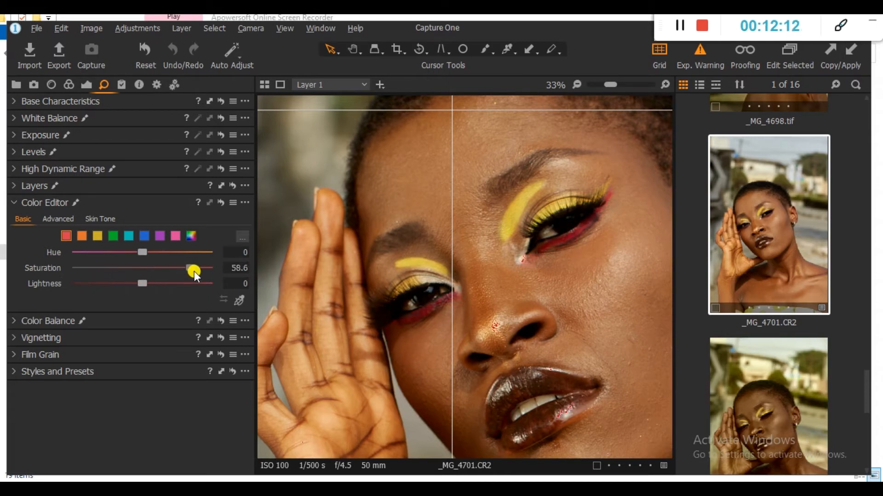
left_click_drag(142, 283, 76, 283)
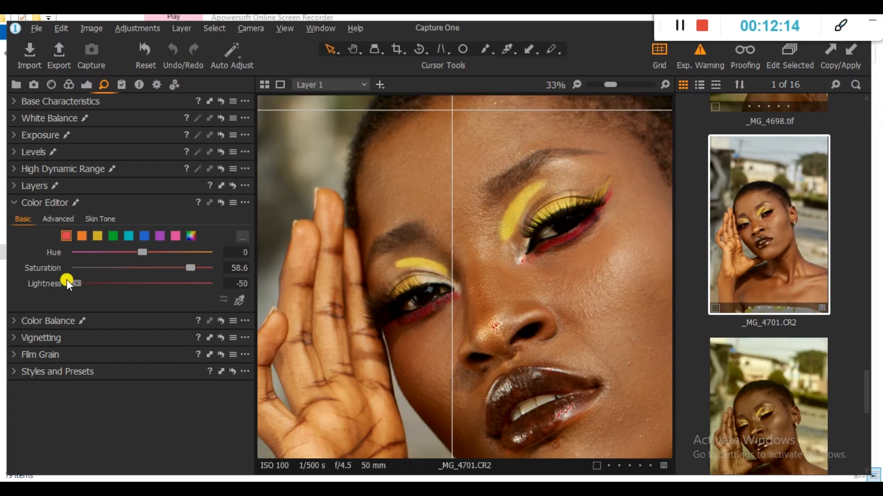
left_click_drag(66, 283, 208, 284)
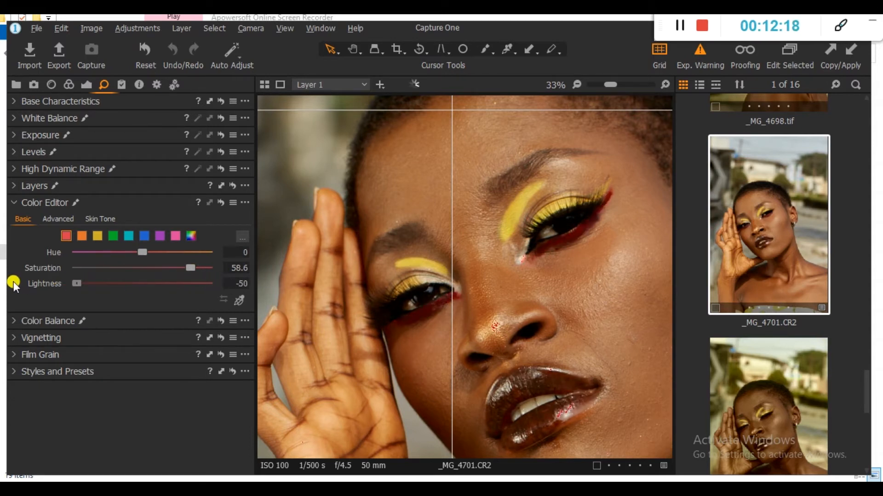
left_click_drag(76, 283, 144, 280)
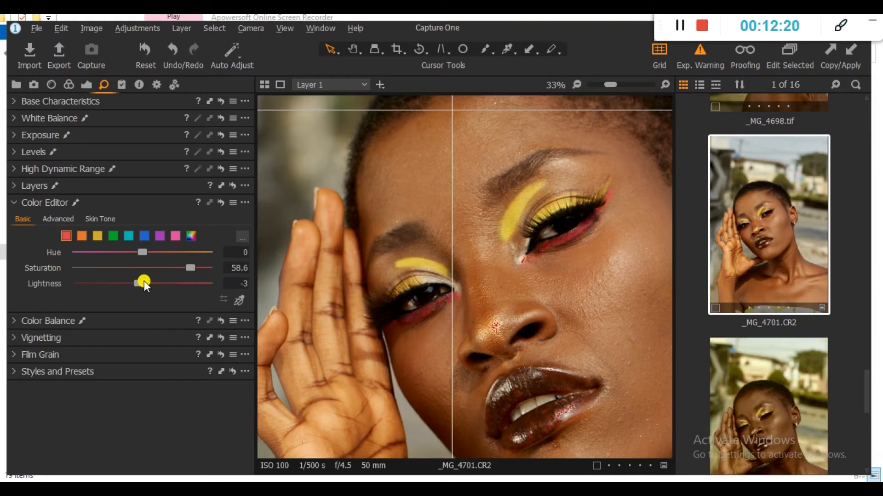
left_click_drag(144, 281, 140, 283)
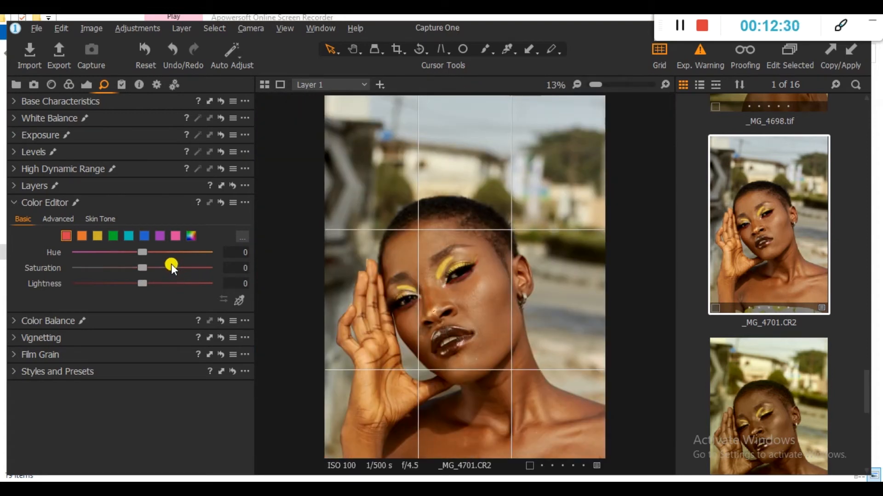
- Drag red Saturation to 34.1 and Lightness to -8.4 in Color Editor Basic
left_click_drag(172, 267, 147, 268)
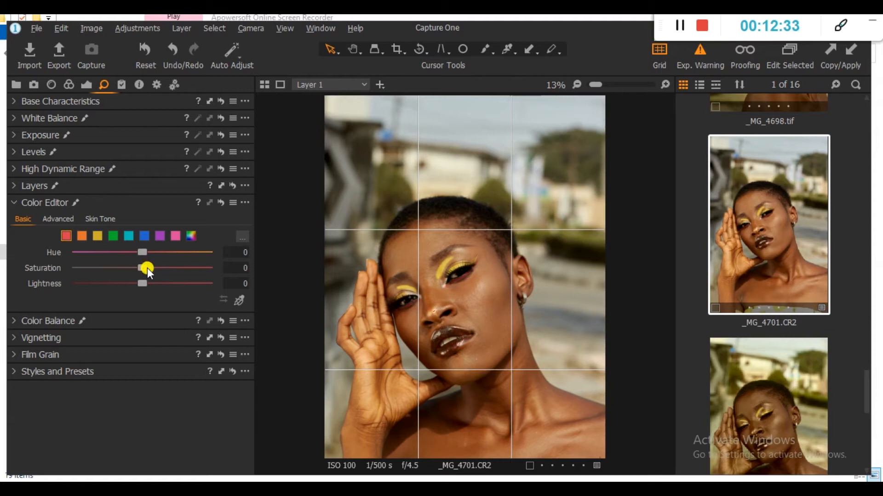
mouse_move(148, 276)
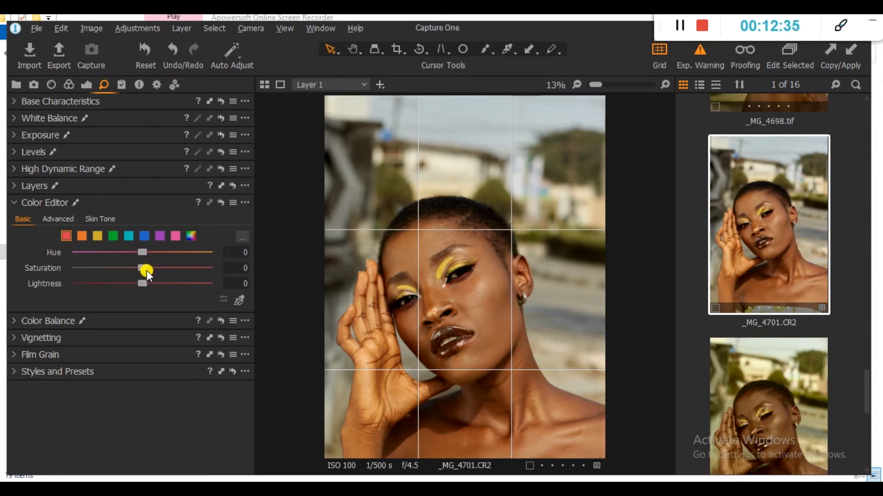
left_click_drag(142, 268, 153, 266)
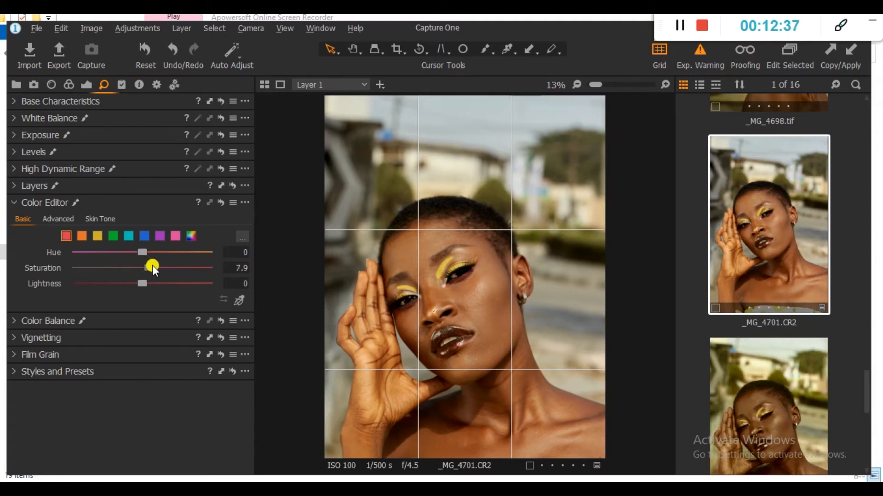
left_click_drag(152, 267, 171, 268)
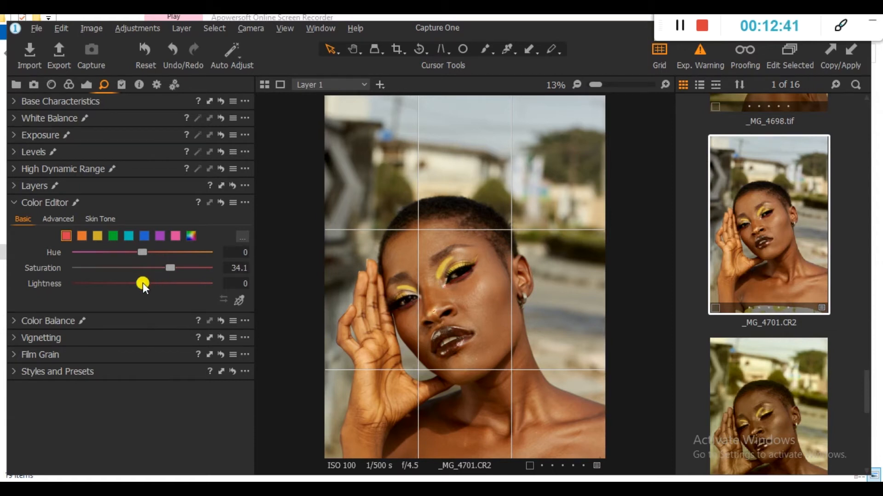
left_click_drag(143, 283, 187, 284)
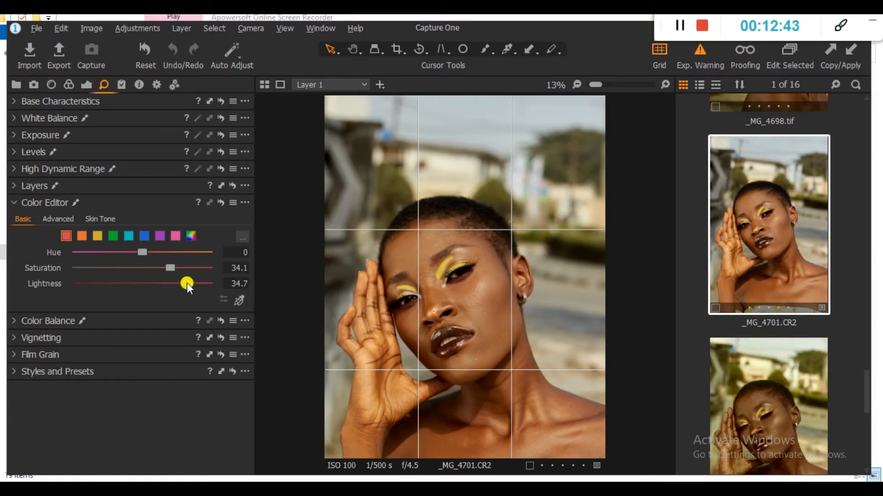
left_click_drag(187, 283, 131, 284)
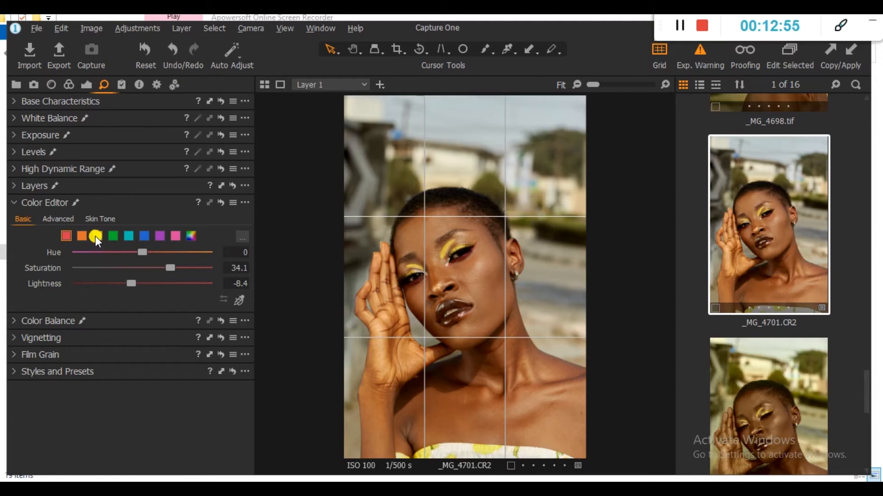
- Select the yellow range and experiment with its saturation and lightness sliders
left_click(96, 236)
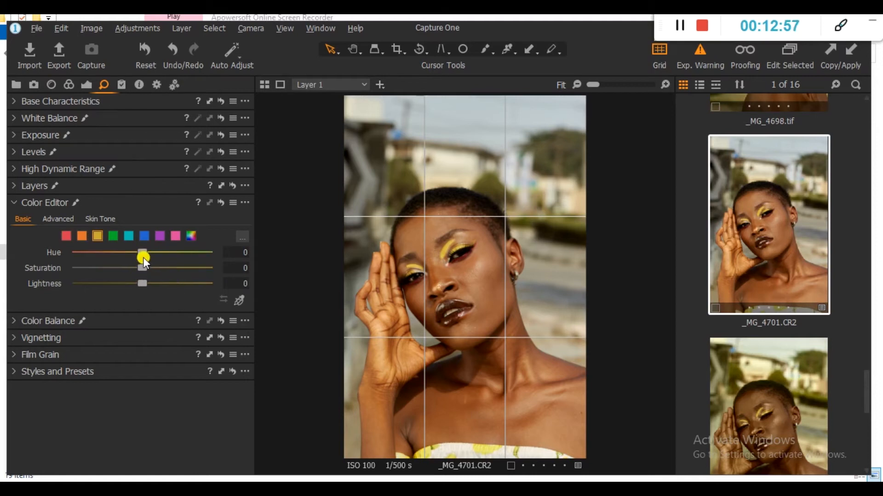
left_click_drag(143, 268, 181, 268)
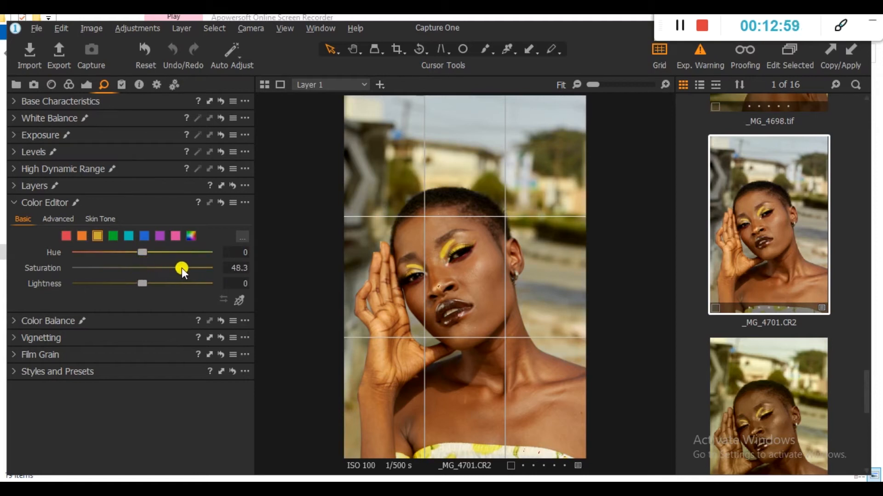
left_click_drag(183, 268, 171, 268)
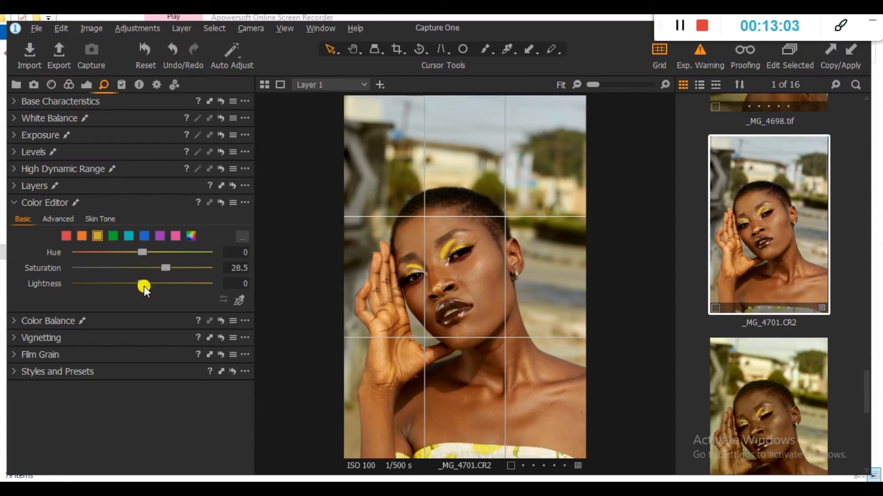
left_click_drag(142, 286, 132, 286)
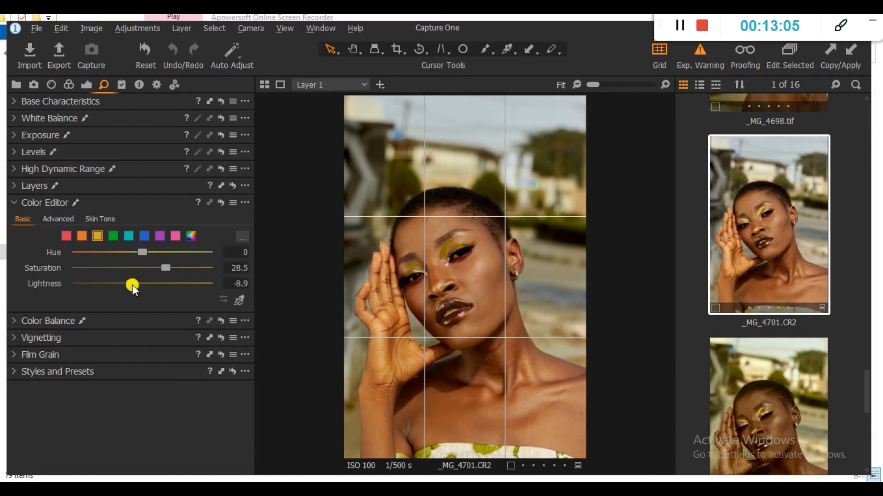
left_click_drag(131, 285, 170, 286)
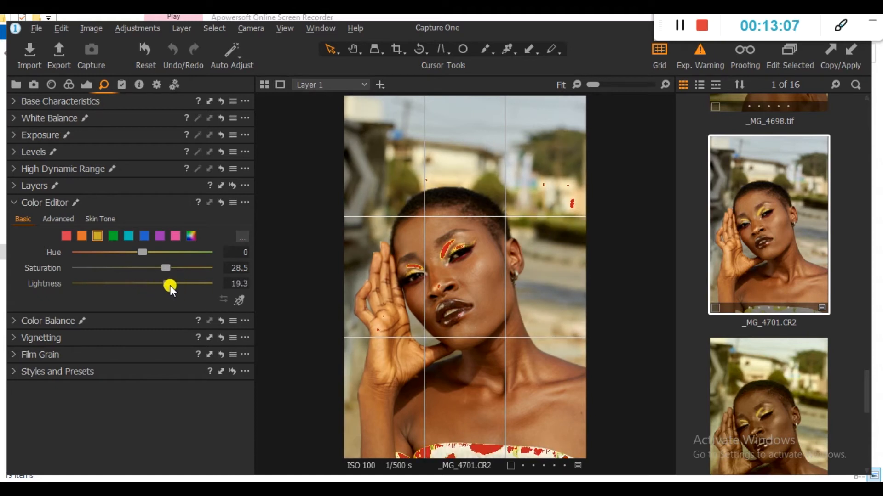
left_click_drag(170, 284, 125, 284)
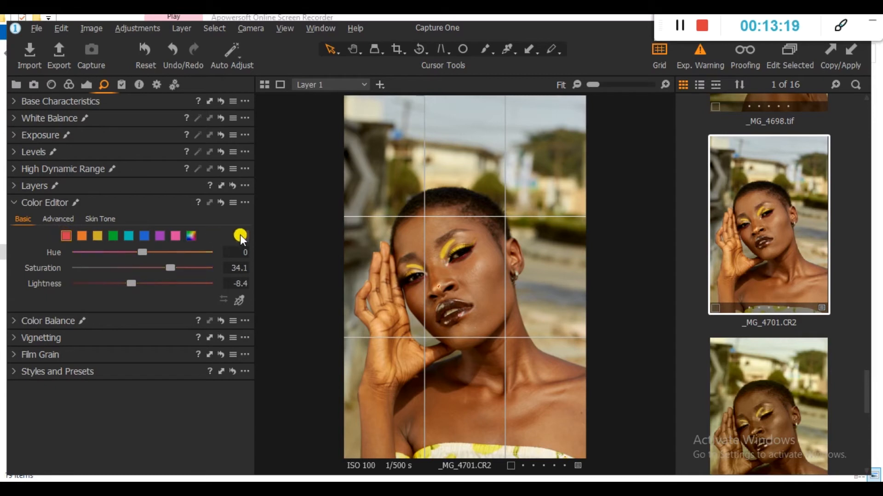
- Select orange, open and cancel Edit Color Ranges, and set yellow saturation to 28.5
left_click(240, 236)
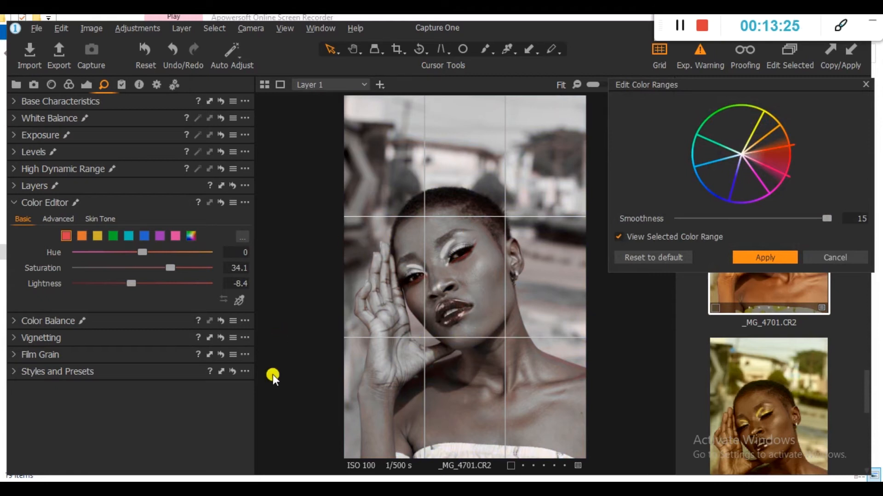
mouse_move(850, 258)
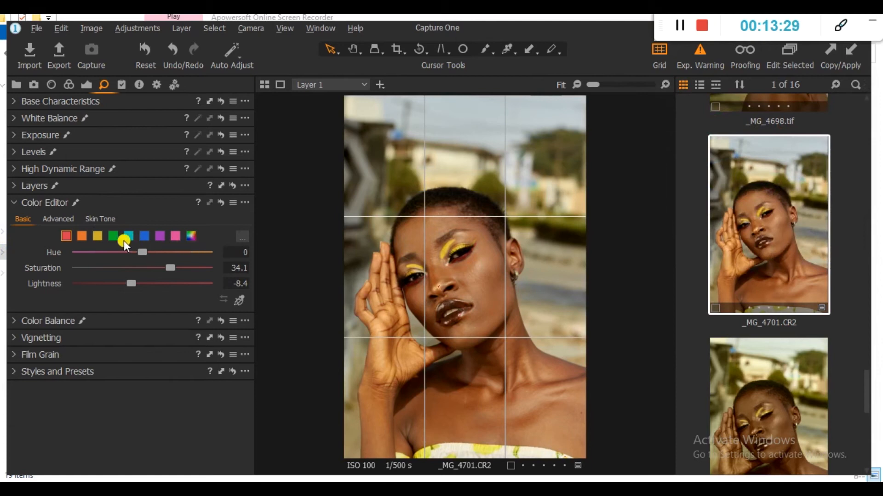
left_click(82, 236)
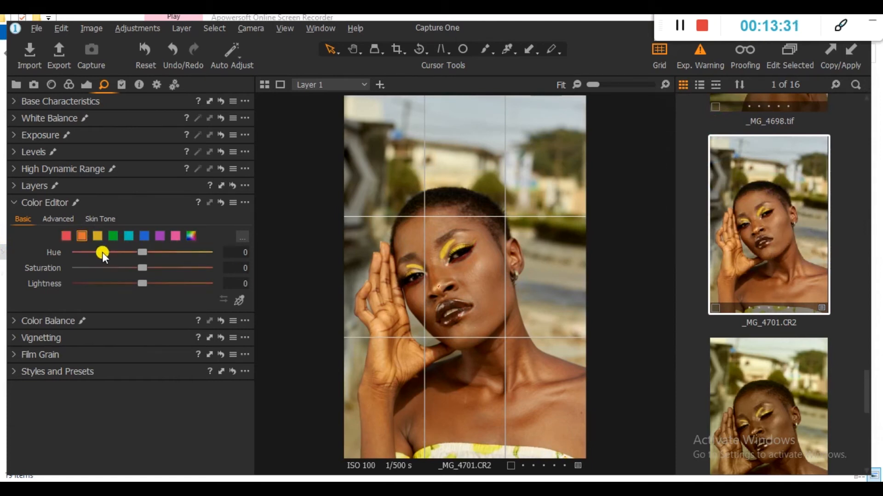
left_click(241, 236)
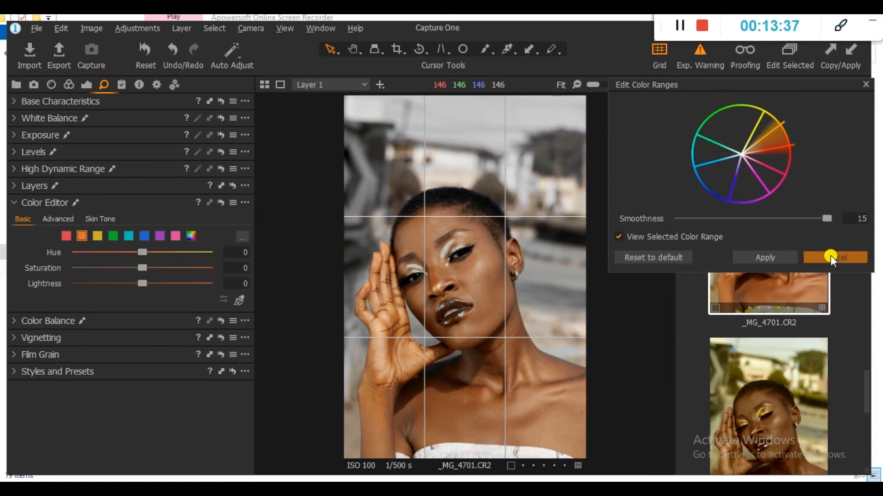
left_click(840, 257)
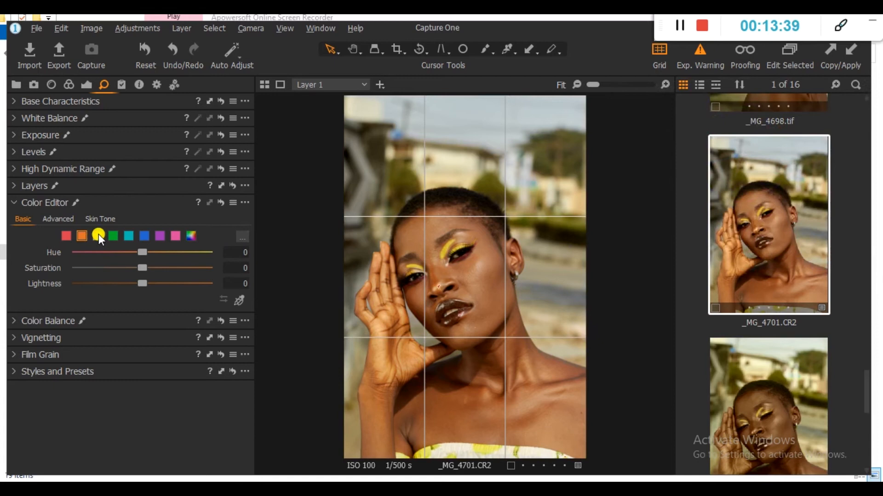
left_click_drag(142, 268, 165, 268)
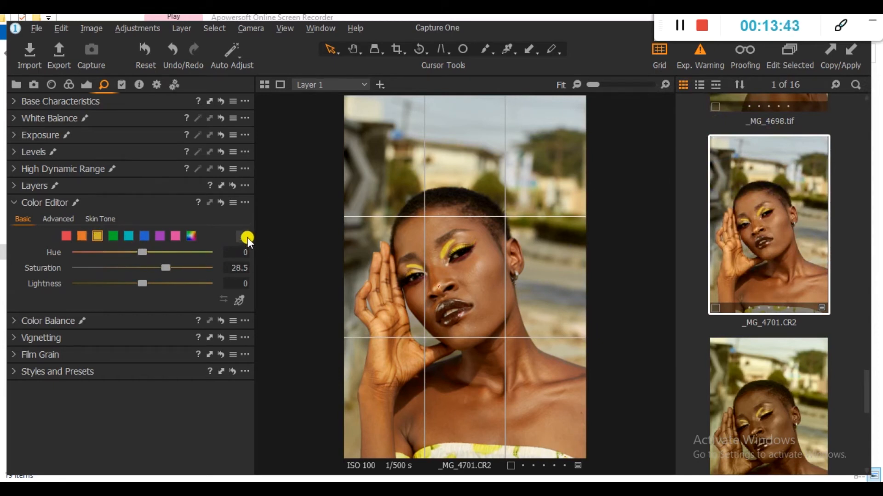
left_click(244, 239)
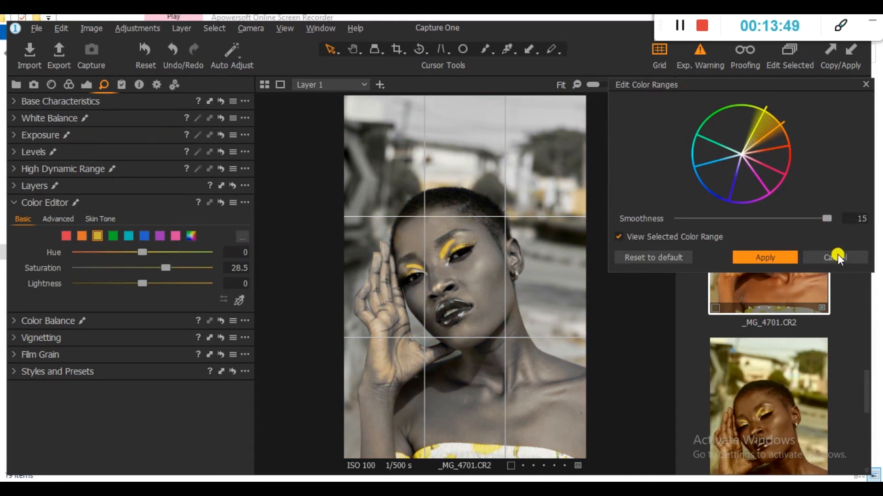
left_click(835, 258)
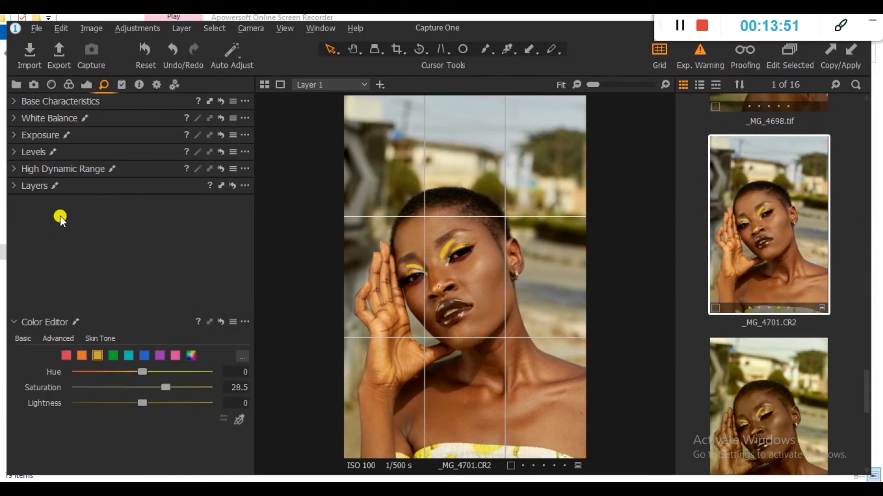
left_click(57, 219)
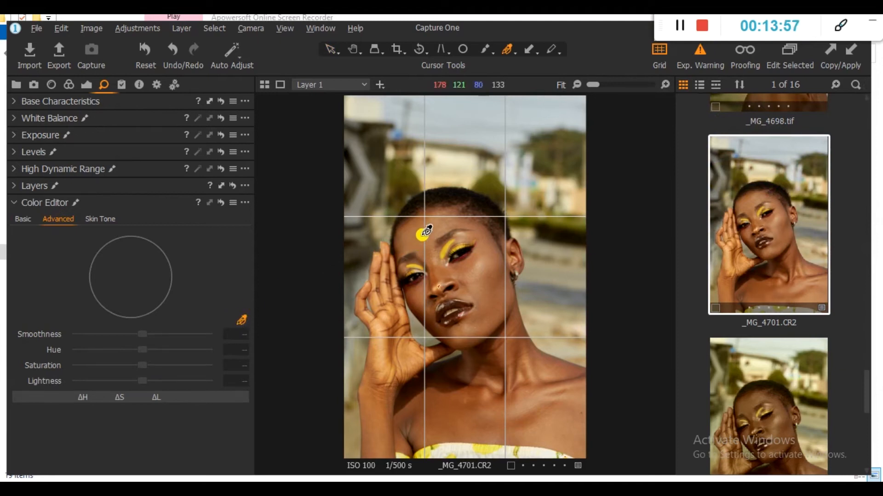
- Sample the forehead skin into a new advanced colour range with smoothness 20
left_click(424, 235)
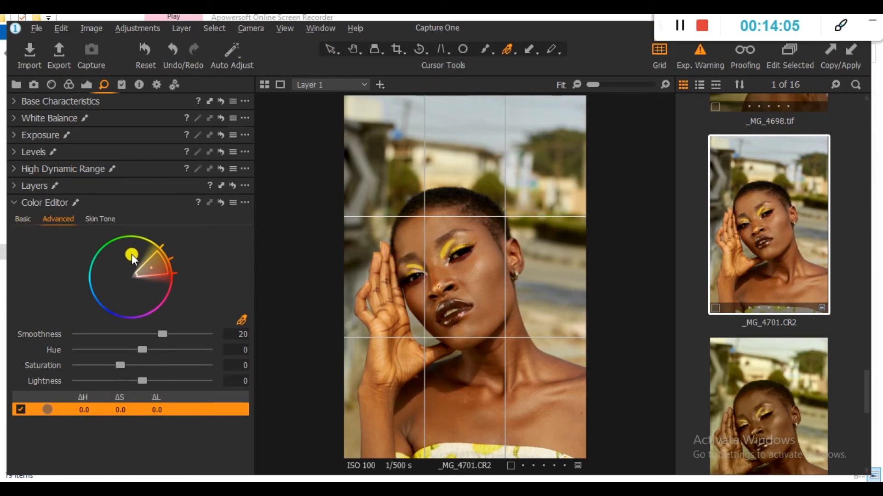
left_click_drag(129, 255, 101, 249)
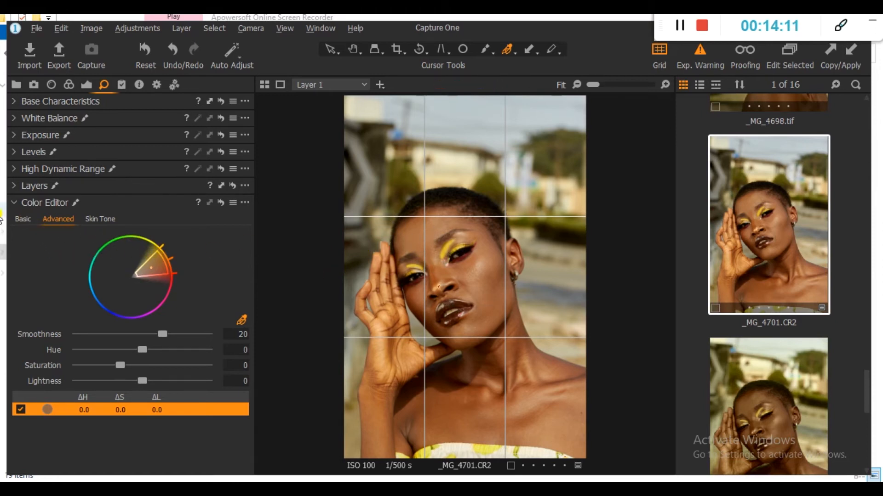
left_click(23, 219)
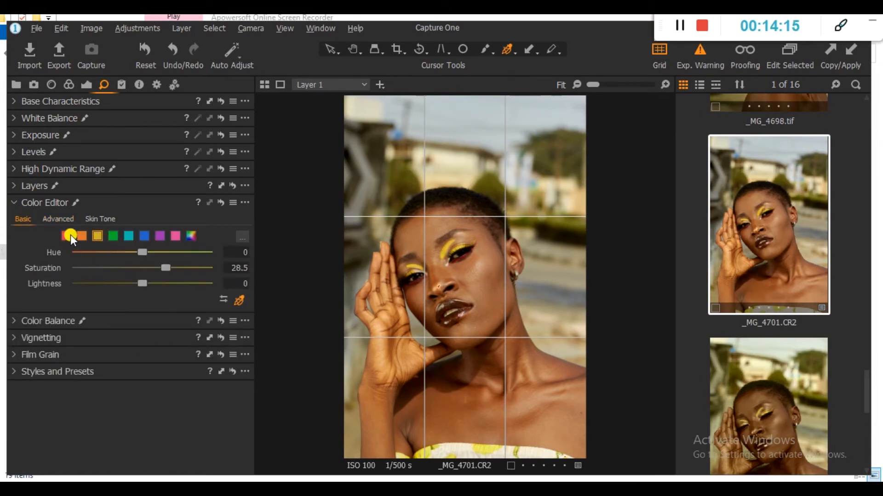
- Drag the skin range handles on the hue wheel to tighten it around orange
left_click(242, 236)
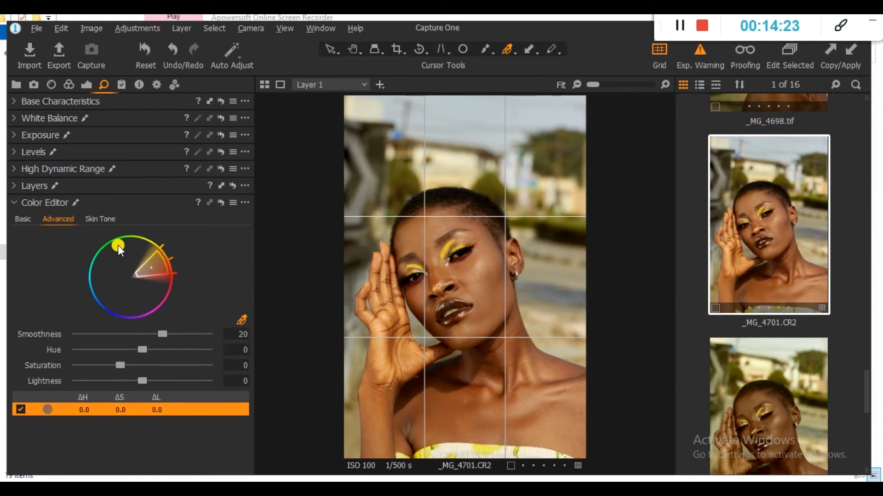
left_click_drag(118, 245, 147, 259)
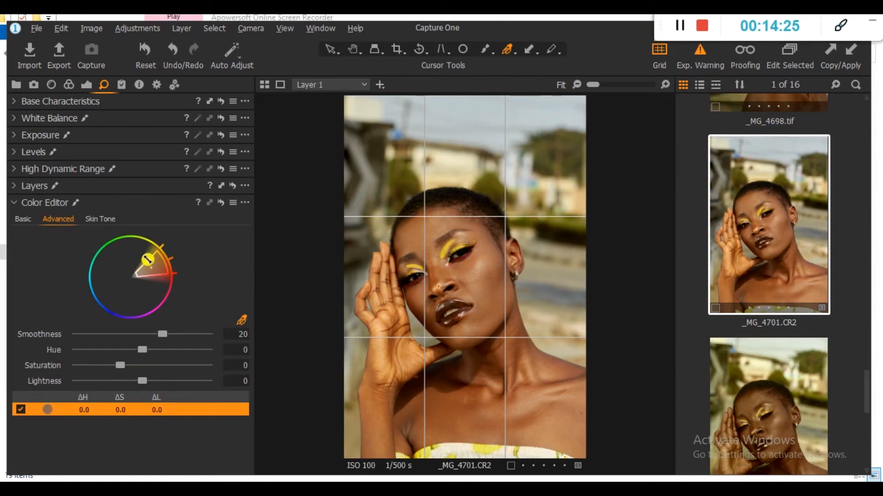
left_click_drag(145, 259, 153, 256)
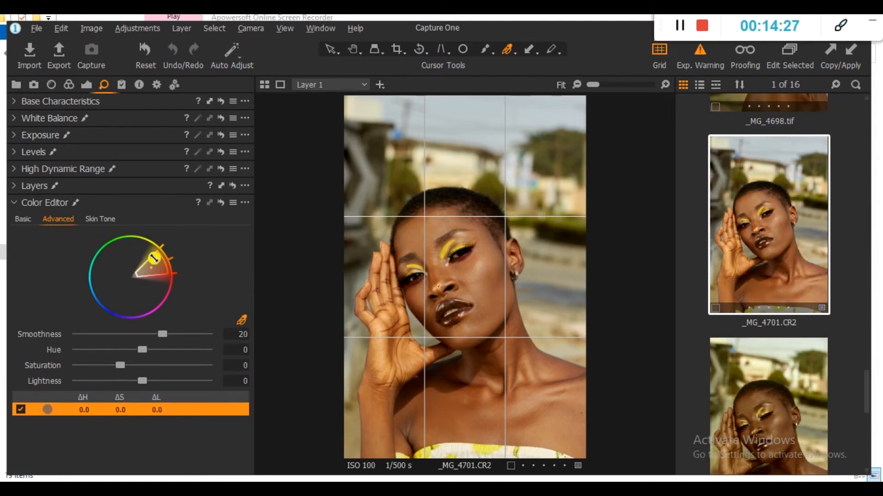
left_click_drag(153, 258, 162, 283)
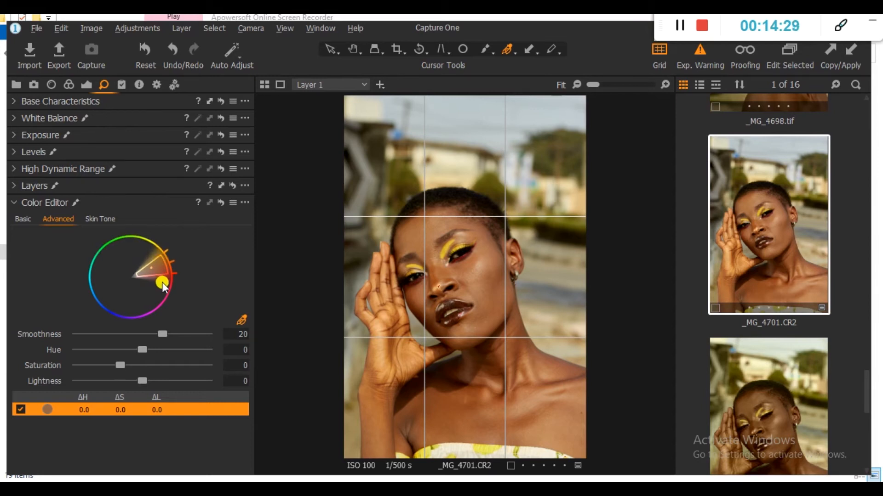
left_click_drag(162, 283, 163, 270)
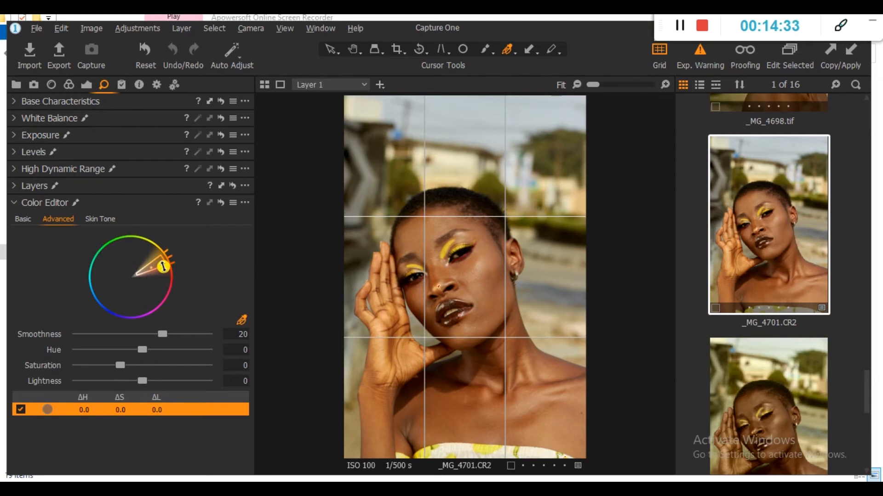
left_click_drag(162, 266, 174, 258)
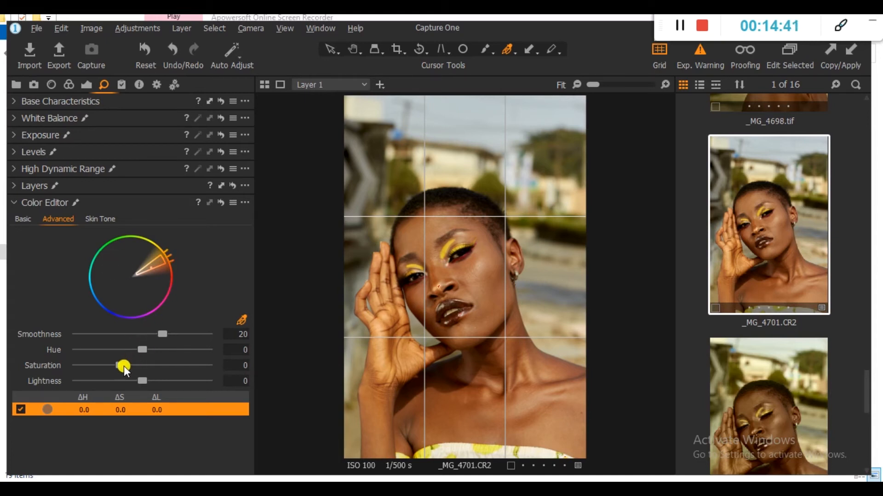
left_click_drag(124, 365, 177, 361)
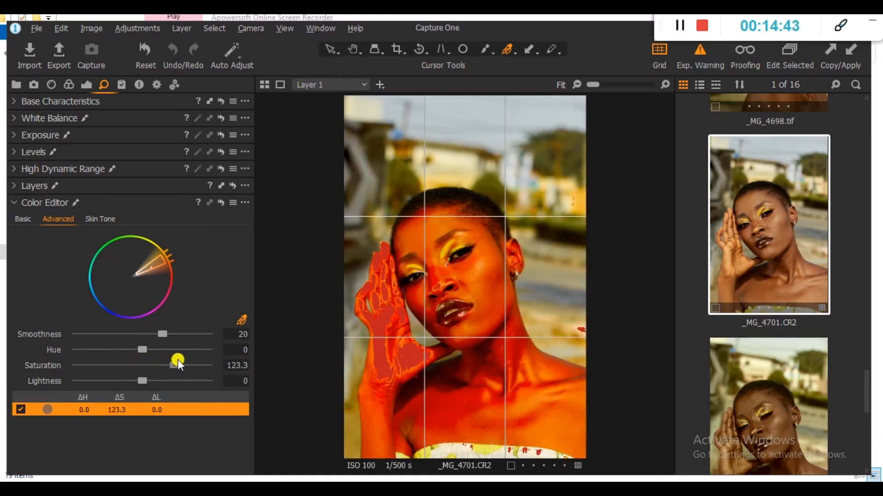
left_click_drag(178, 361, 98, 361)
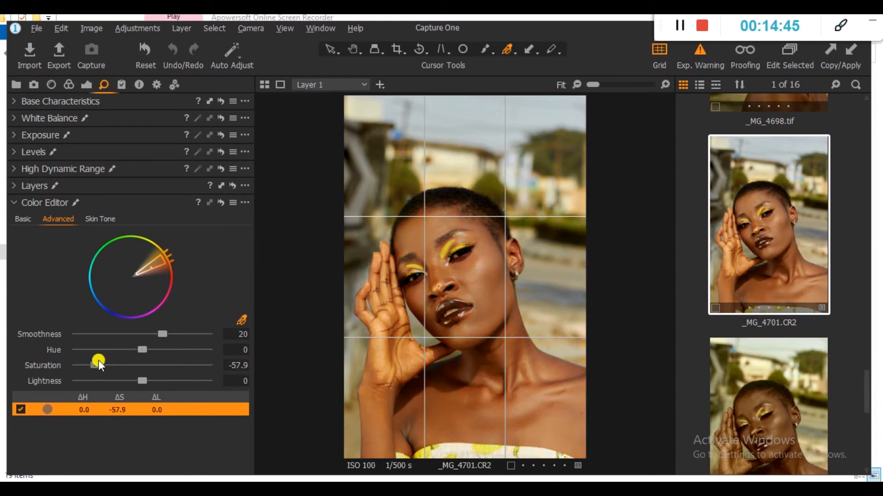
left_click_drag(97, 360, 111, 365)
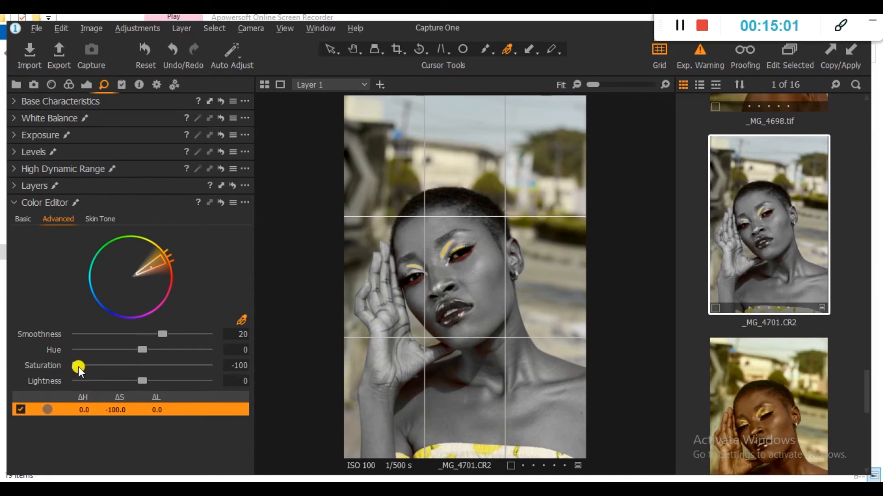
left_click_drag(79, 365, 124, 365)
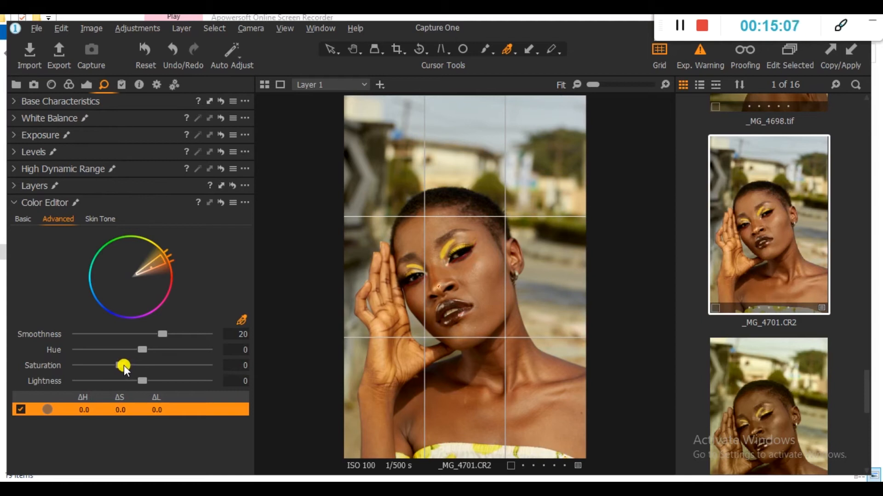
- Set the sampled skin range's saturation to -4.5
left_click_drag(124, 365, 144, 365)
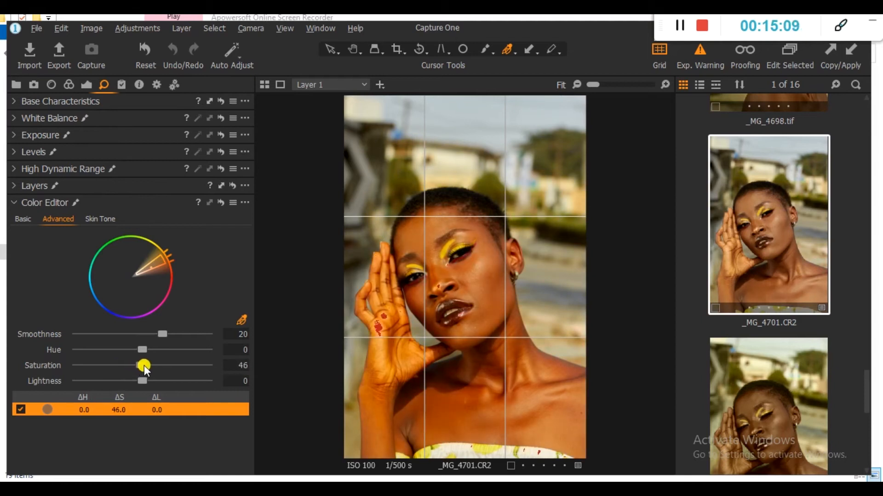
left_click_drag(144, 366, 124, 366)
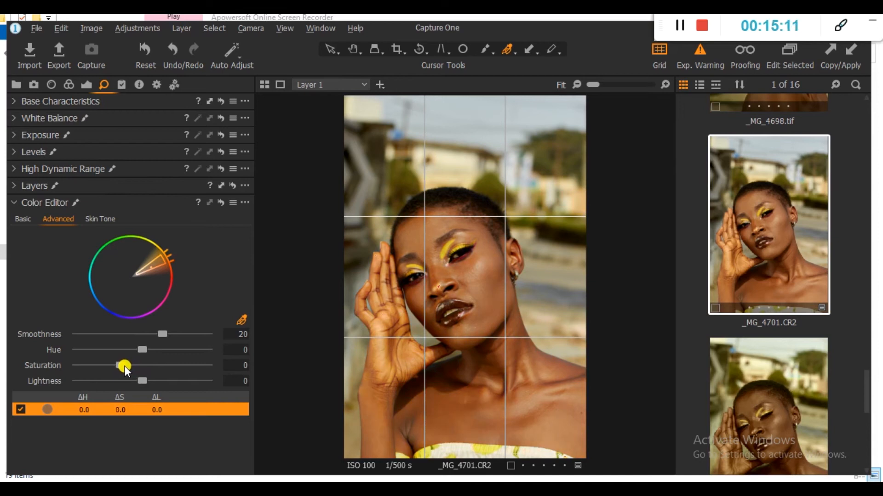
left_click_drag(123, 366, 115, 366)
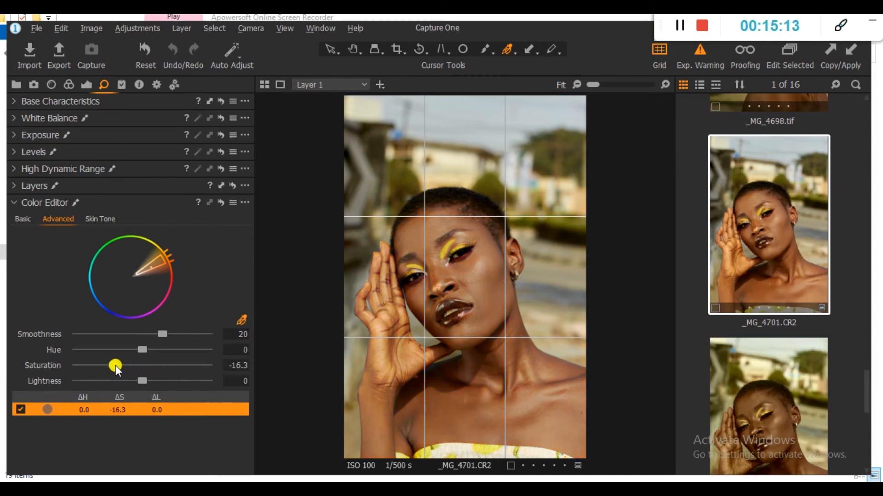
left_click_drag(115, 366, 114, 365)
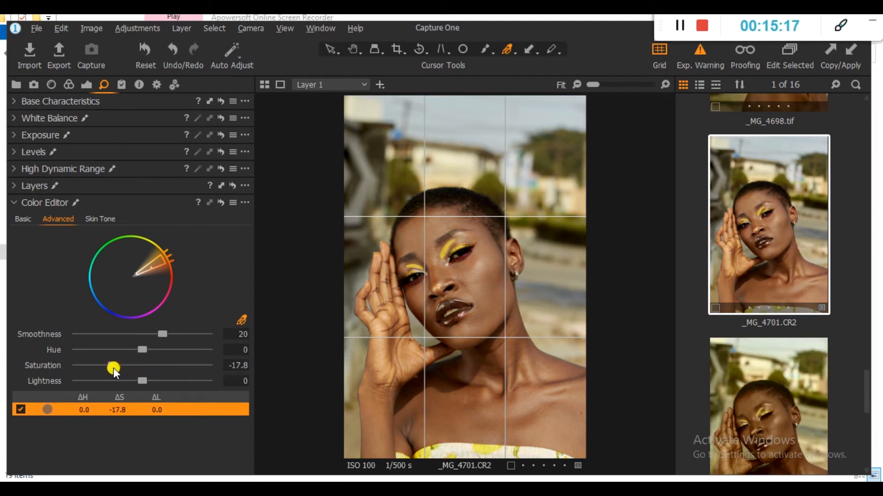
left_click_drag(110, 368, 117, 364)
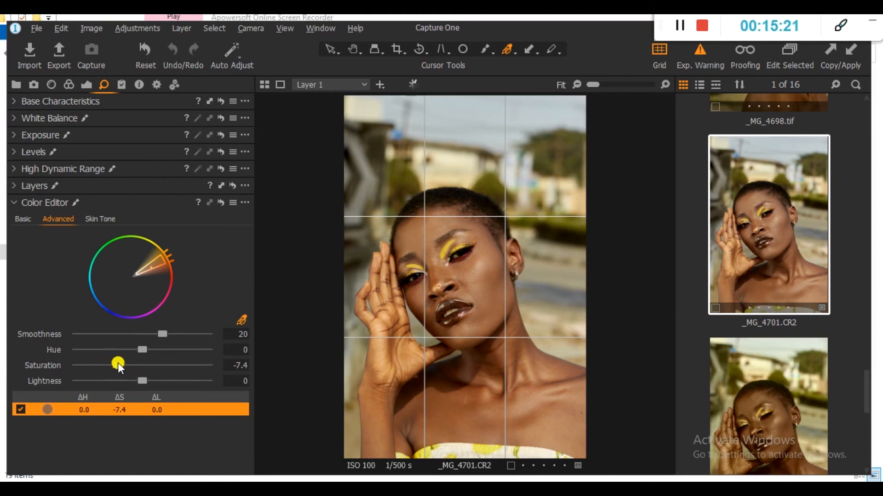
left_click_drag(118, 363, 88, 363)
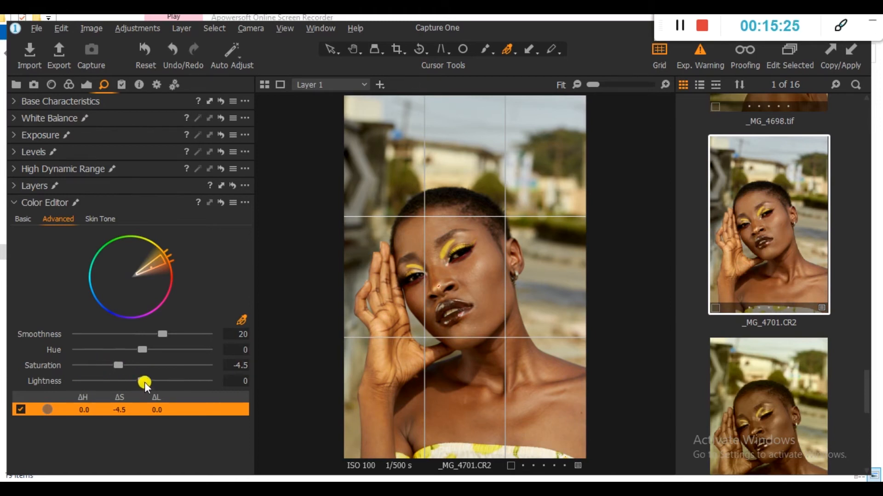
- Darken the sampled skin range's lightness to -22.8
left_click_drag(145, 382, 123, 381)
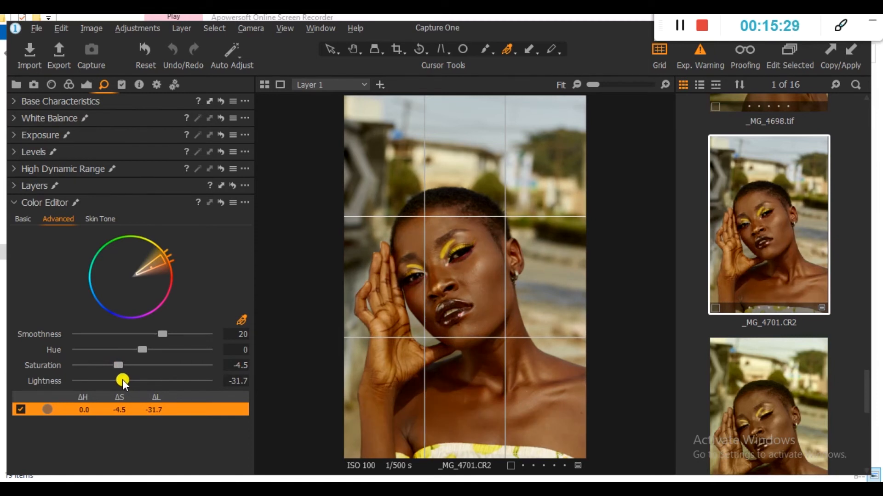
left_click_drag(123, 380, 113, 381)
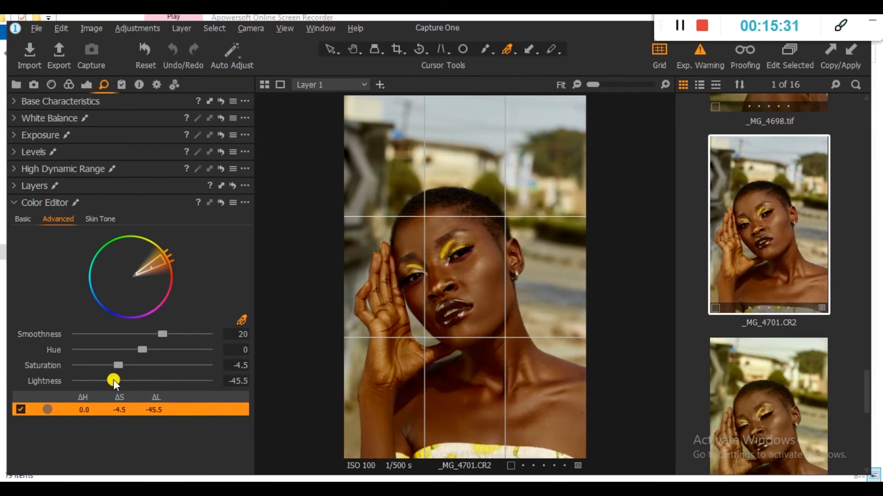
left_click_drag(113, 381, 123, 381)
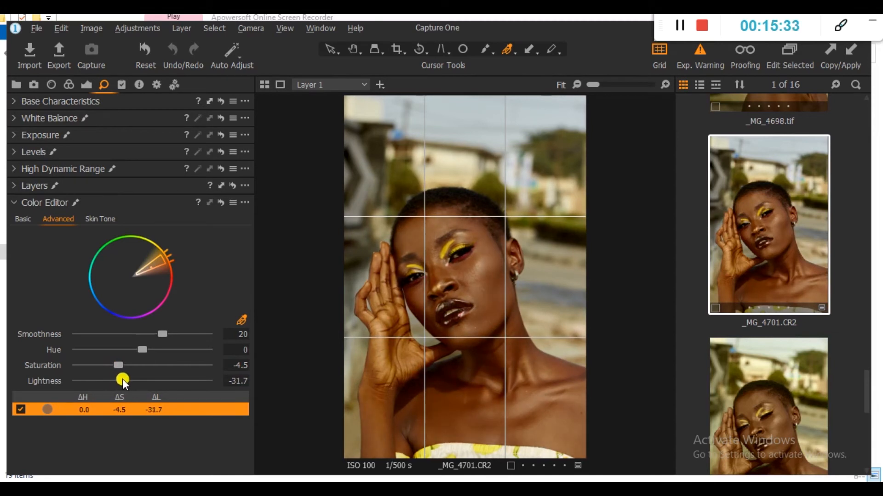
left_click_drag(123, 380, 122, 380)
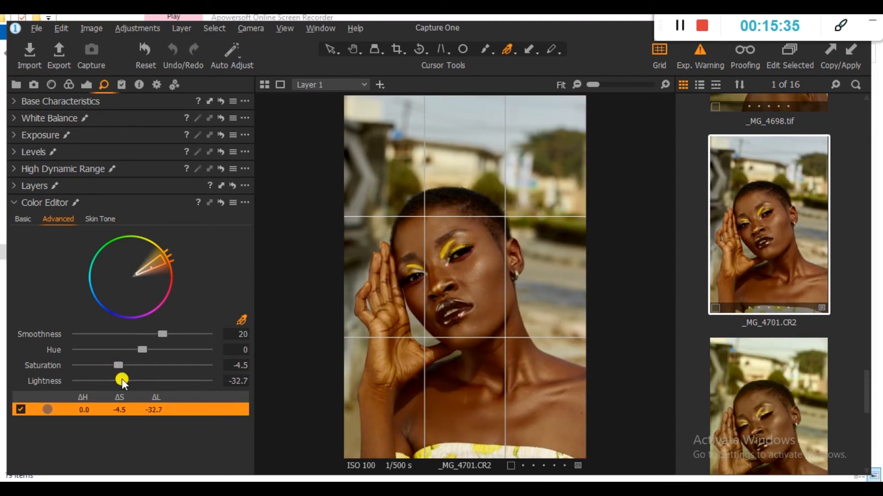
left_click_drag(122, 379, 128, 379)
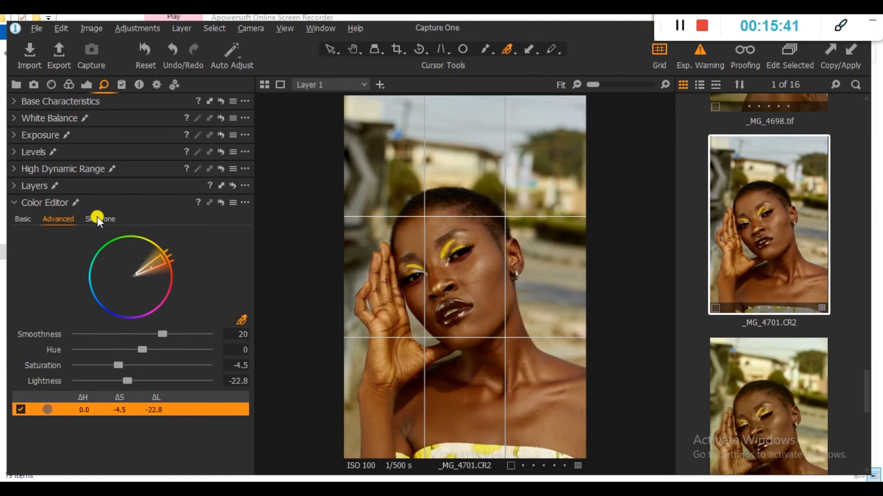
left_click(101, 219)
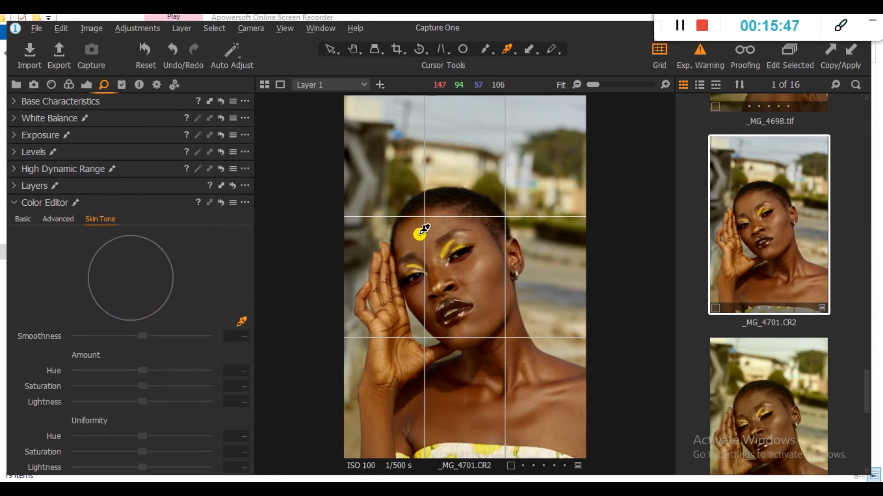
- Sample forehead skin in Skin Tone and refine the wheel range handles, smoothness 25
left_click(421, 233)
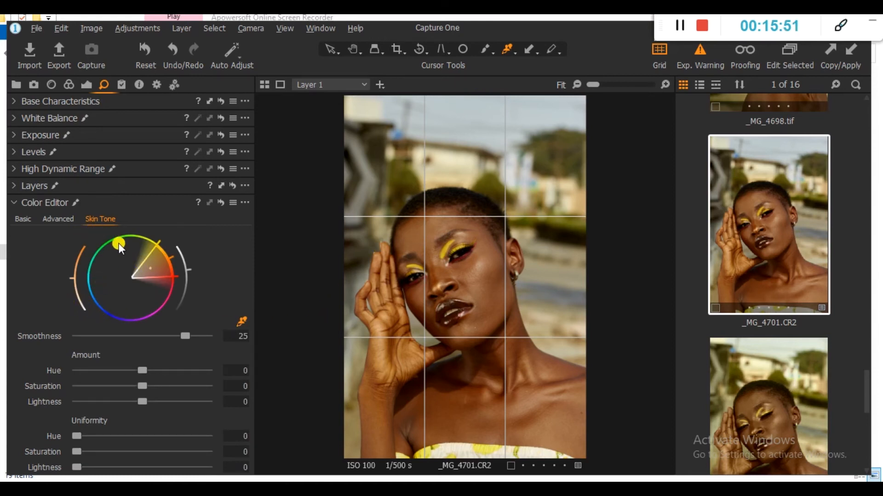
left_click_drag(118, 243, 155, 257)
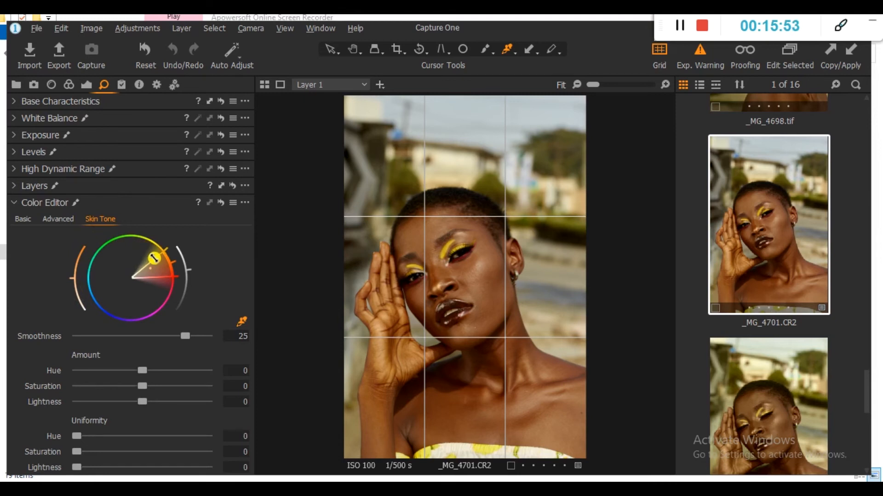
left_click_drag(155, 258, 168, 271)
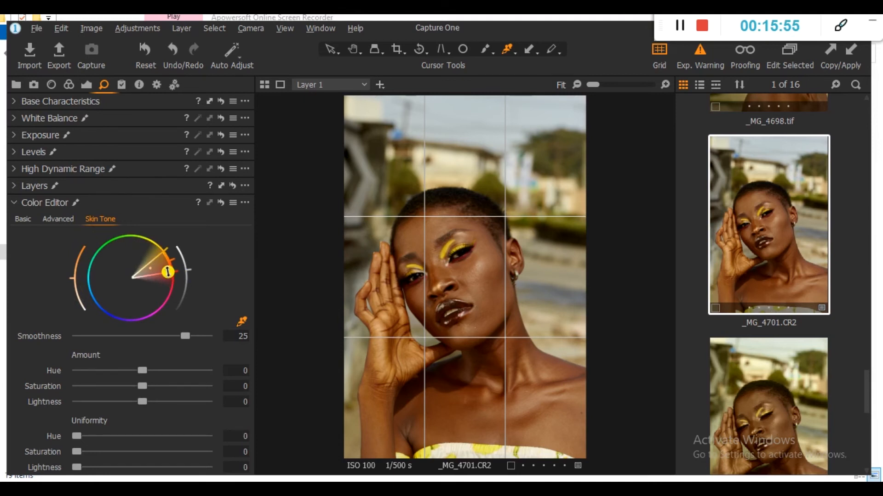
left_click_drag(168, 272, 142, 293)
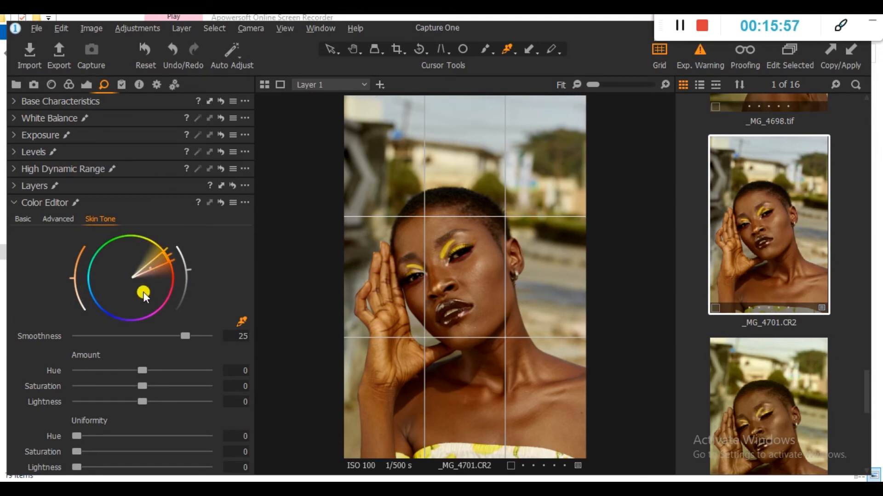
left_click_drag(143, 293, 66, 267)
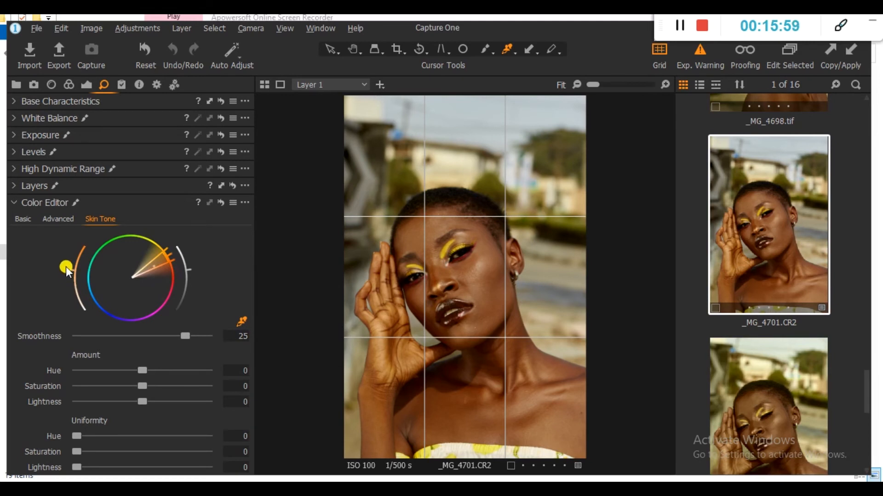
left_click_drag(66, 268, 75, 274)
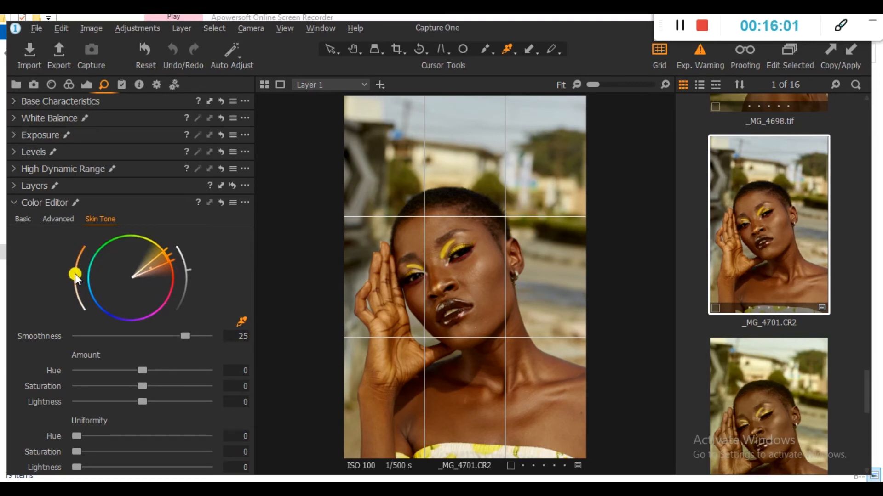
left_click_drag(76, 273, 134, 275)
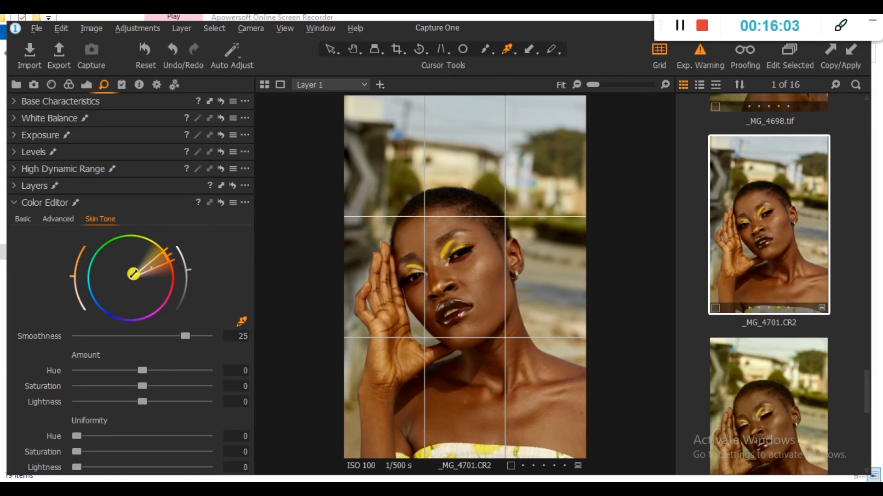
left_click_drag(134, 274, 191, 306)
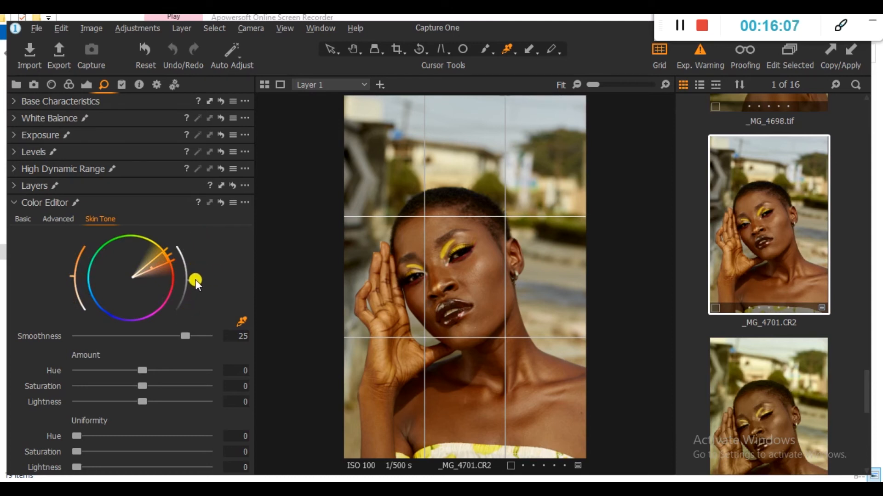
- Adjust the outer range limit and settle the skin tone hue shift at -0.7
left_click_drag(195, 280, 115, 328)
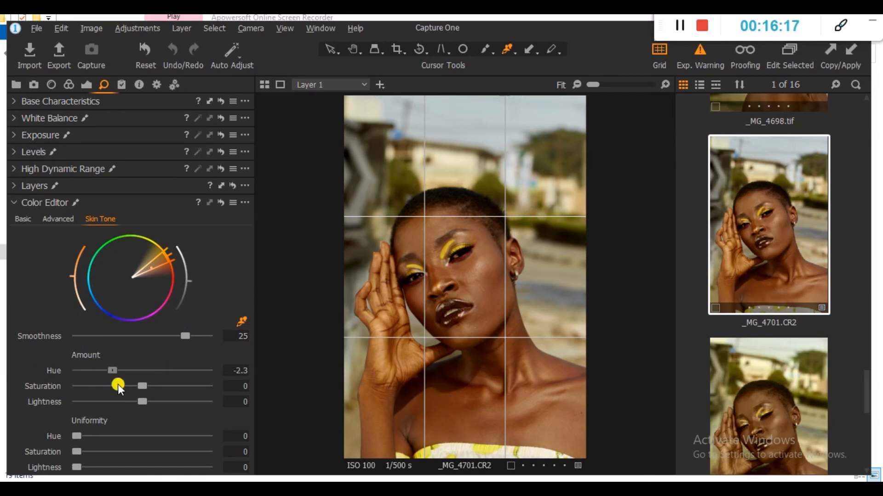
left_click_drag(111, 370, 164, 370)
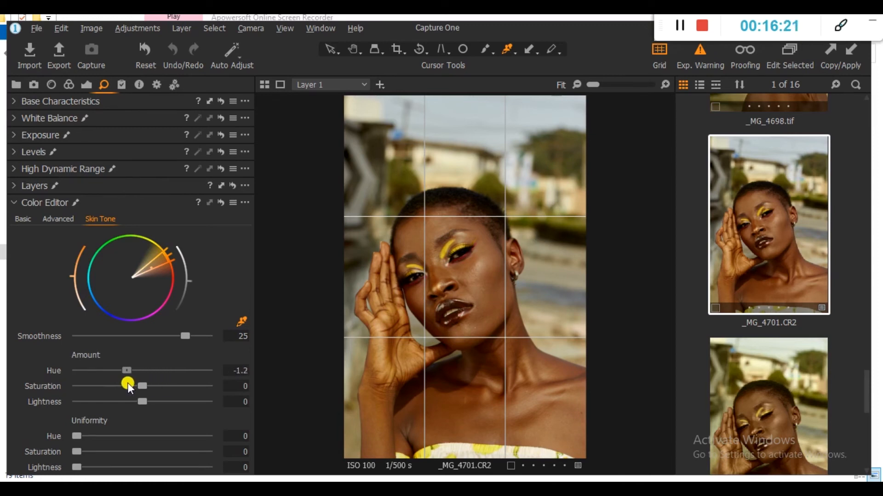
left_click_drag(126, 370, 82, 370)
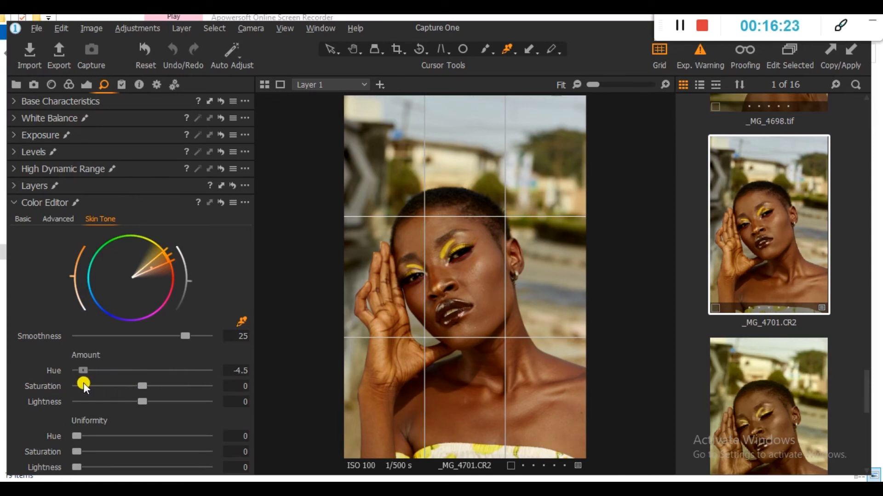
left_click_drag(83, 371, 202, 371)
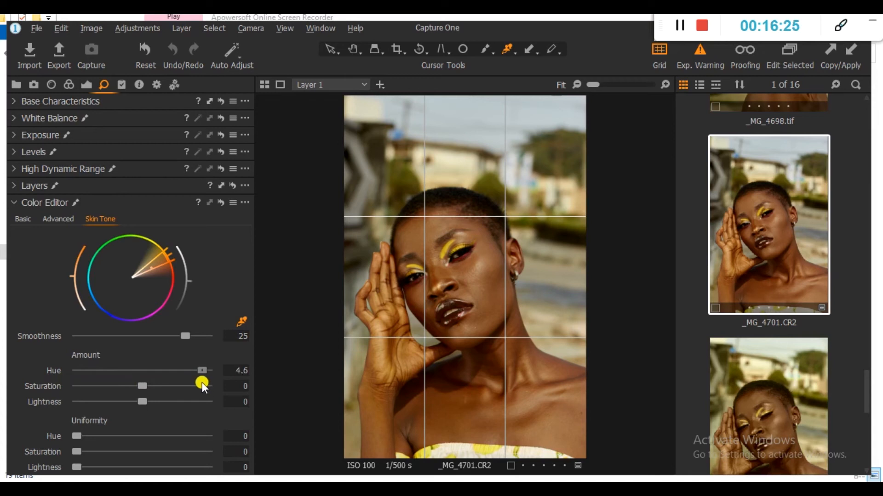
left_click_drag(202, 371, 133, 371)
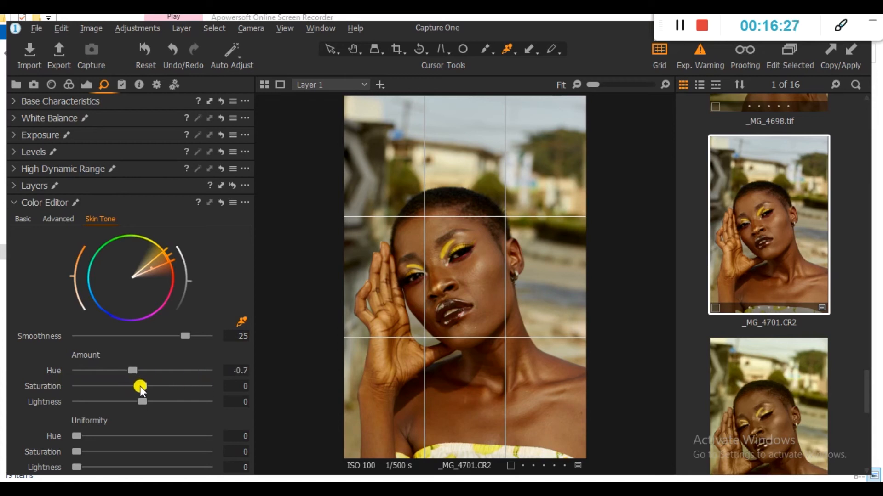
left_click_drag(140, 387, 135, 387)
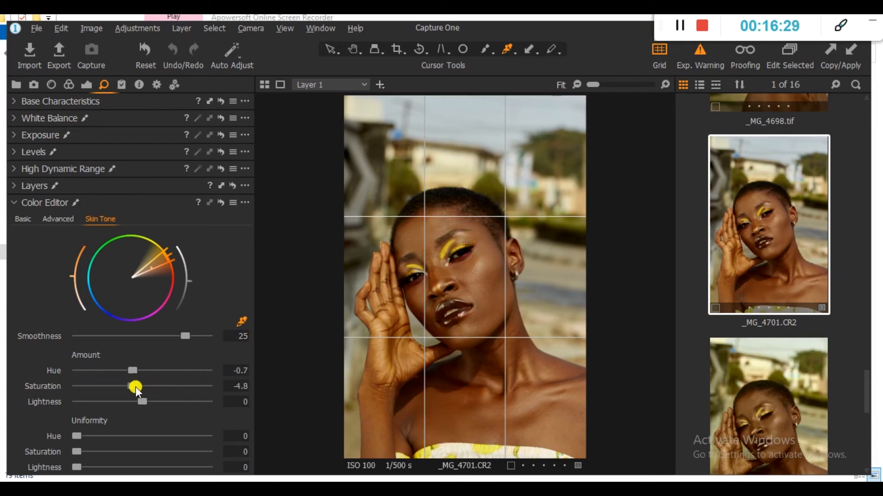
- Try skin saturation values, reset it to 0, and darken lightness to -8.9
left_click_drag(135, 386, 82, 386)
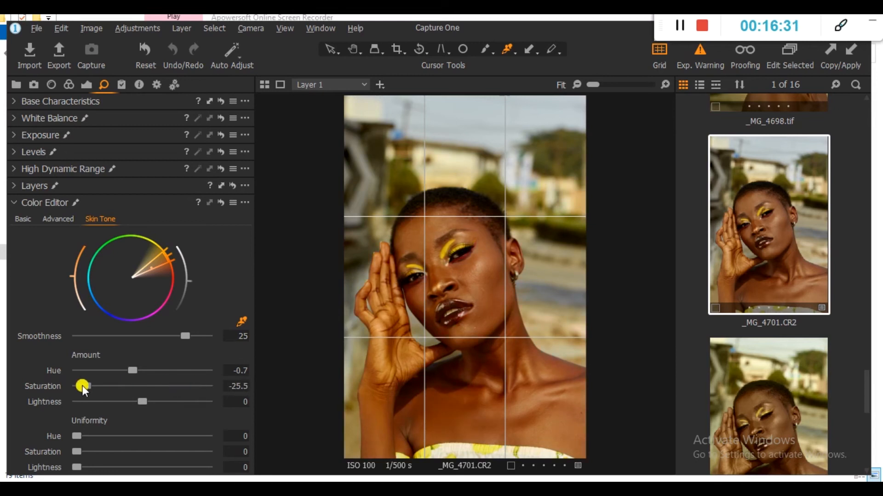
left_click_drag(83, 386, 156, 386)
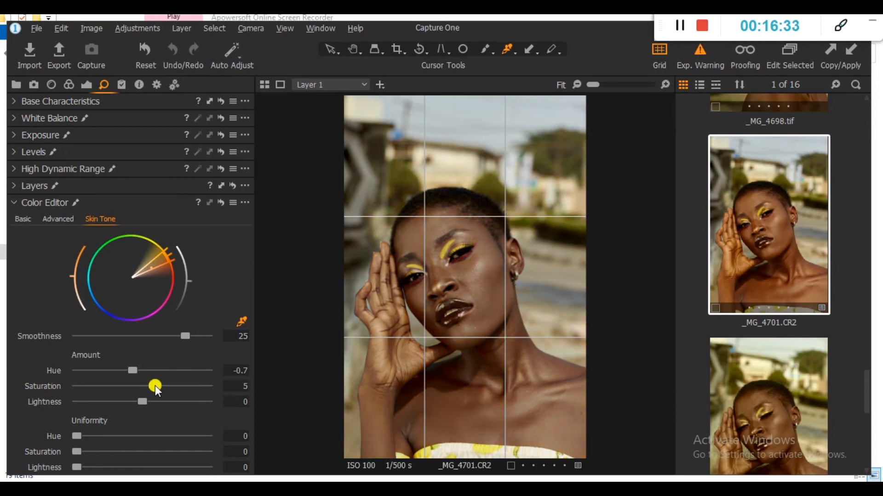
left_click_drag(155, 386, 152, 387)
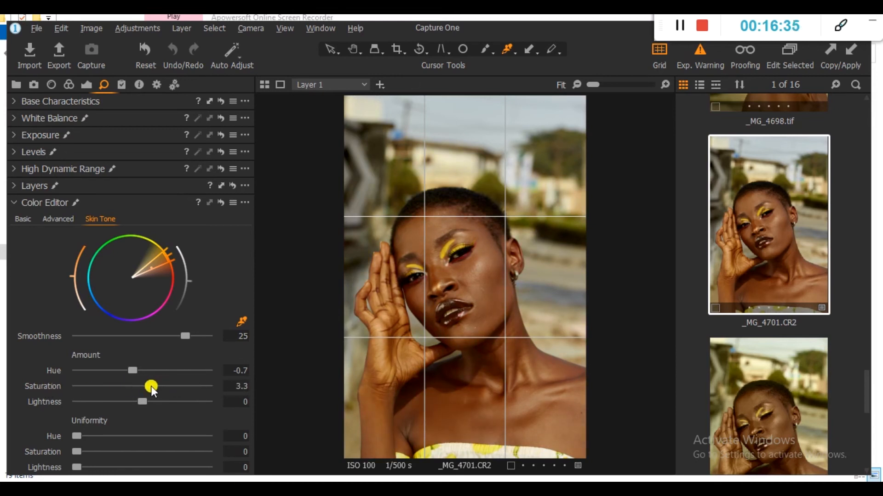
left_click_drag(153, 386, 134, 389)
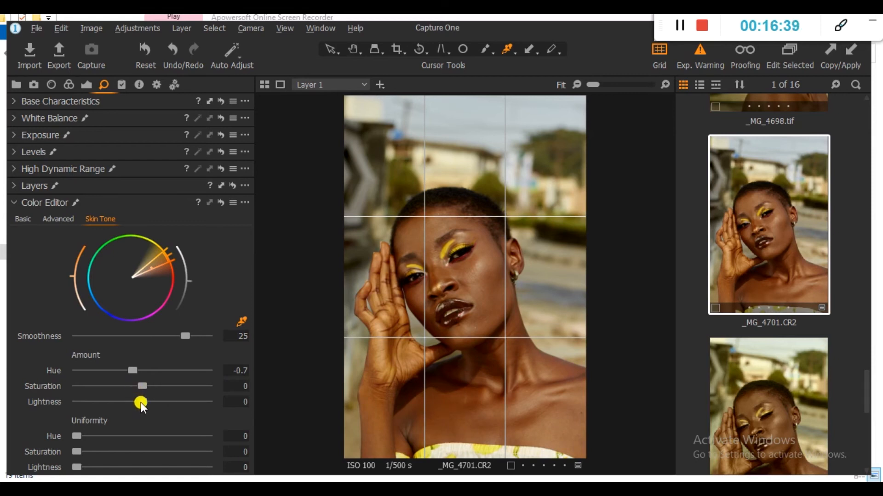
left_click_drag(141, 401, 93, 402)
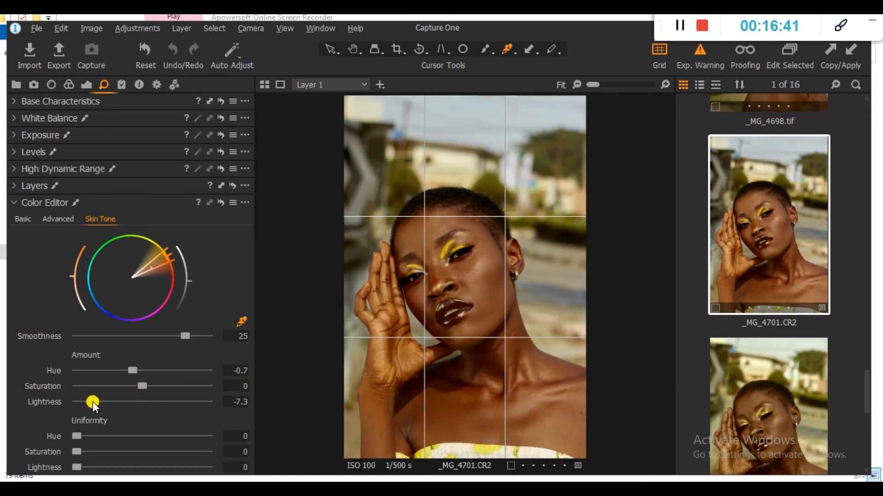
left_click_drag(92, 402, 90, 402)
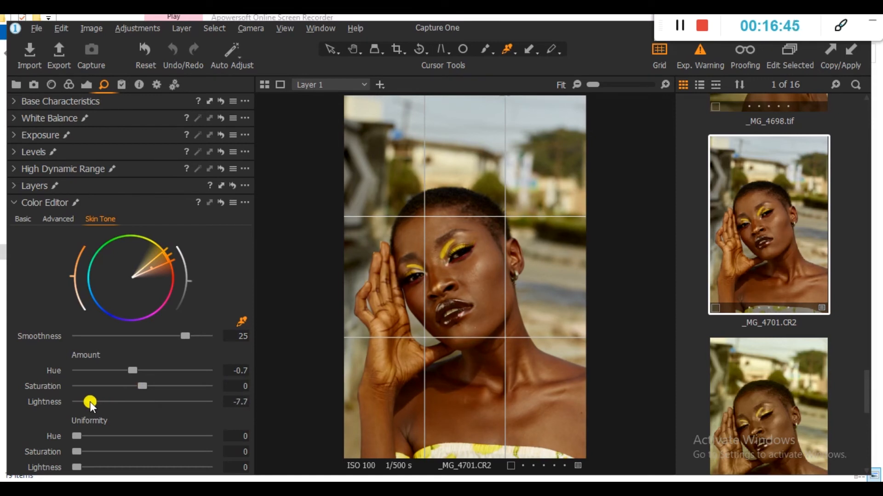
left_click_drag(90, 401, 82, 402)
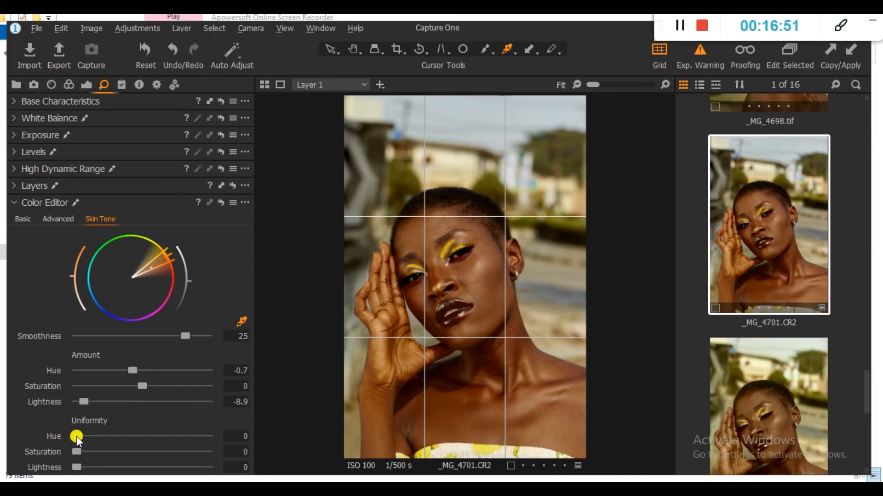
- Set skin tone hue uniformity to 23
left_click_drag(76, 436, 168, 437)
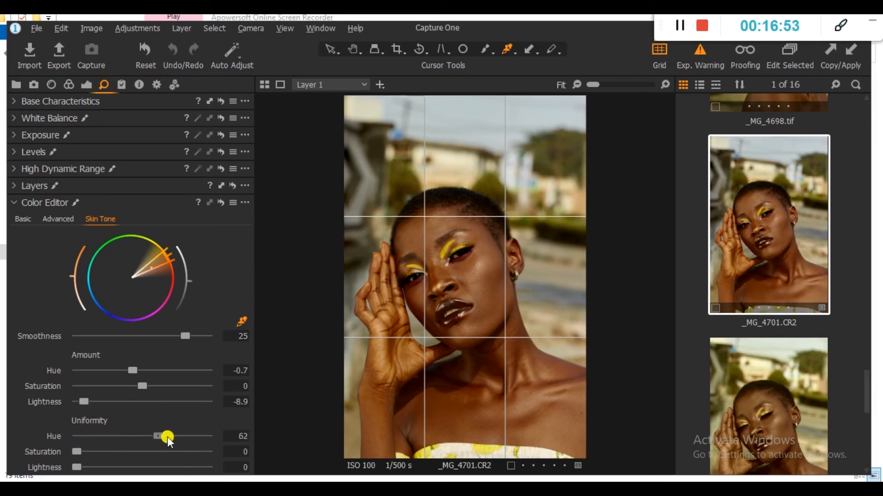
left_click_drag(167, 436, 211, 437)
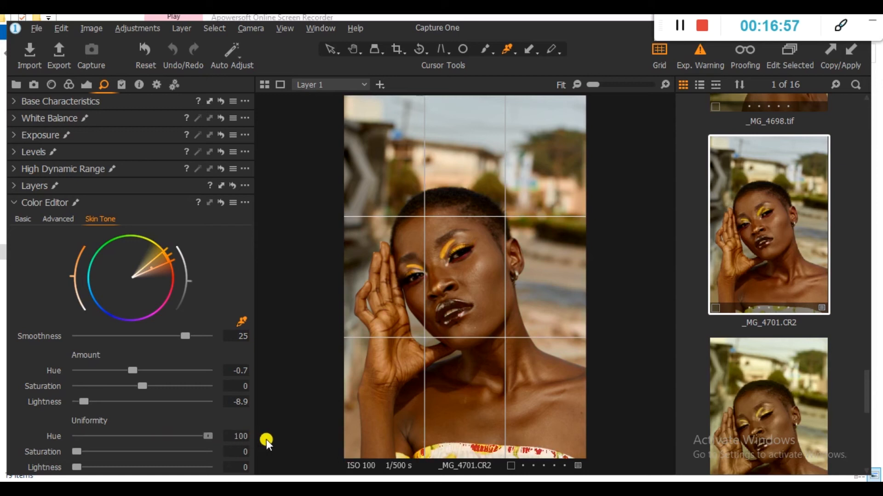
left_click_drag(207, 436, 143, 436)
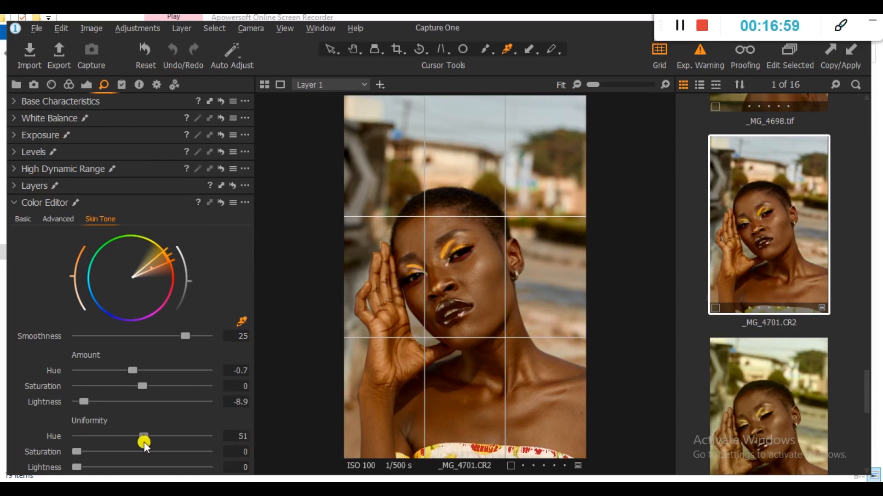
left_click_drag(143, 438, 118, 439)
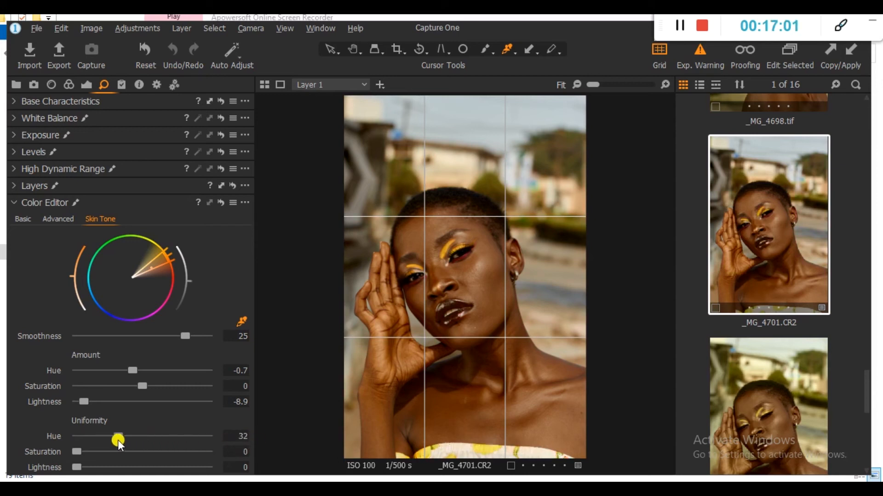
left_click_drag(118, 438, 108, 438)
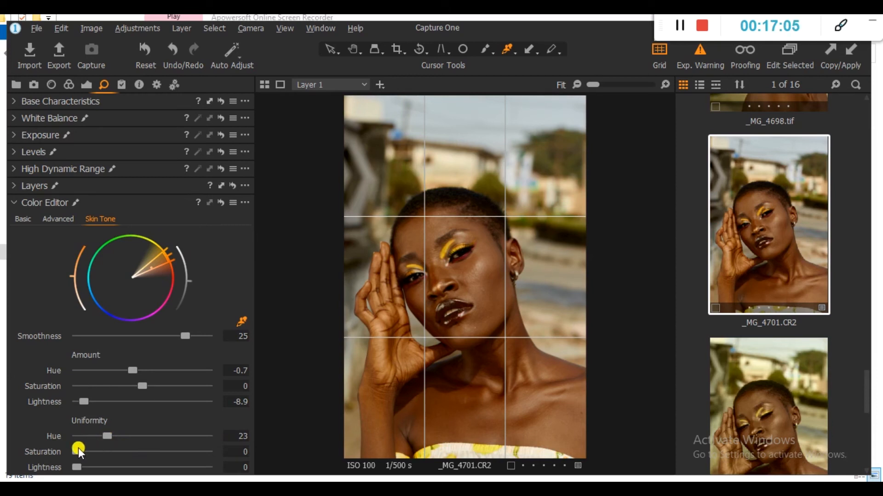
- Raise skin tone saturation uniformity to 69
left_click_drag(79, 452, 203, 452)
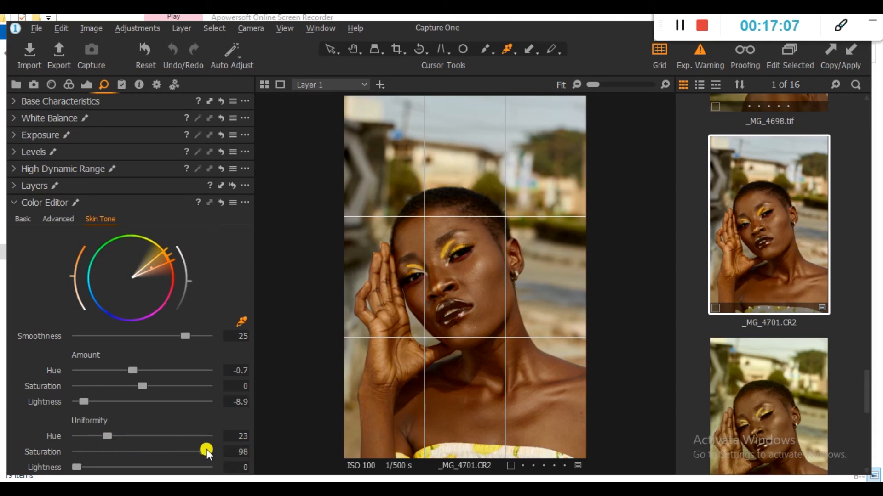
left_click_drag(203, 451, 101, 451)
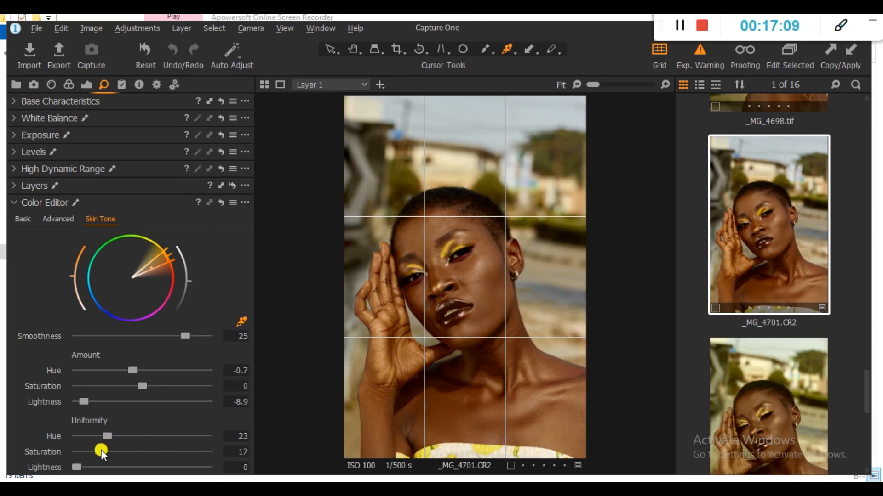
left_click_drag(101, 451, 121, 452)
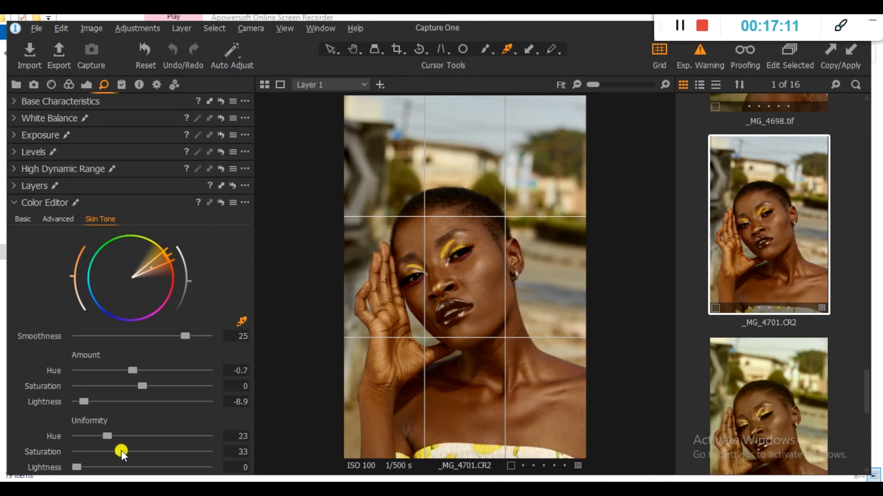
left_click_drag(121, 452, 156, 451)
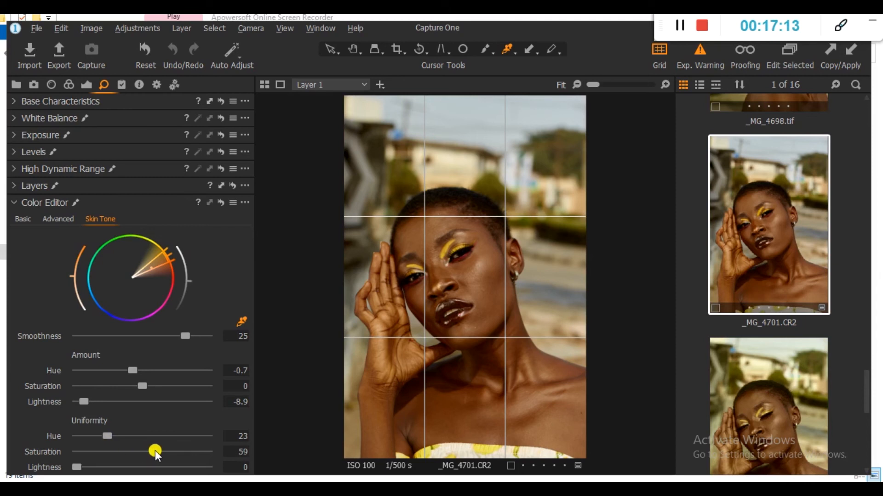
left_click_drag(155, 451, 168, 451)
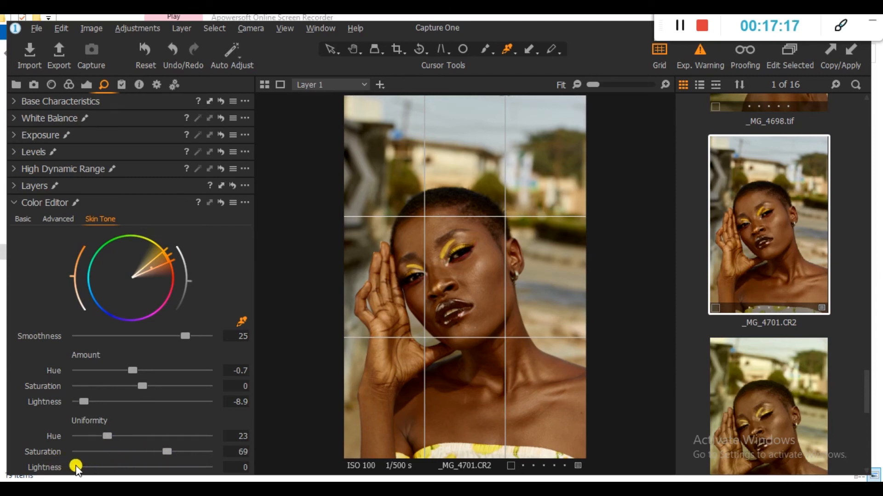
- Set skin tone lightness uniformity to about 31
left_click_drag(76, 467, 138, 467)
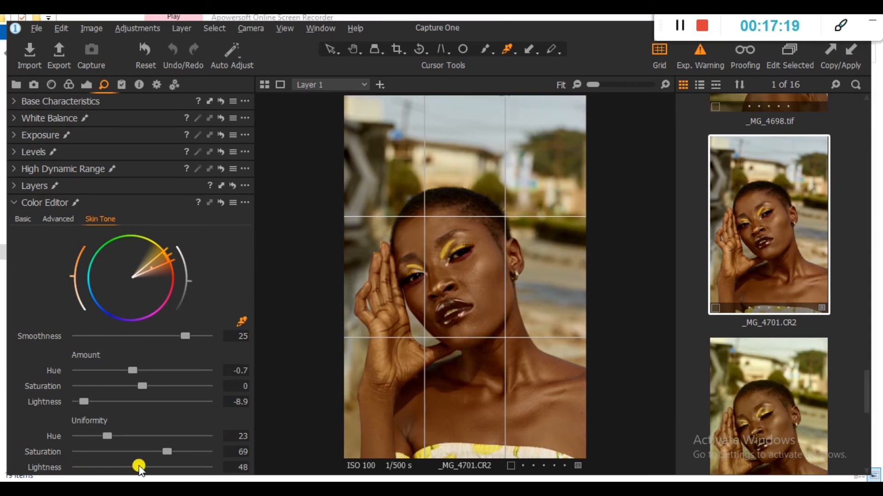
left_click_drag(139, 467, 124, 466)
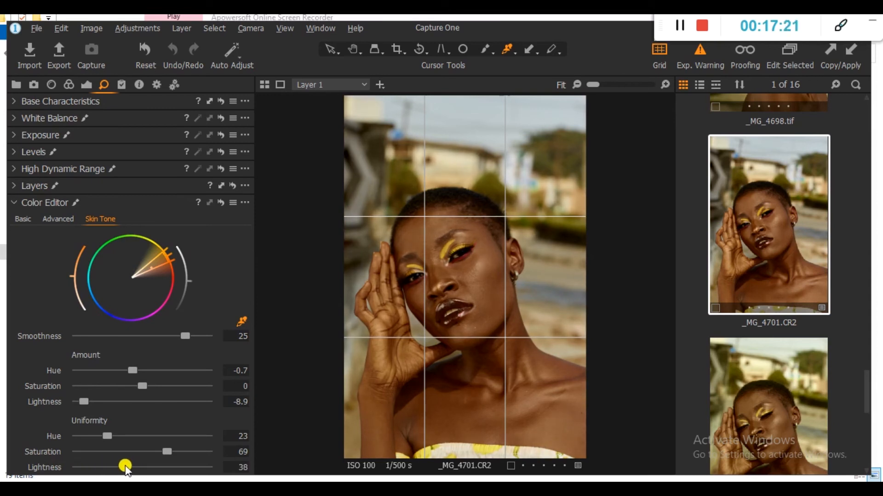
left_click_drag(125, 467, 116, 467)
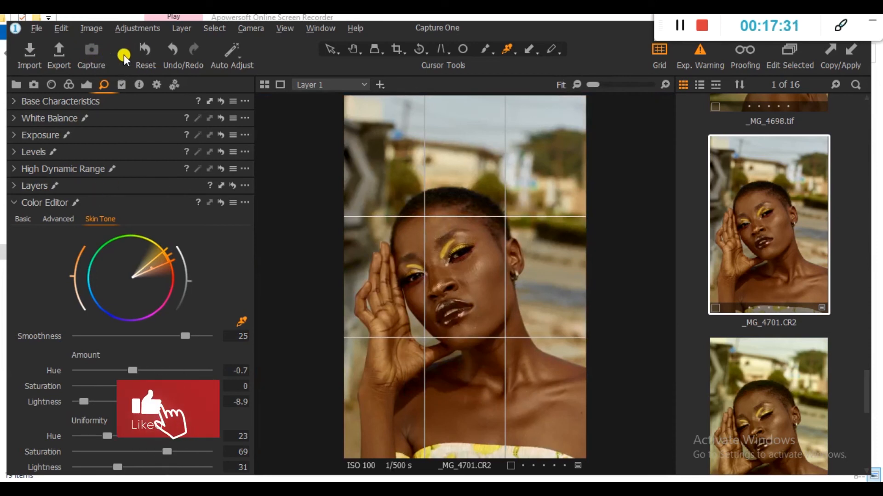
left_click(172, 50)
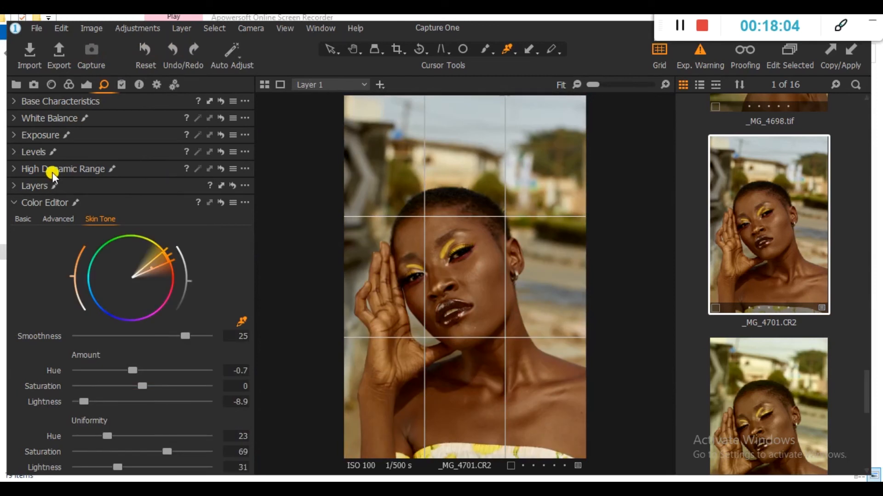
- Expand High Dynamic Range and set Highlight to 77 and Shadow to -20
left_click(62, 169)
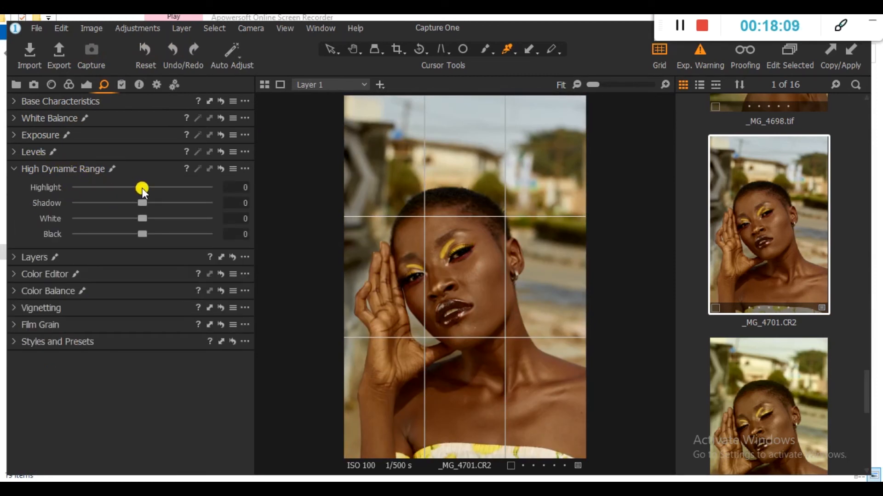
left_click_drag(142, 187, 175, 187)
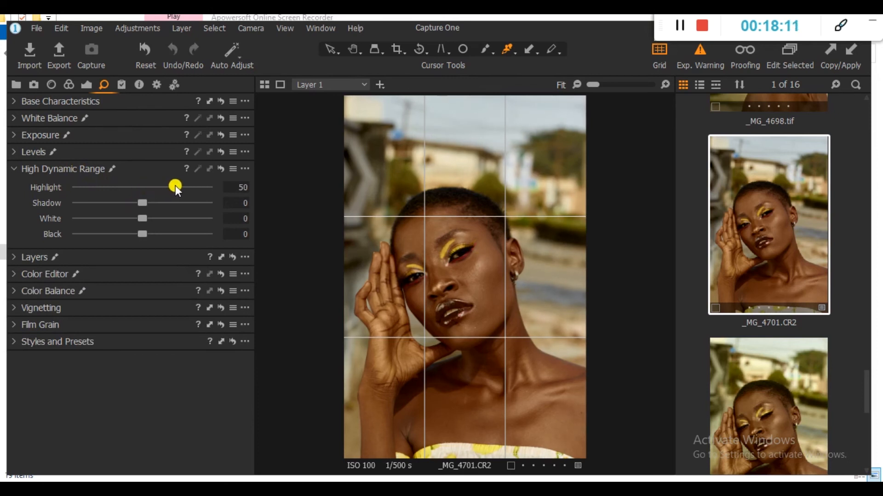
left_click_drag(175, 186, 192, 190)
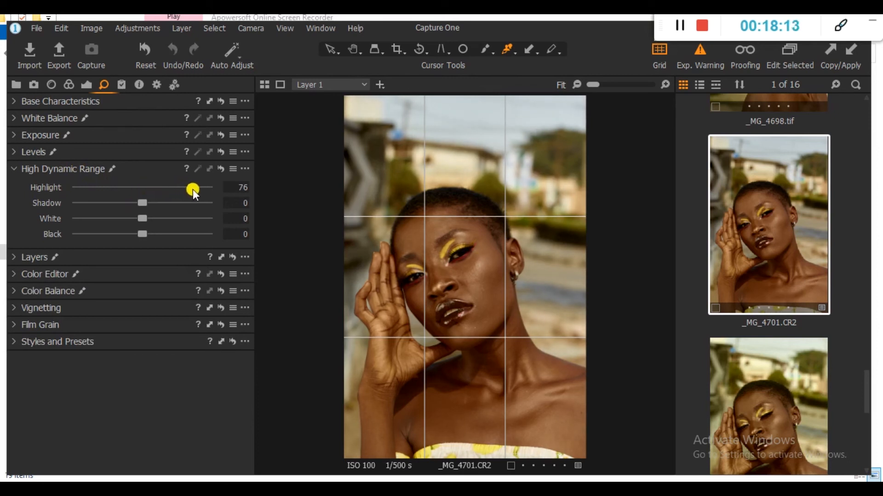
left_click_drag(192, 189, 191, 188)
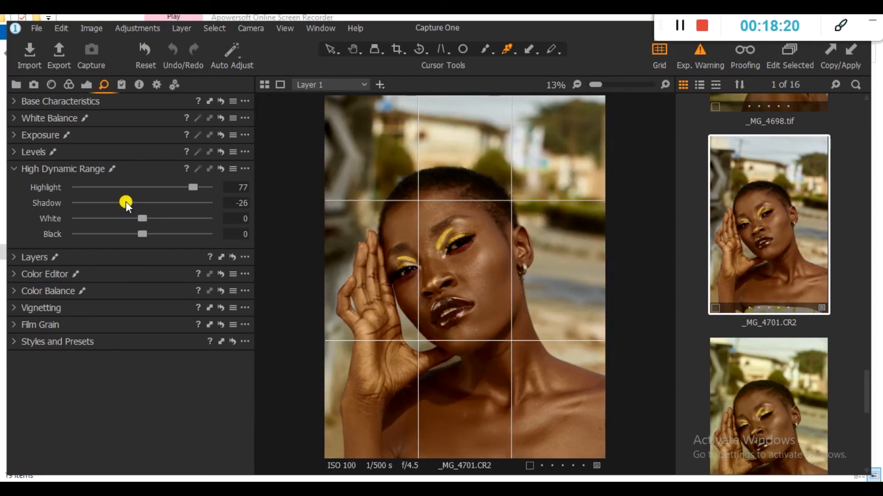
left_click_drag(126, 202, 130, 202)
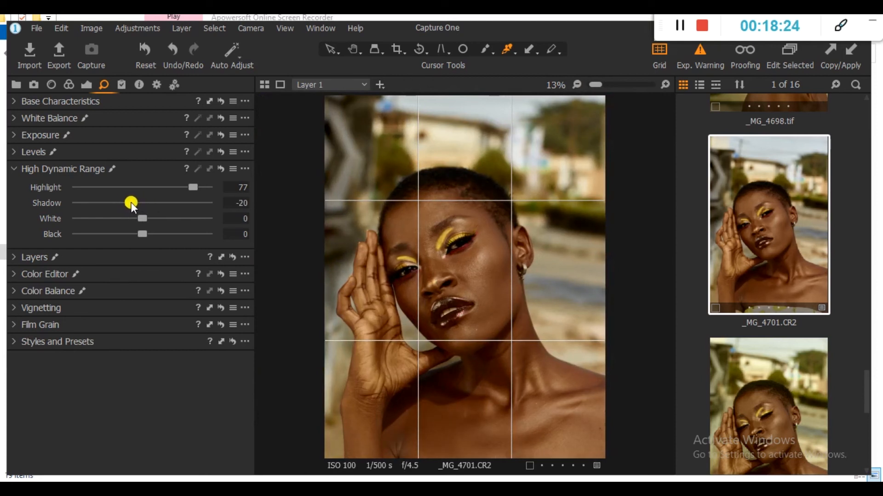
- Set White to -29 and fine-tune Black to -7
left_click_drag(142, 219, 77, 218)
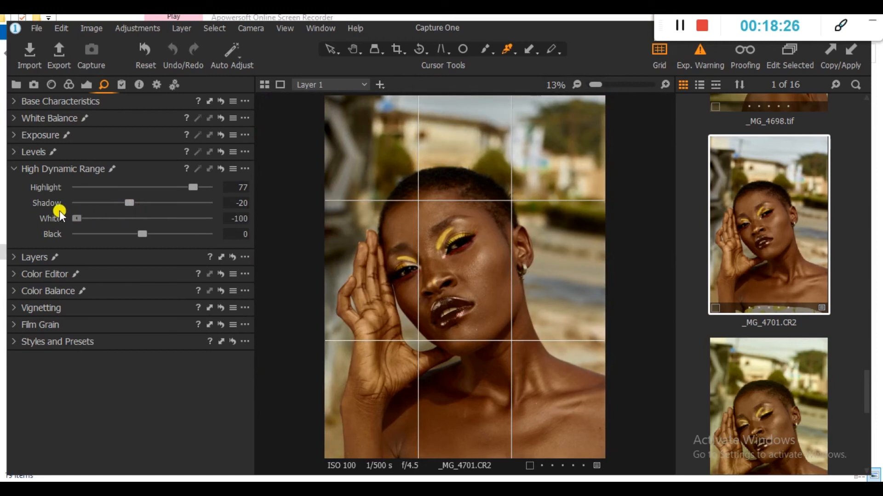
left_click_drag(76, 219, 118, 218)
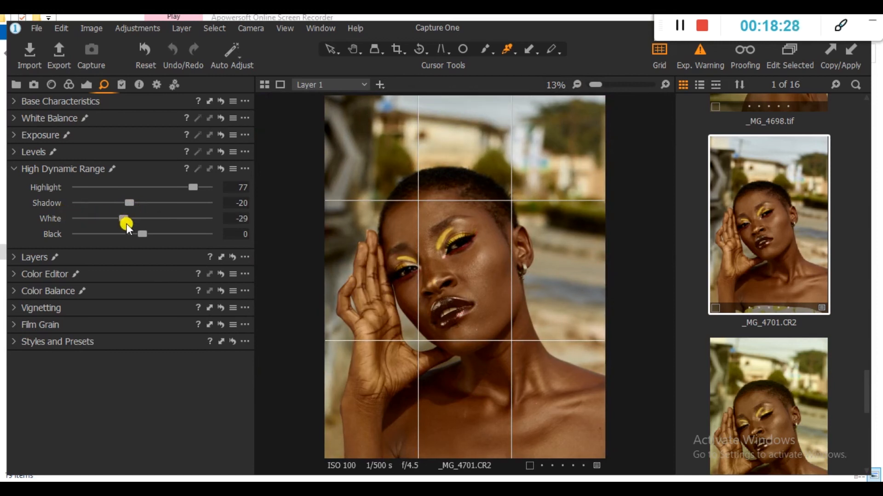
left_click_drag(142, 234, 207, 234)
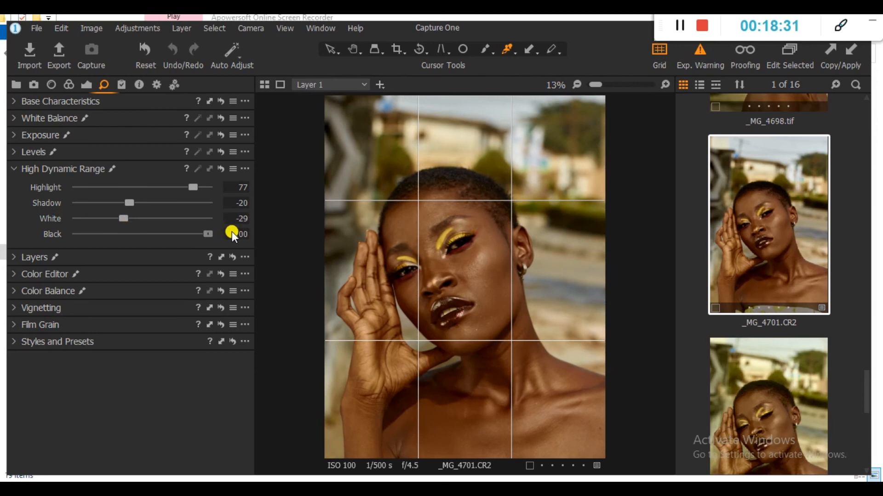
left_click_drag(233, 233, 172, 234)
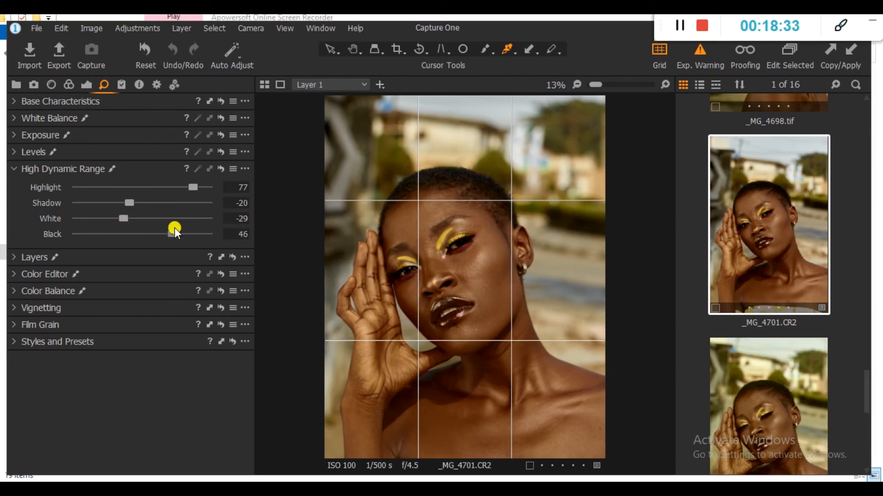
left_click_drag(172, 227, 148, 234)
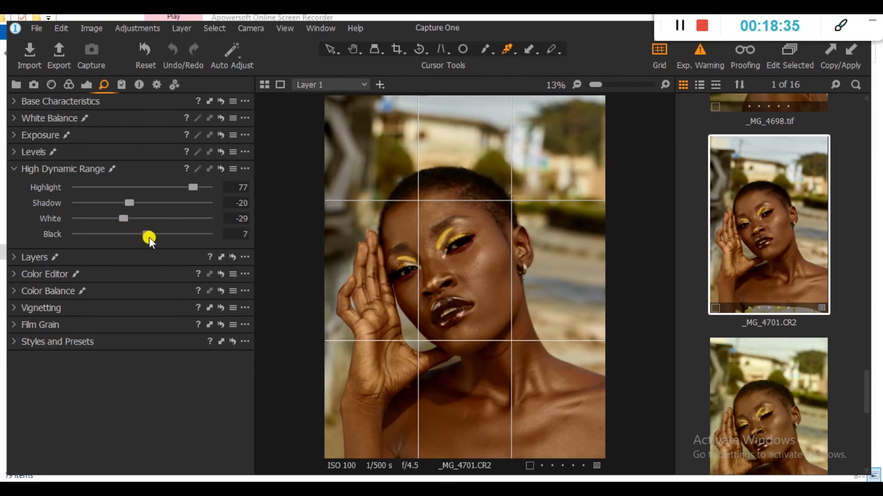
left_click_drag(149, 235, 140, 234)
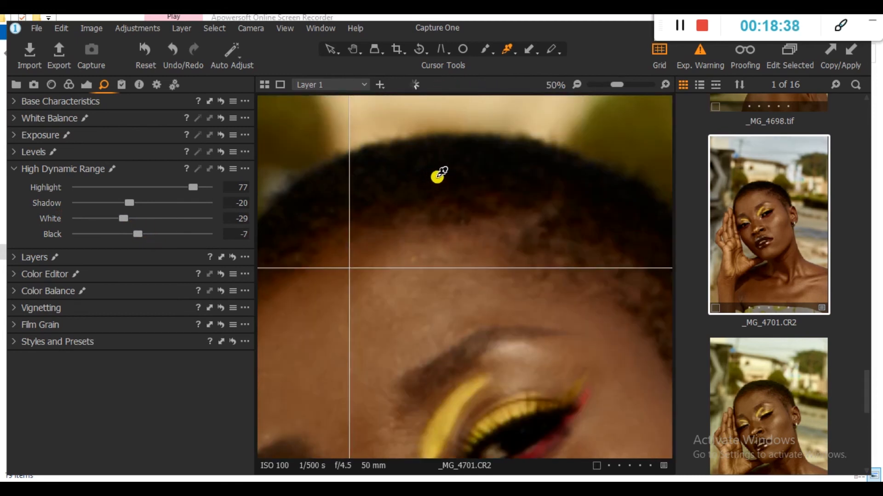
- Select _MG_4702.CR2, whose HDR shows Highlight 73 and White -2
left_click(768, 360)
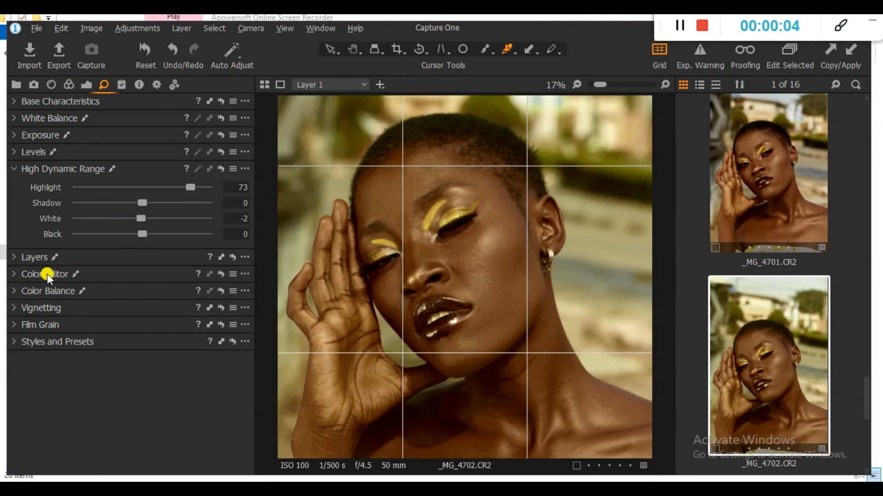
mouse_move(16, 293)
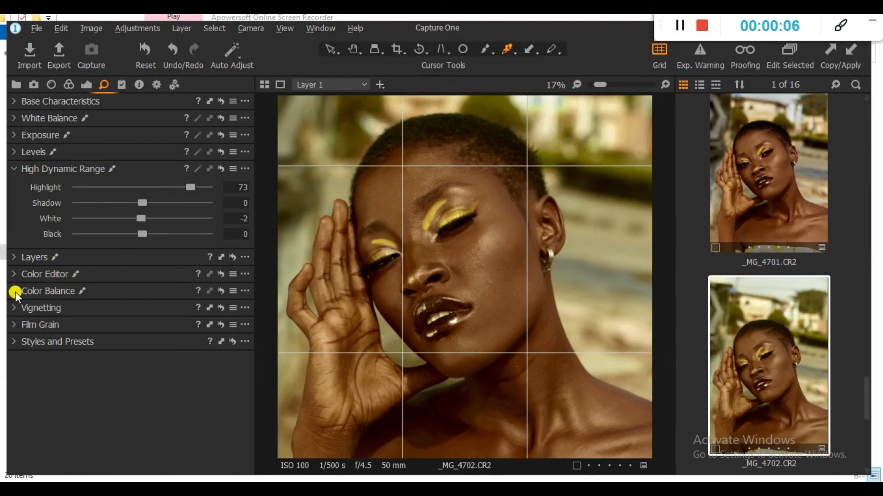
mouse_move(38, 274)
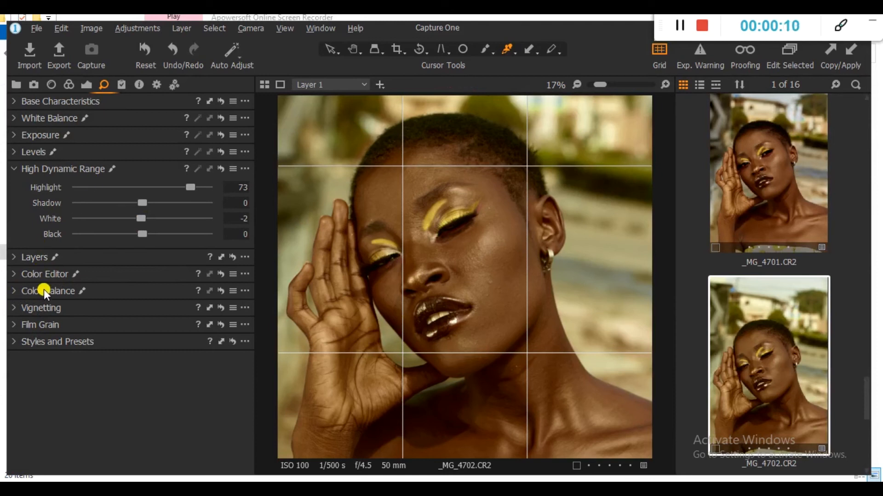
- Expand Color Balance and try an orange Master tint, returning it near neutral
left_click(47, 276)
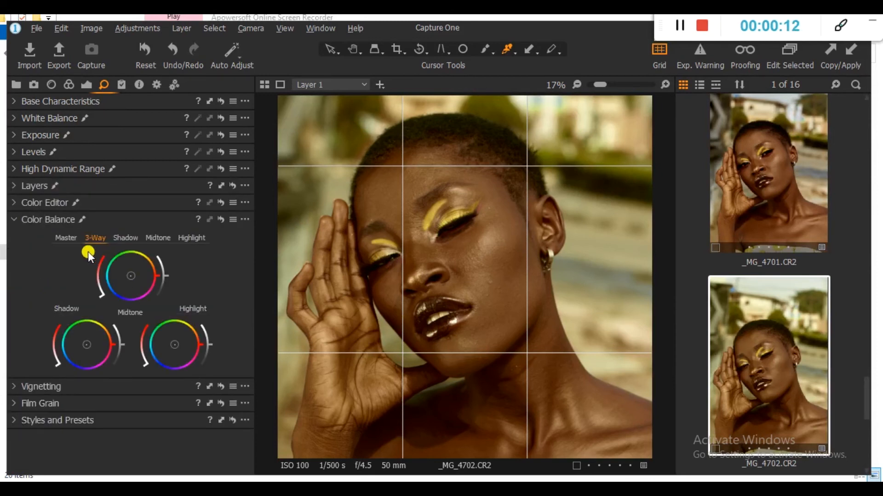
left_click(60, 238)
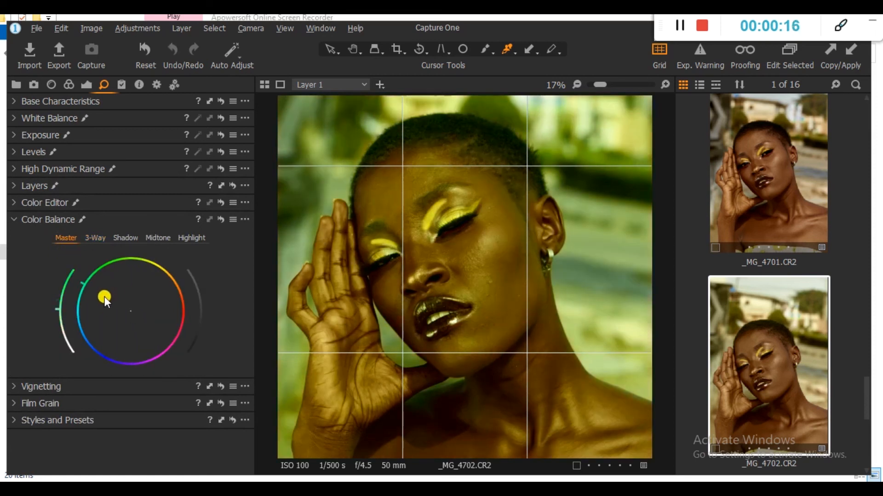
left_click_drag(105, 298, 152, 298)
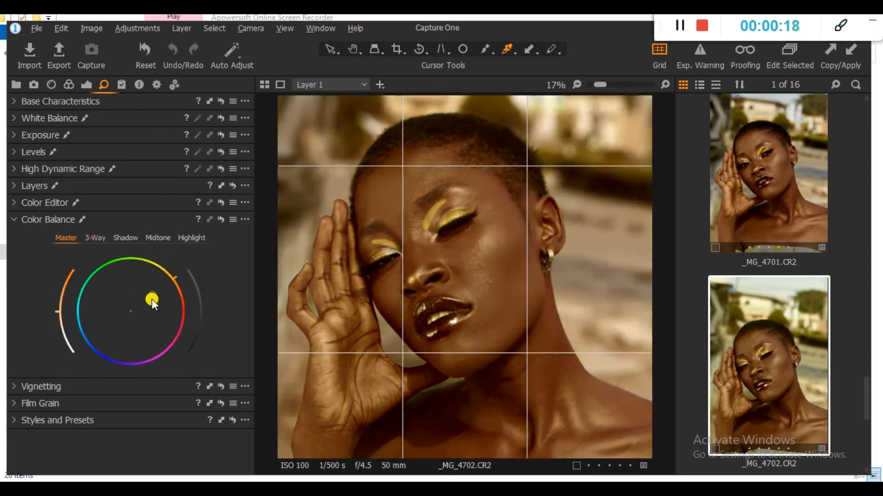
left_click_drag(152, 298, 128, 311)
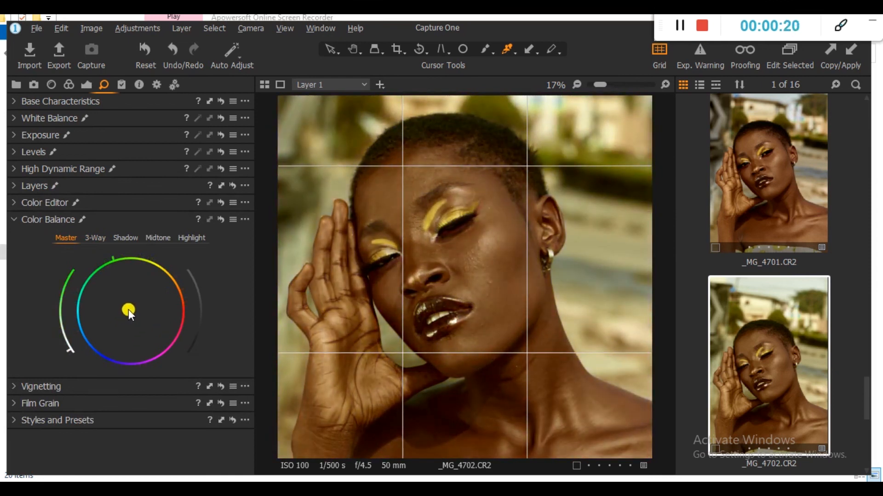
- Browse the Shadow and Highlight wheel tabs, ending back on 3-Way
left_click(95, 238)
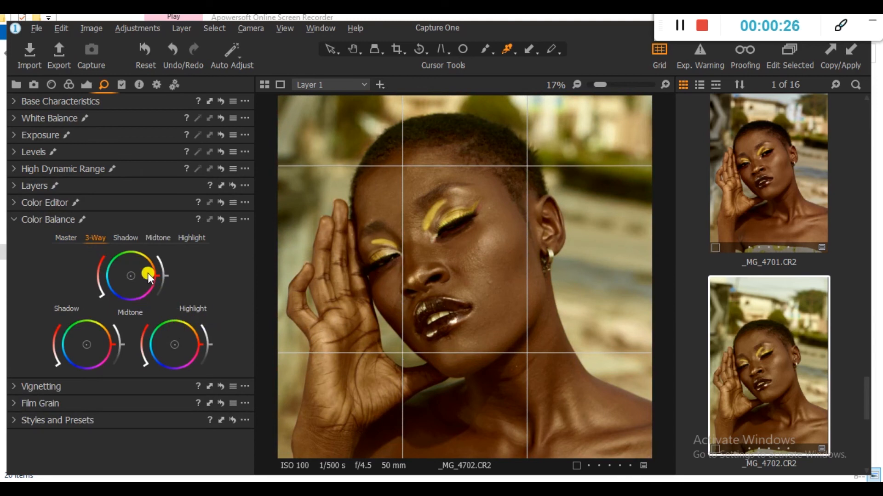
left_click(125, 238)
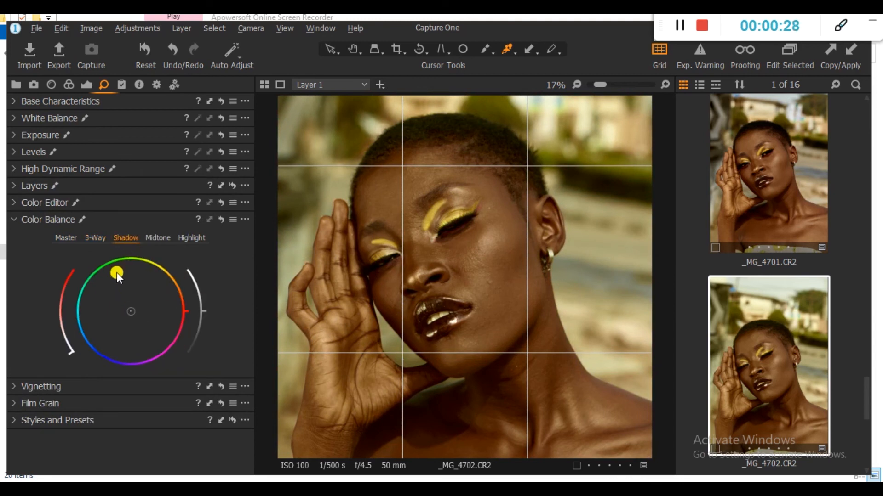
left_click(191, 238)
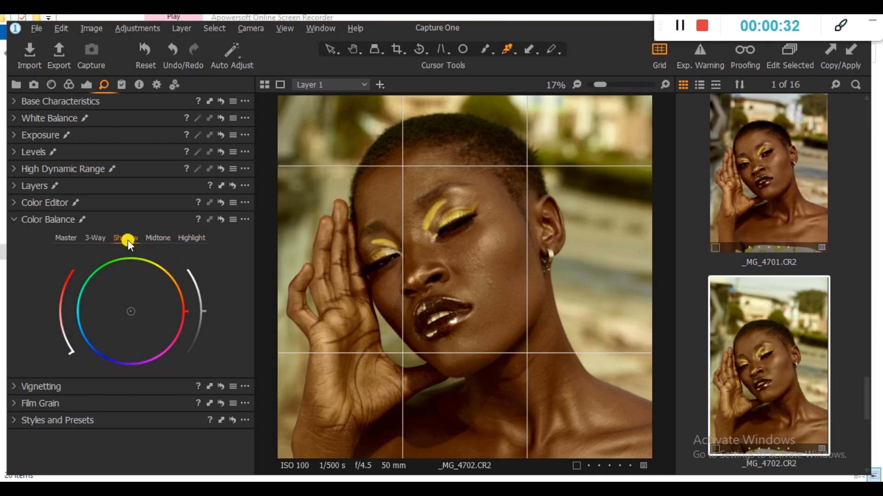
left_click(191, 238)
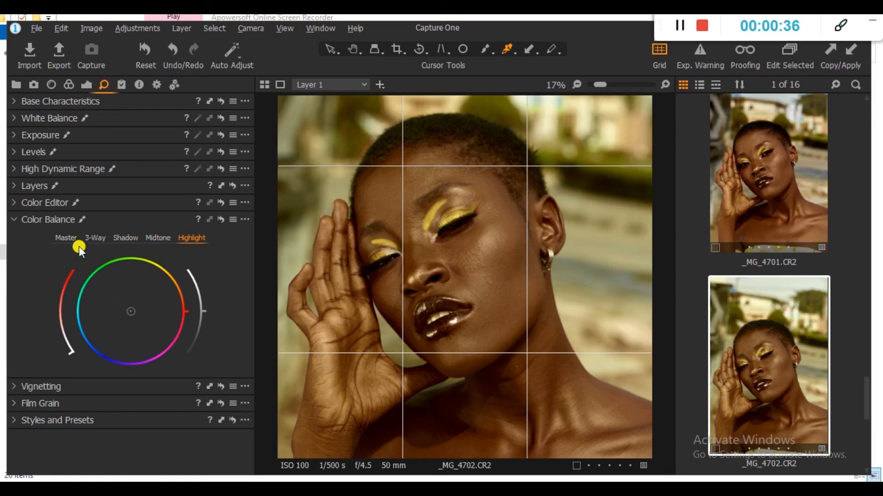
left_click(95, 238)
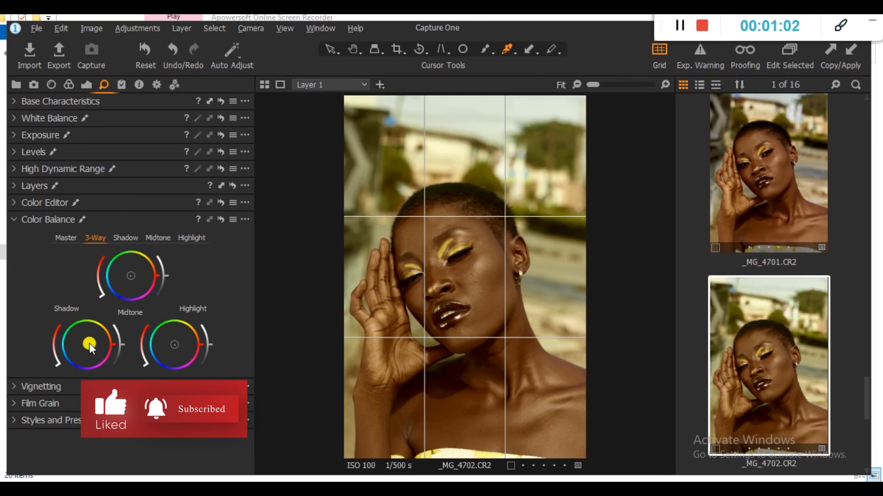
- Tint the 3-Way Shadow wheel slightly warm and adjust shadow lightness
left_click_drag(89, 346, 81, 354)
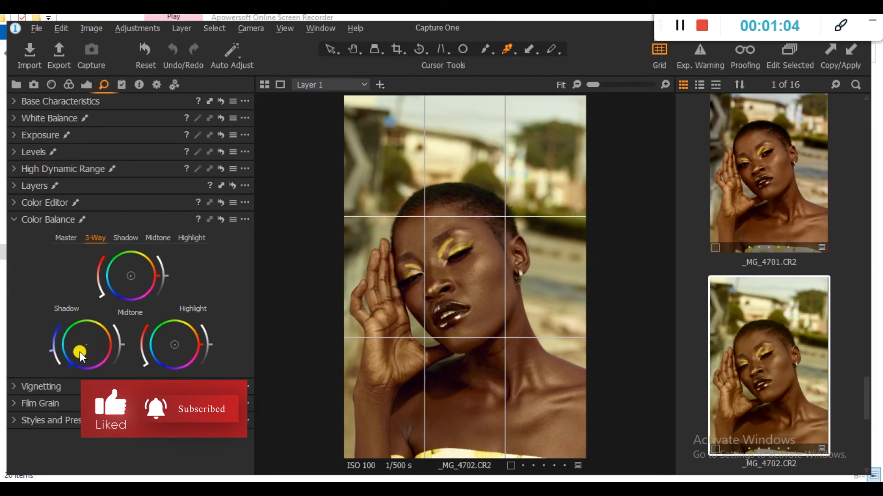
left_click_drag(80, 347, 59, 351)
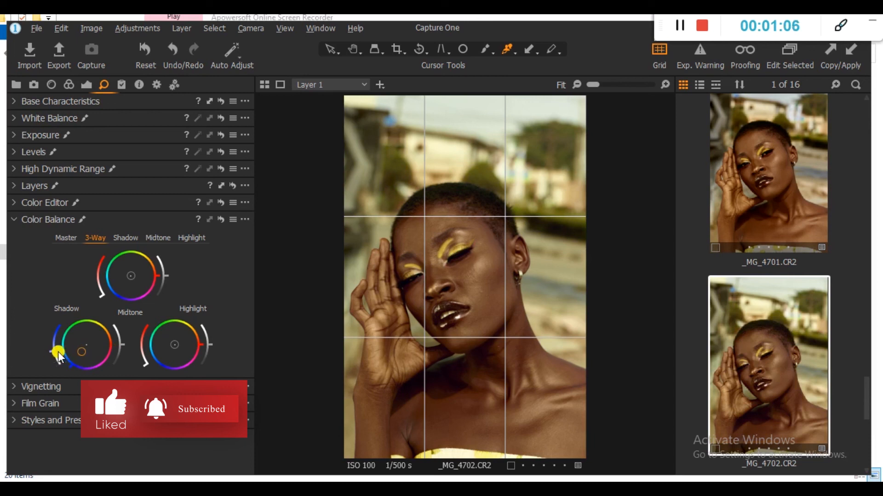
left_click_drag(82, 352, 53, 359)
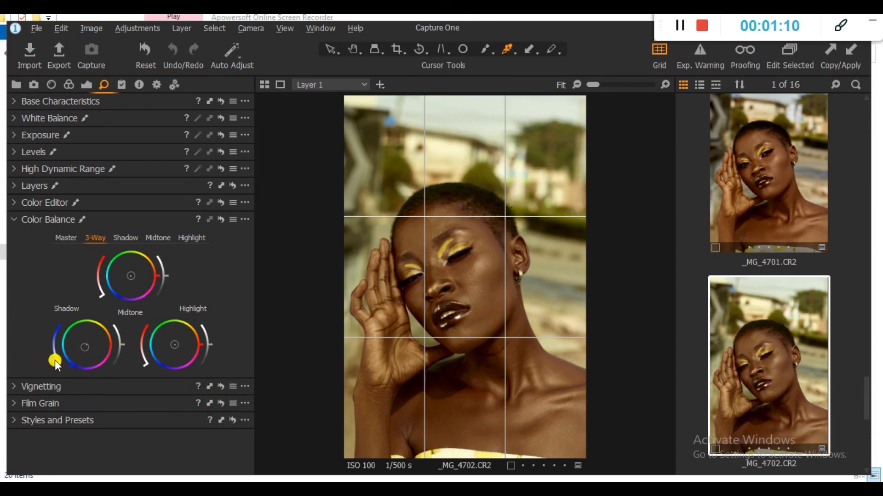
left_click_drag(53, 360, 93, 360)
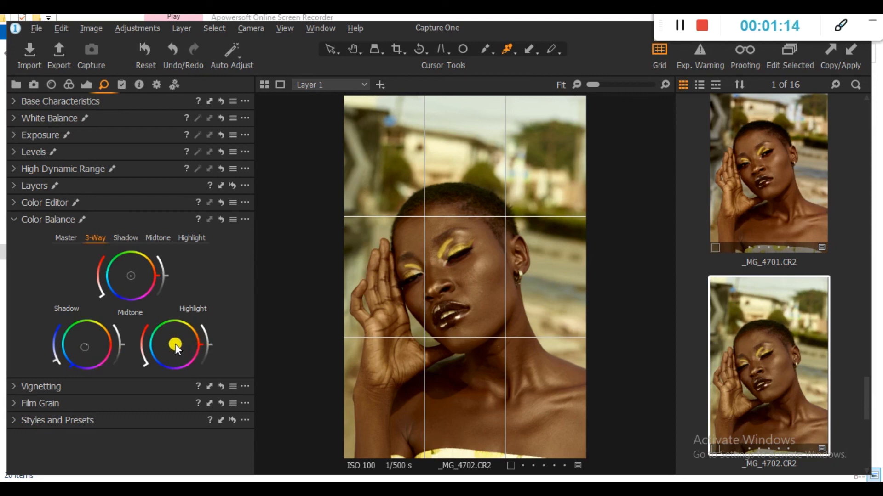
- Give the Highlight wheel a slight, fine-tuned tint
left_click_drag(175, 345, 175, 329)
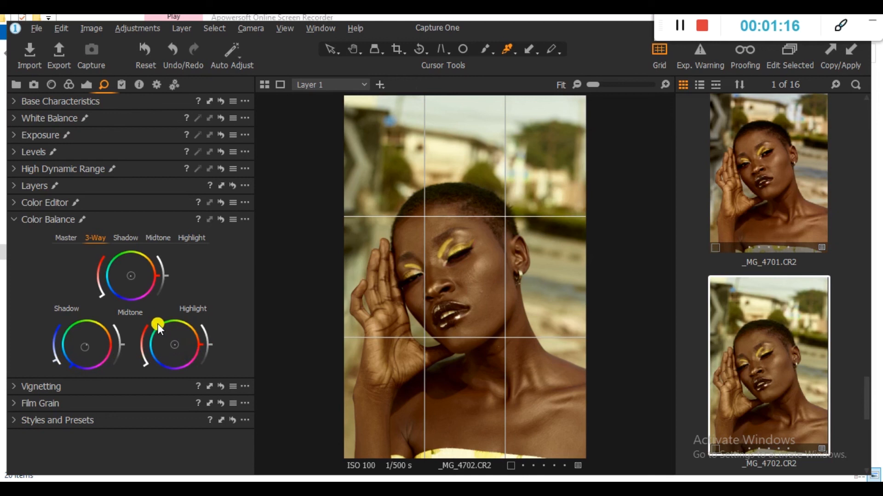
left_click_drag(157, 324, 175, 345)
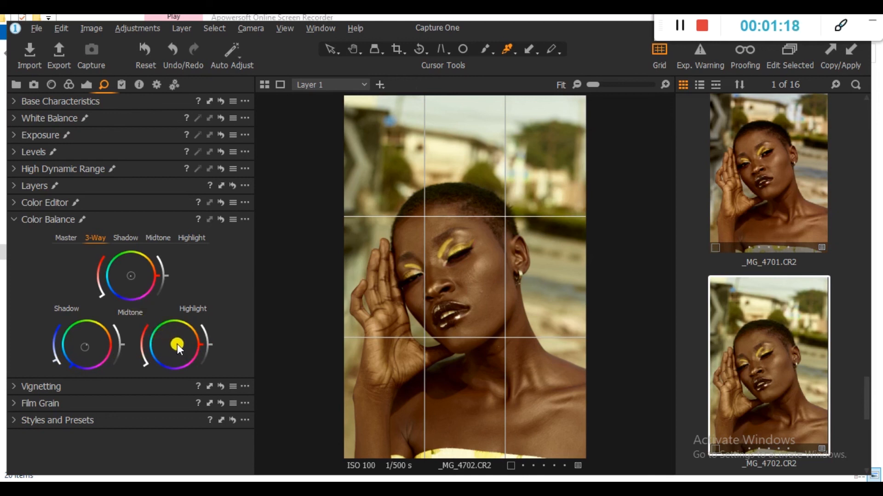
left_click_drag(177, 346, 174, 353)
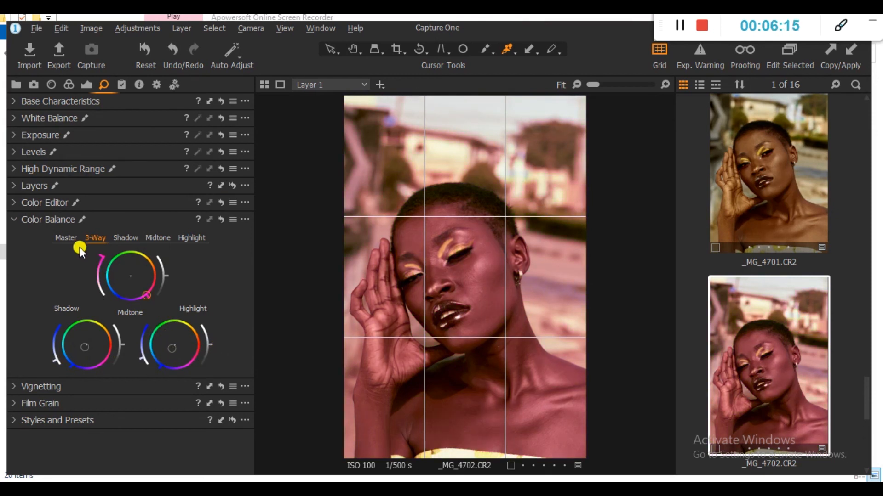
- Try a magenta Midtone tint, then pull it back toward warm
left_click_drag(78, 250, 143, 292)
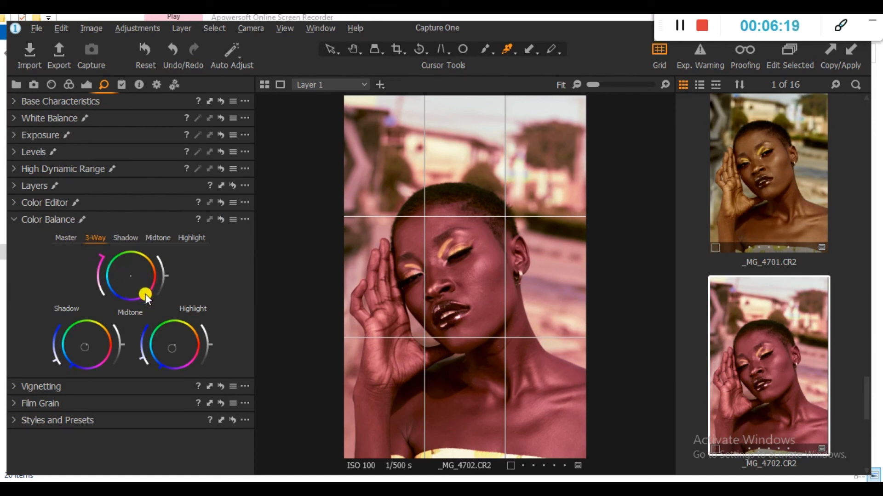
left_click_drag(145, 294, 129, 275)
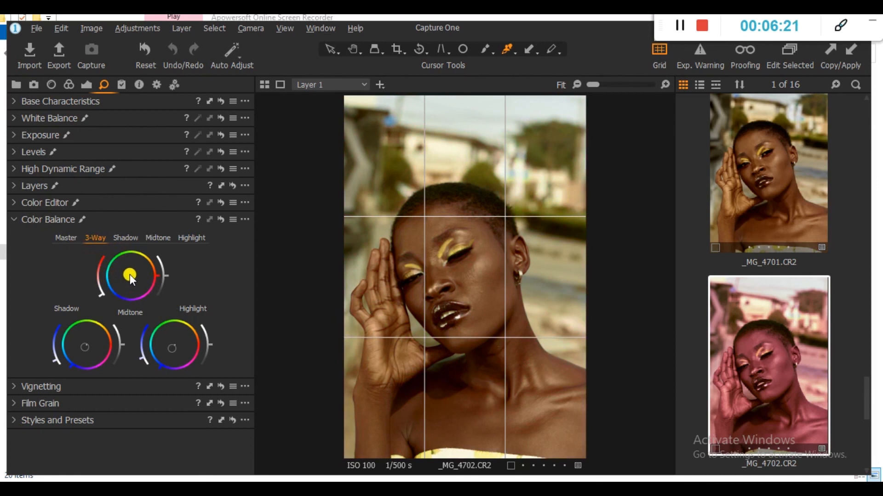
left_click_drag(130, 275, 133, 275)
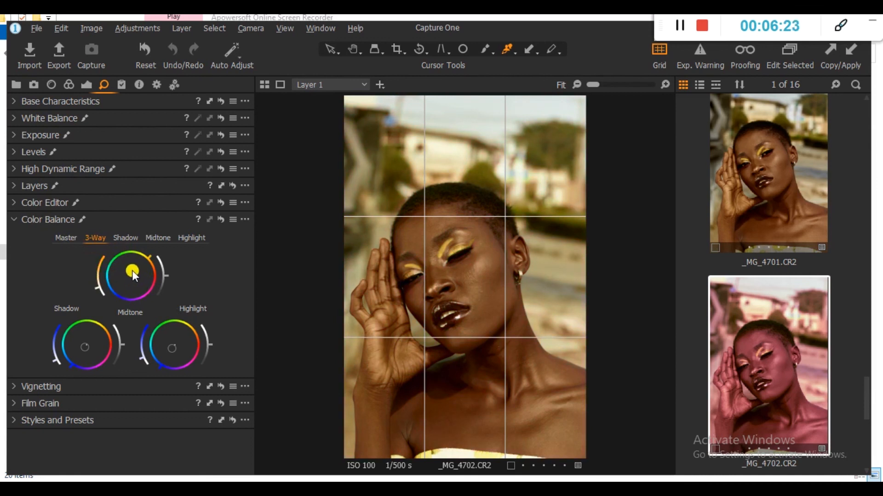
left_click_drag(133, 275, 139, 277)
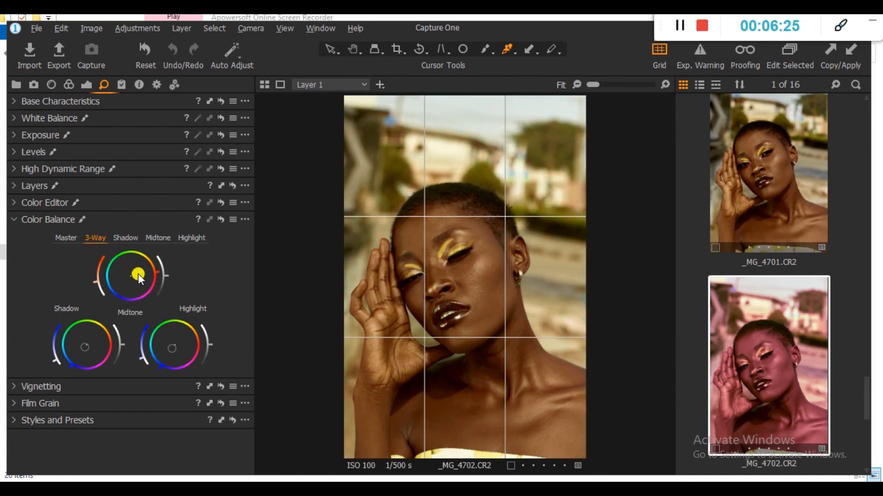
left_click_drag(139, 274, 125, 268)
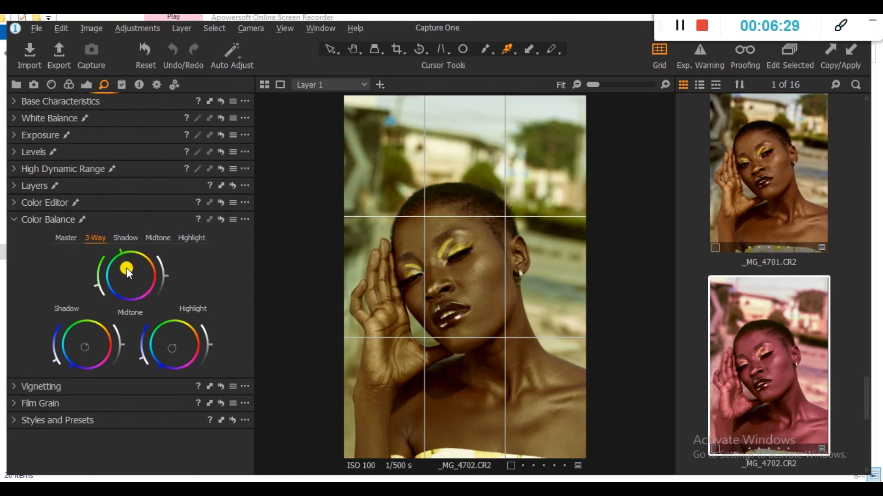
left_click_drag(124, 269, 137, 276)
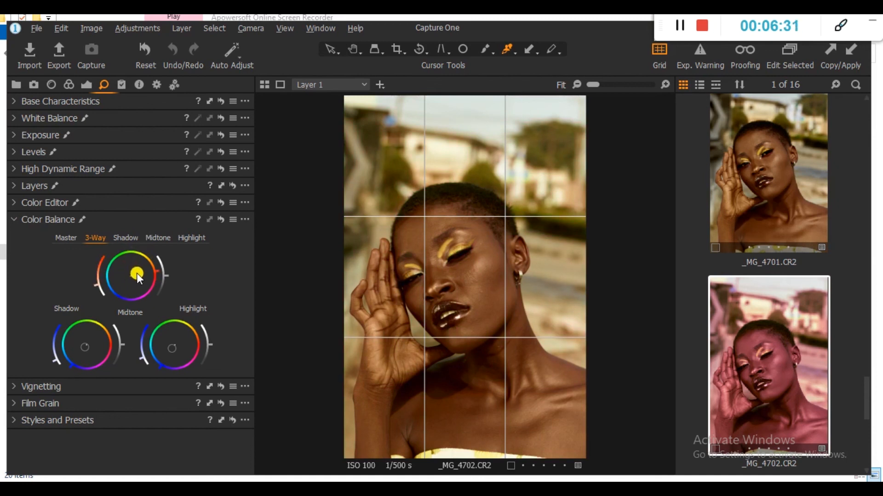
left_click_drag(137, 274, 137, 284)
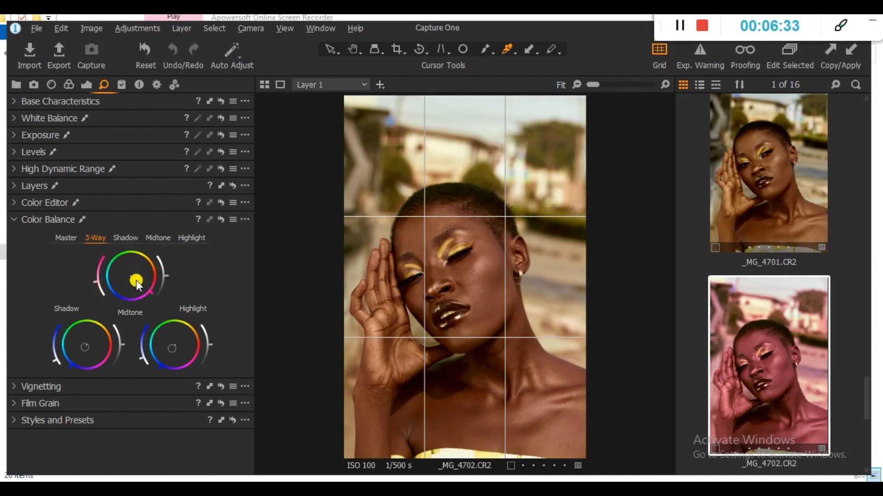
- Try a green Midtone tint, then return midtones close to neutral
left_click_drag(137, 281, 120, 274)
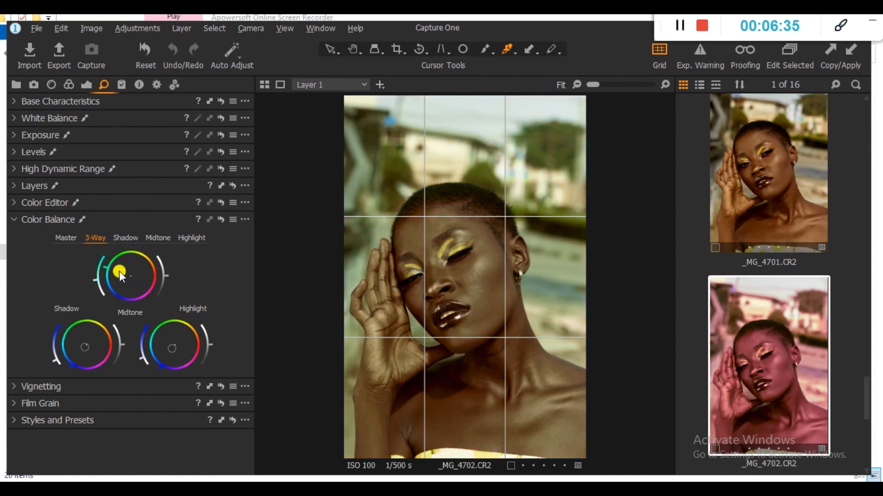
left_click_drag(121, 272, 128, 269)
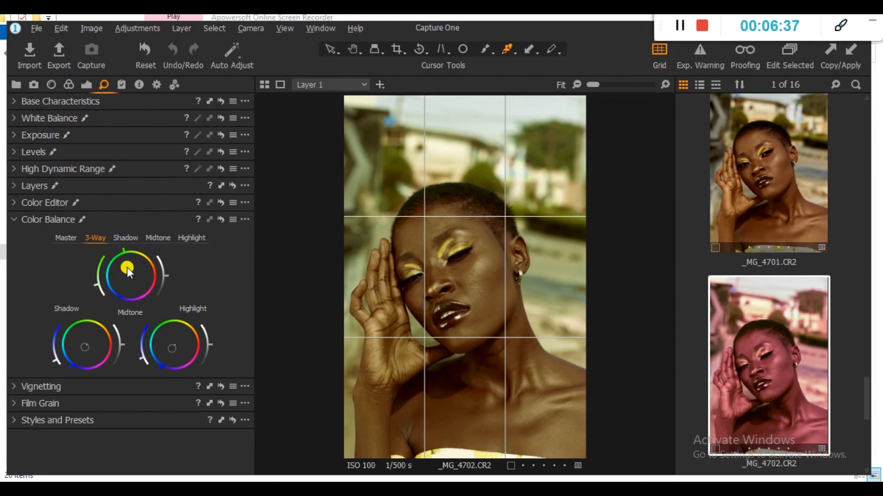
left_click_drag(125, 269, 97, 284)
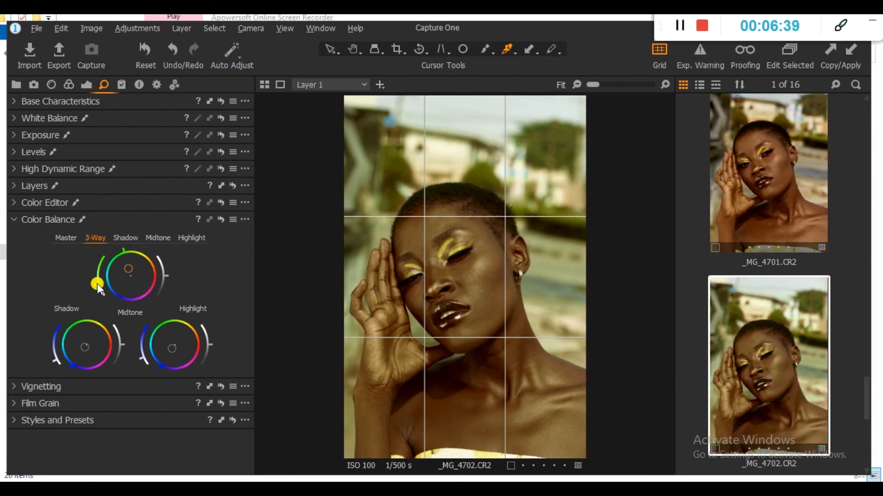
left_click_drag(97, 284, 97, 290)
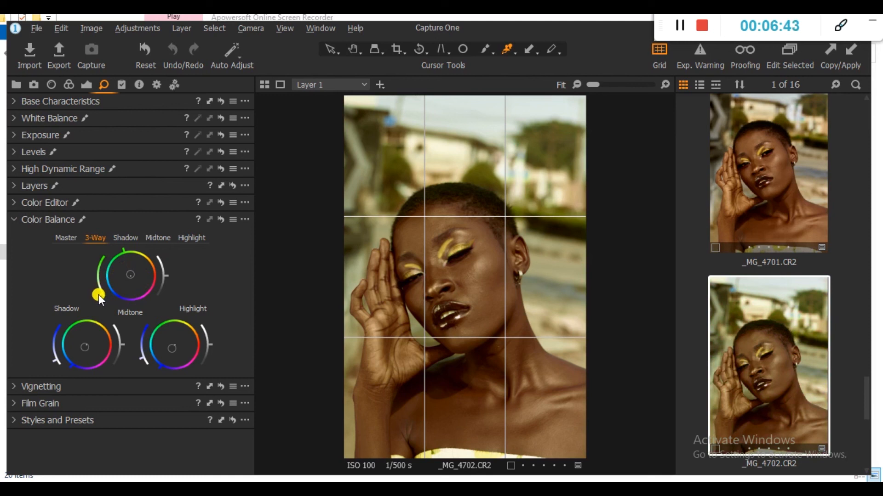
- Adjust the Midtone, Highlight and Shadow lightness sliders
left_click_drag(95, 296, 156, 277)
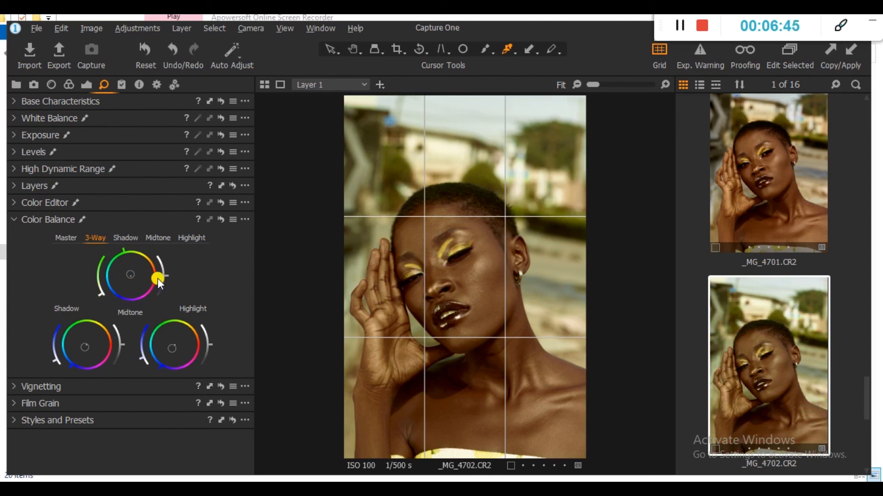
left_click_drag(158, 280, 161, 293)
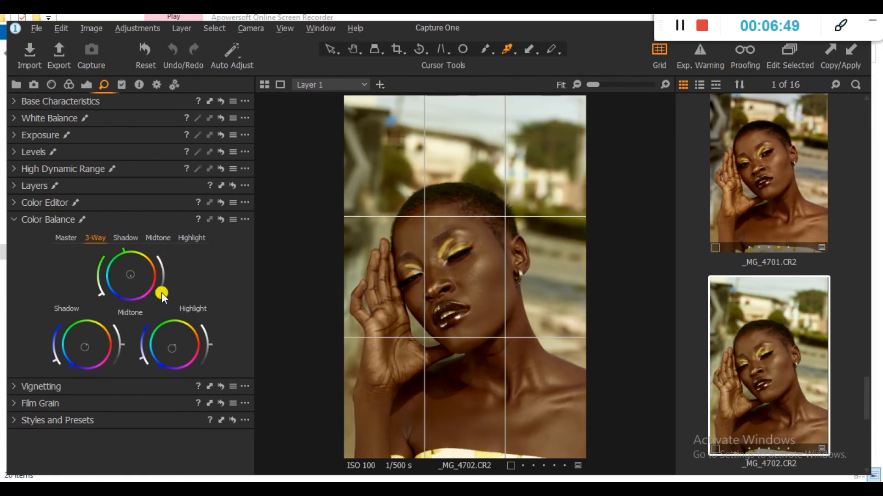
left_click_drag(161, 293, 171, 267)
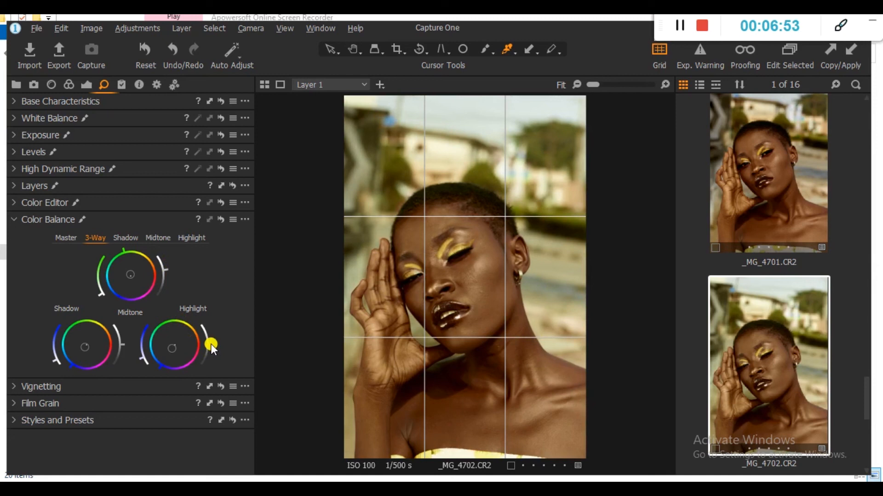
left_click_drag(212, 345, 208, 332)
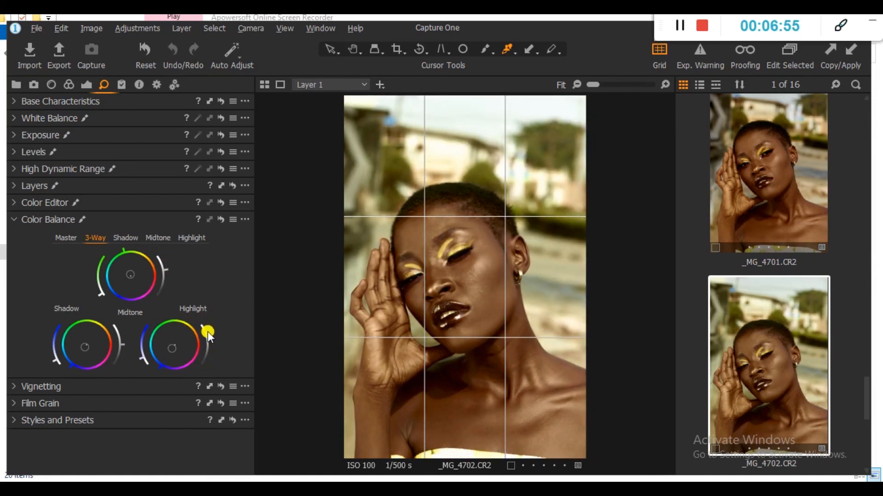
left_click_drag(208, 331, 208, 342)
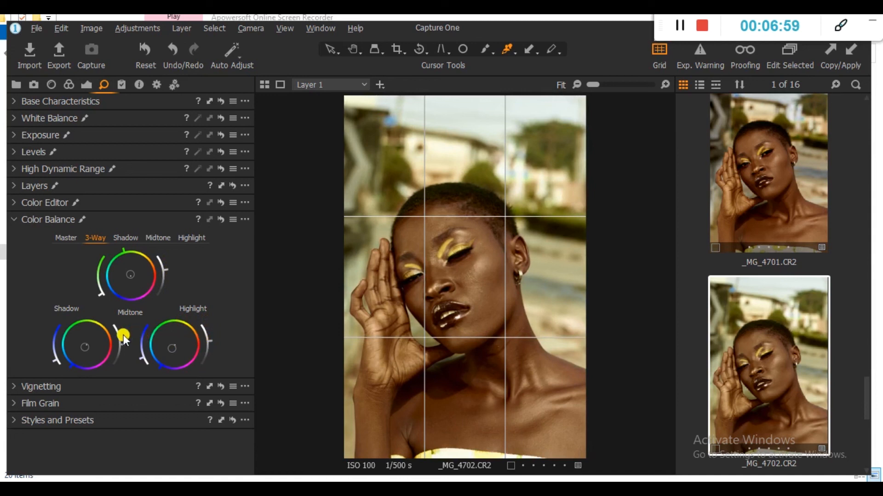
left_click_drag(124, 338, 115, 363)
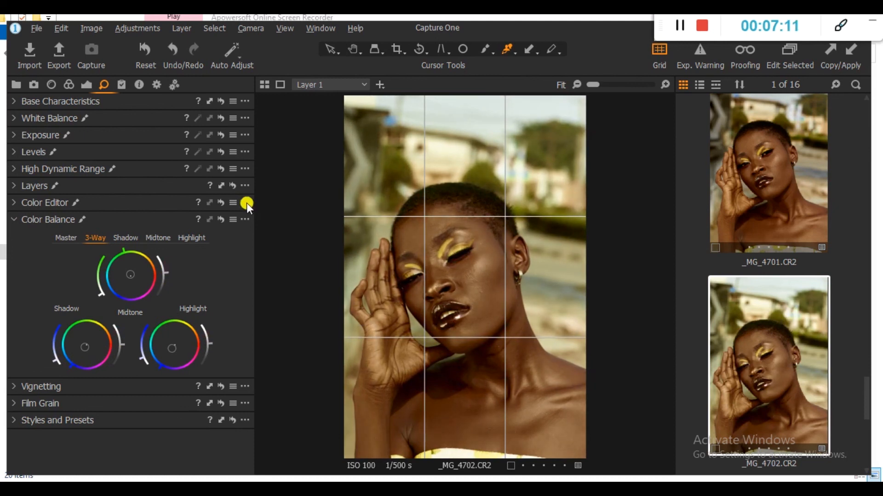
mouse_move(222, 220)
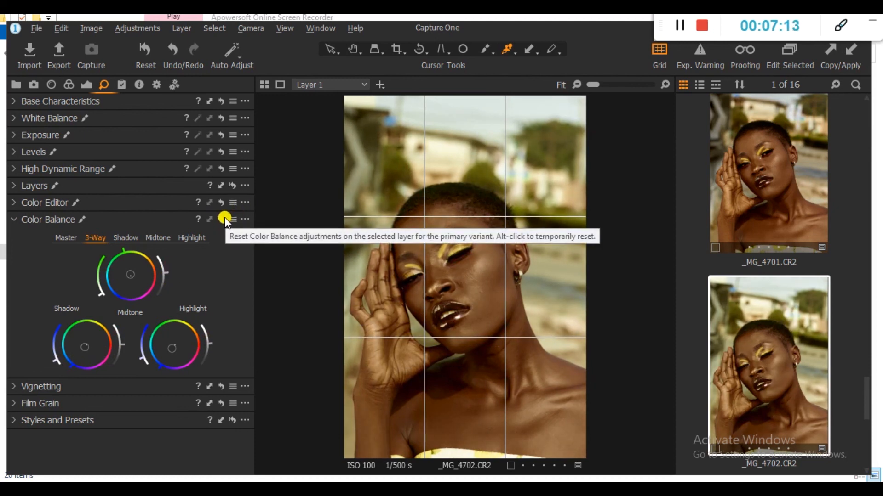
left_click(224, 219)
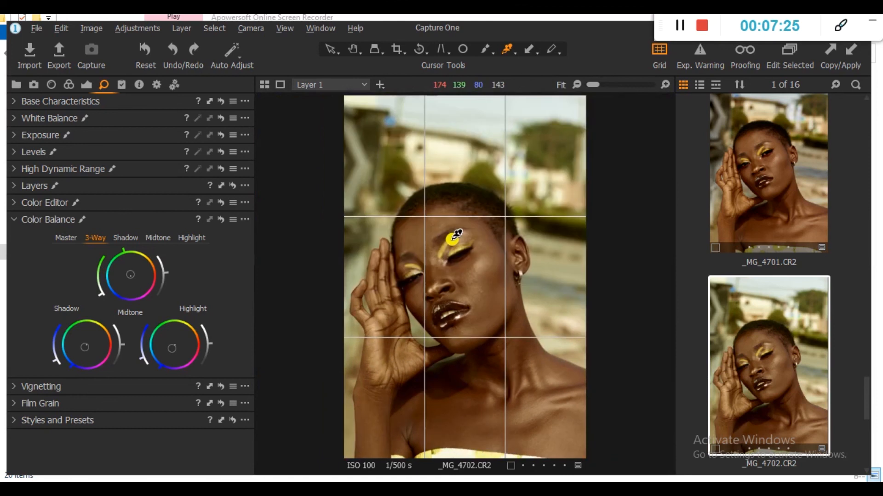
- Send _MG_4701.CR2 to Edit With as a 16-bit uncompressed Adobe RGB TIFF
right_click(767, 223)
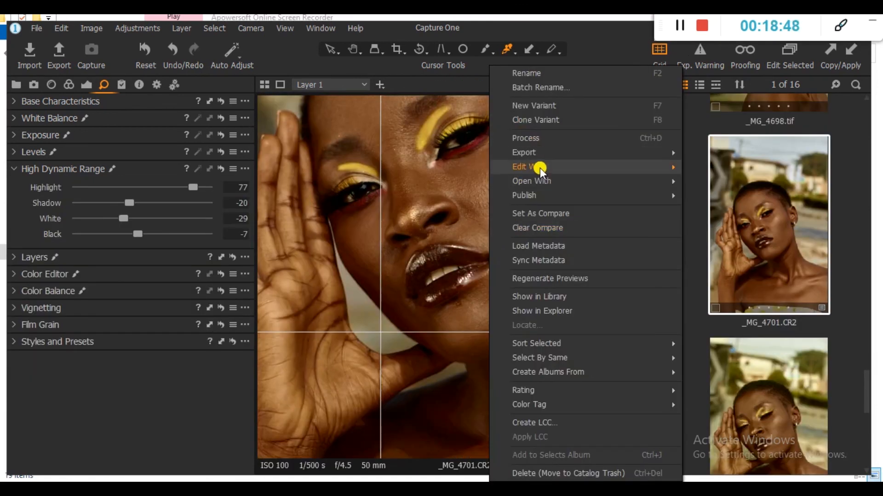
left_click(528, 167)
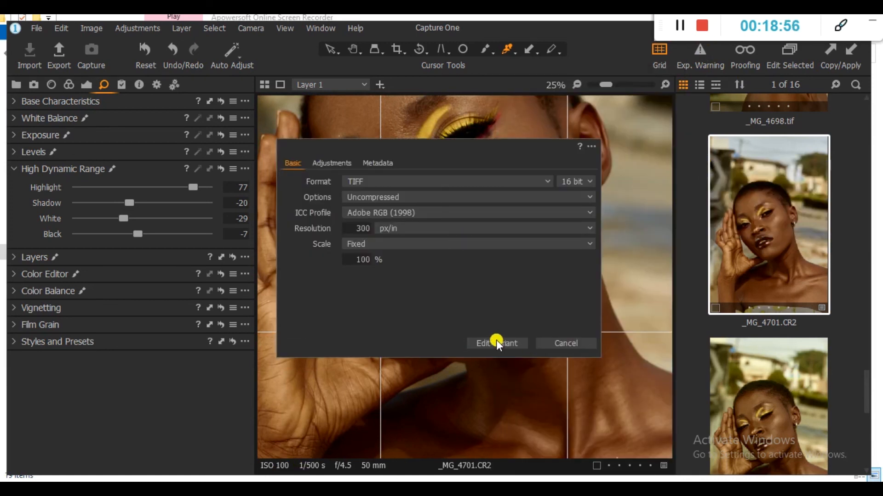
left_click(496, 344)
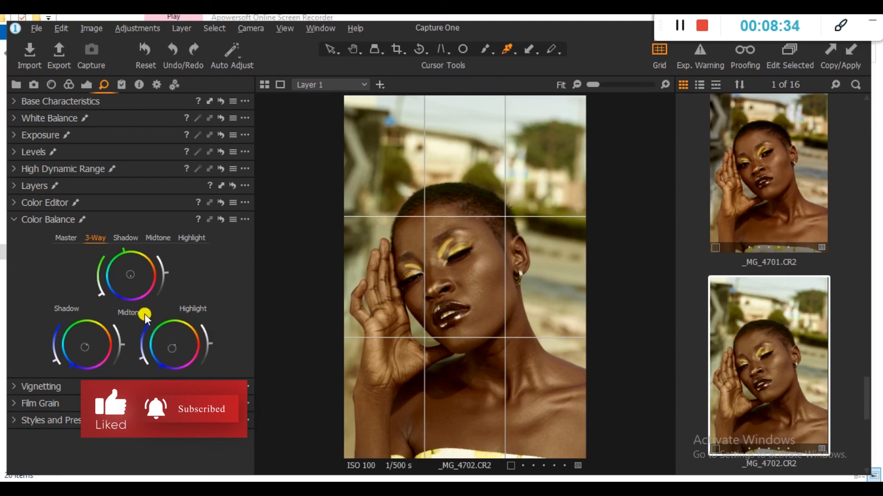
- Show the Color Editor's Skin Tone settings: Saturation 30, Lightness 6.2
left_click(44, 202)
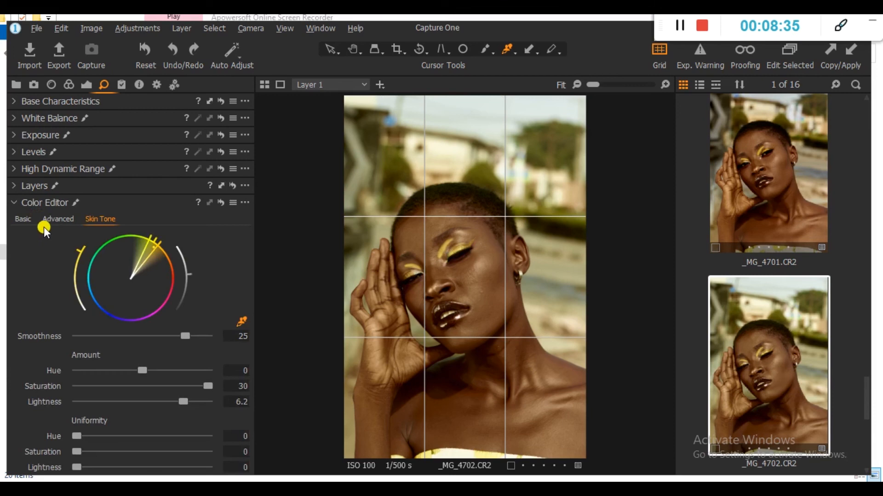